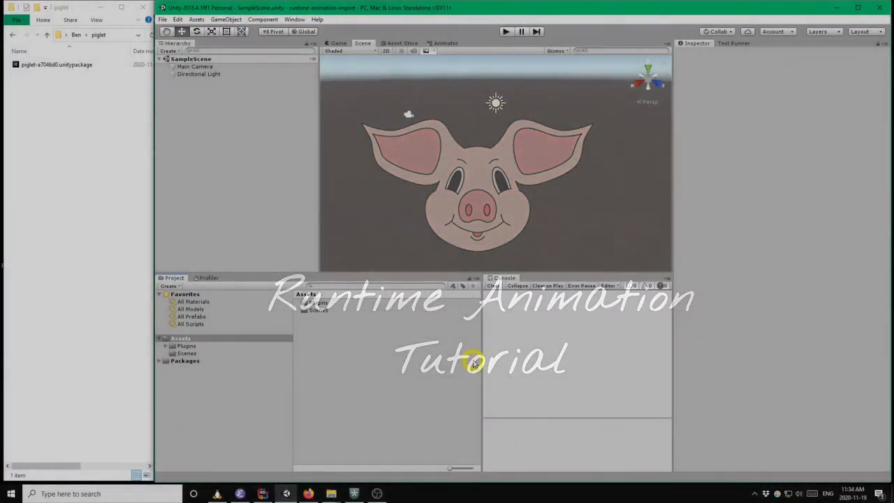
Bring Firefox to the front and navigate to Sketchfab's 3D model search.
left_click(304, 494)
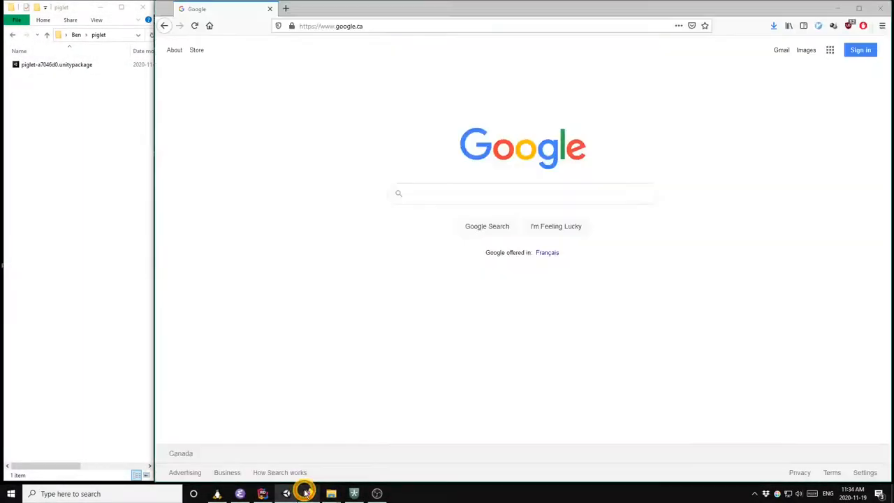
left_click(330, 26)
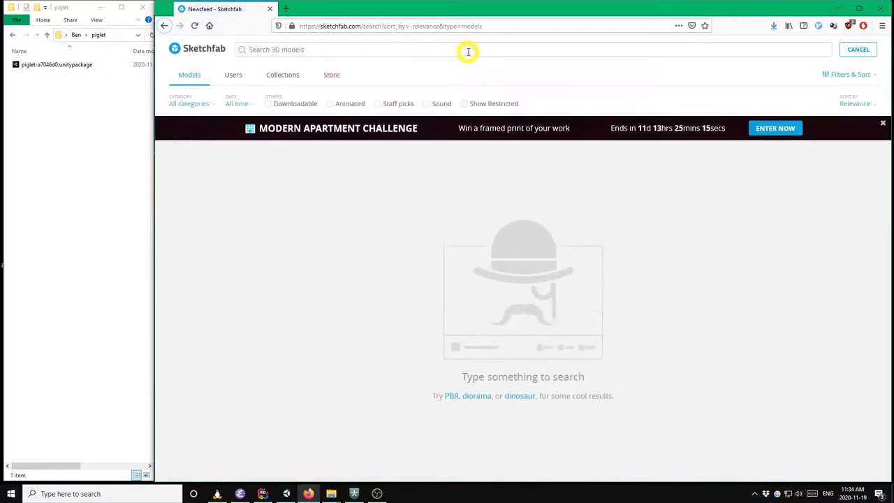
Search Sketchfab for 'cartoon hartman' and open the Morpher Animated Face - Military Cartoon Hartman model.
type("cr")
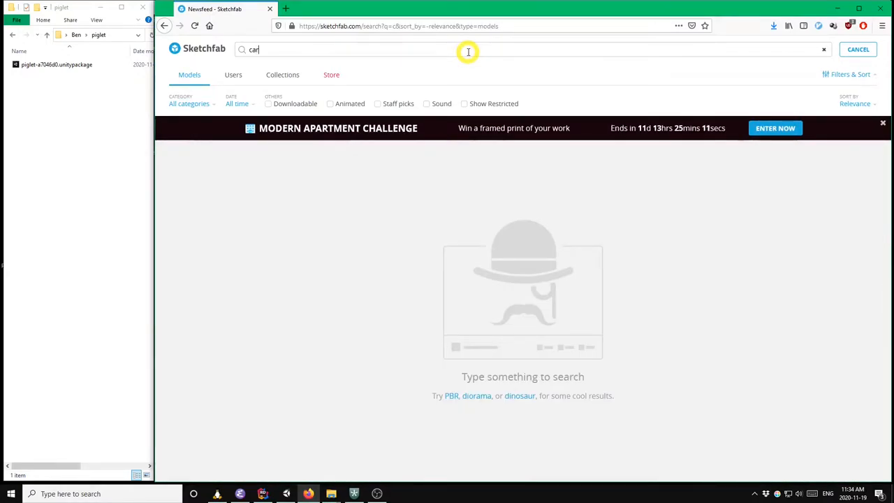
type("toon hat")
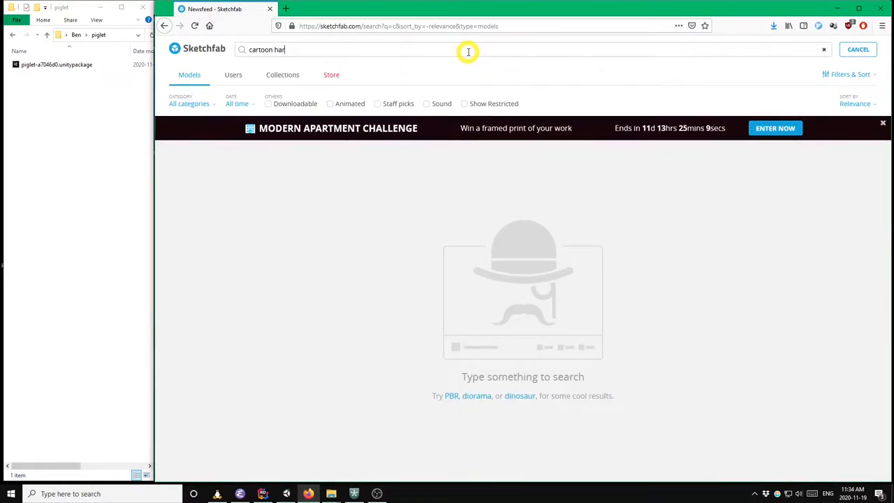
key("Return")
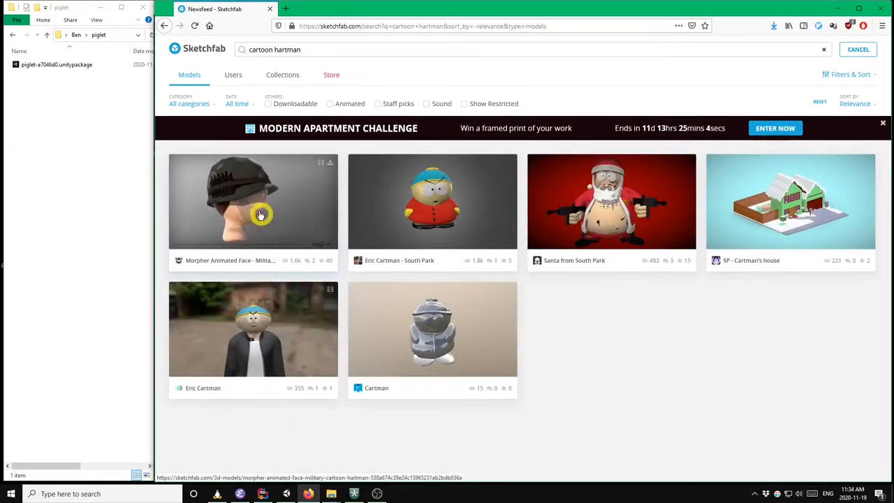
left_click(253, 201)
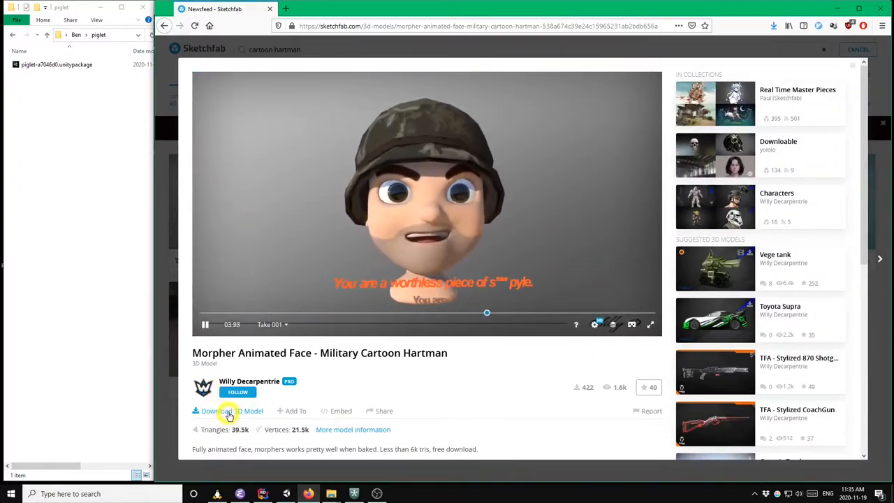
Download the Hartman model and save it as cartoon_hartman.zip in the piglet folder.
left_click(227, 411)
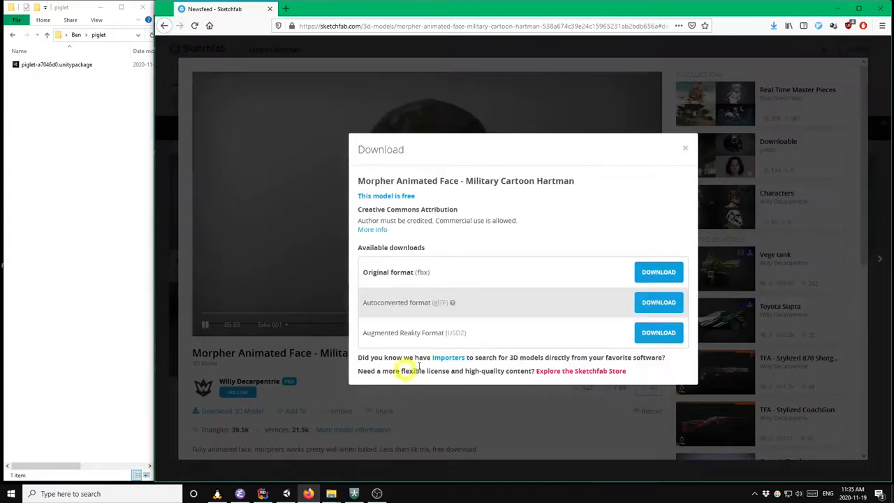
mouse_move(593, 302)
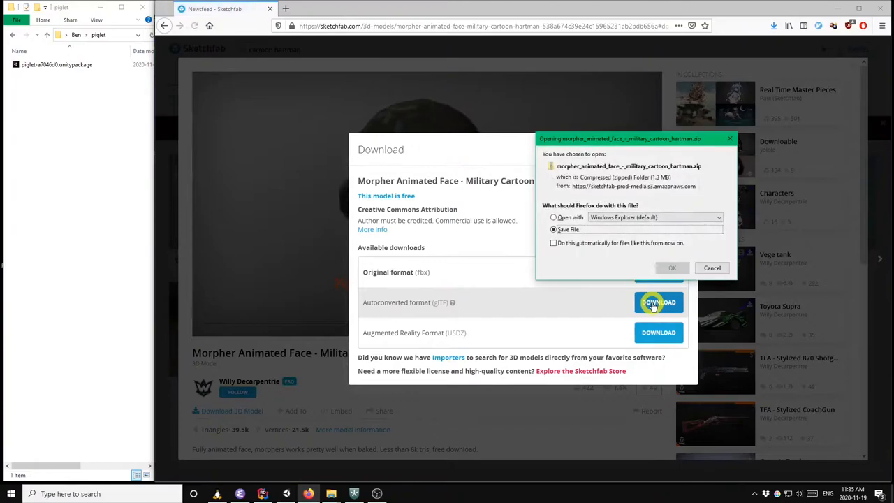
left_click(671, 267)
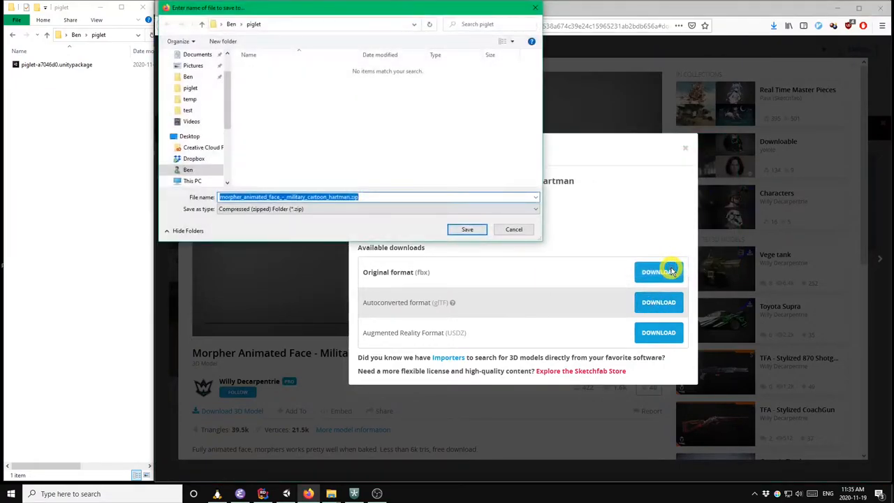
left_click(307, 196)
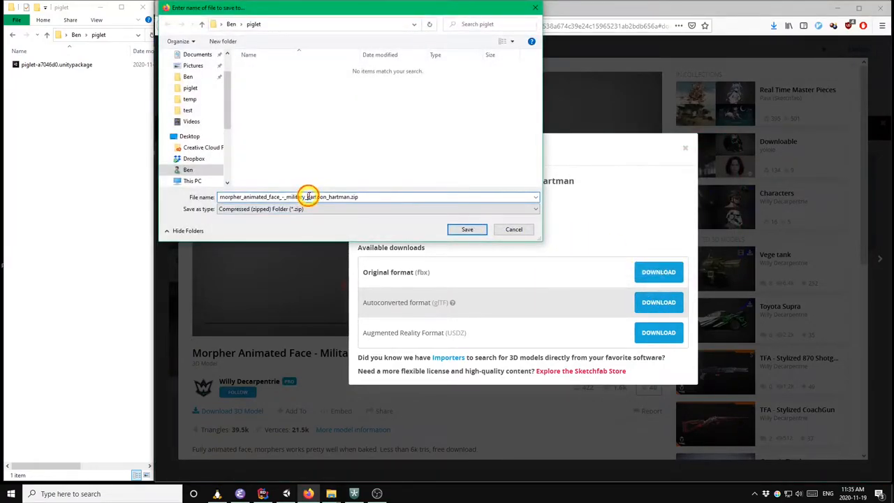
double_click(307, 196)
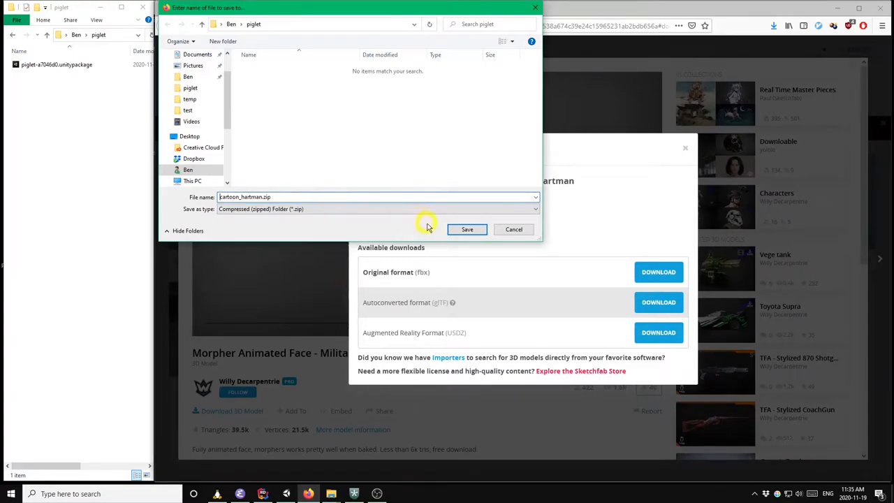
left_click(467, 229)
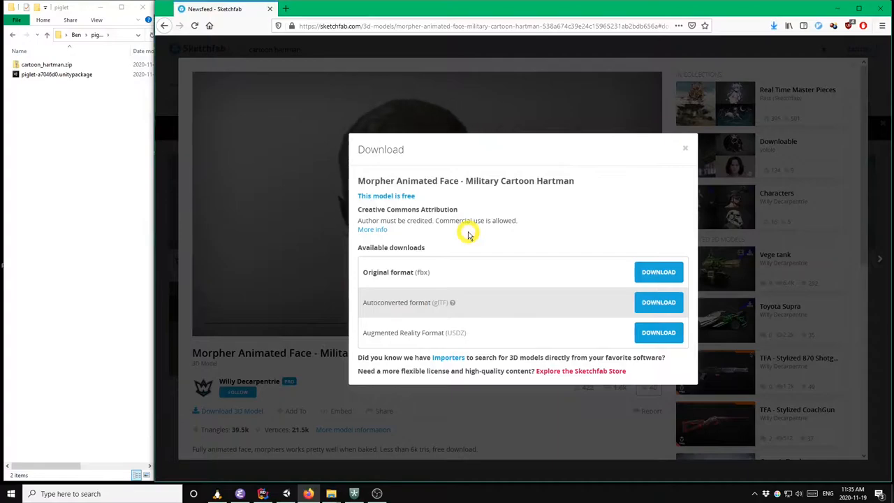
mouse_move(72, 156)
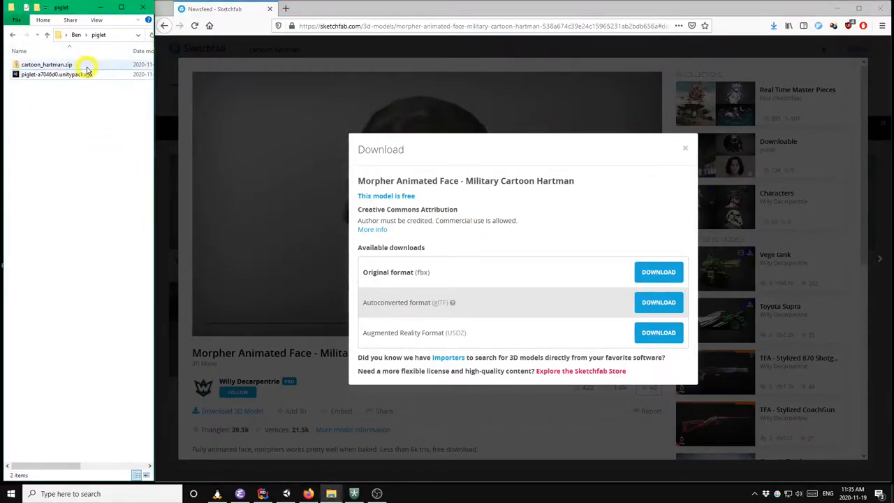
mouse_move(42, 70)
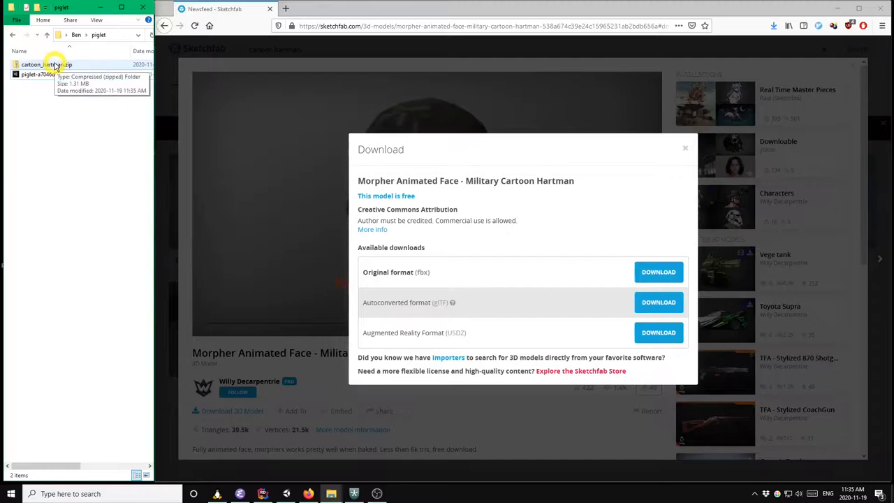
mouse_move(170, 226)
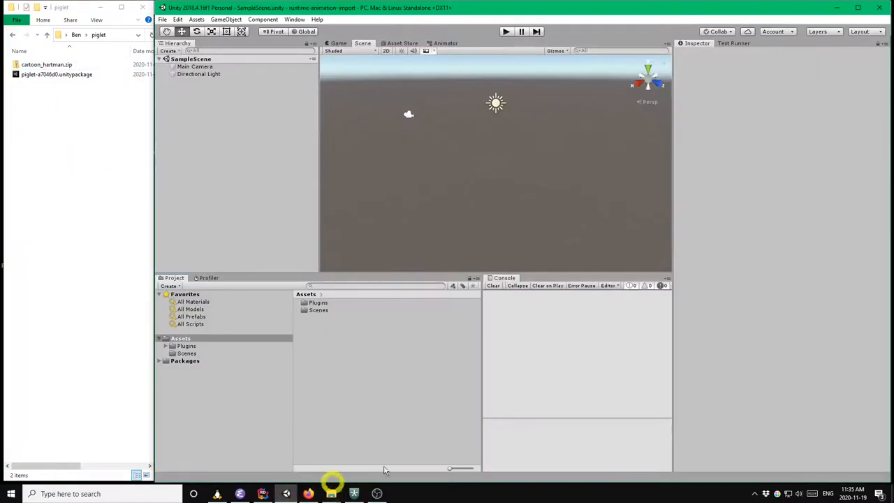
mouse_move(516, 314)
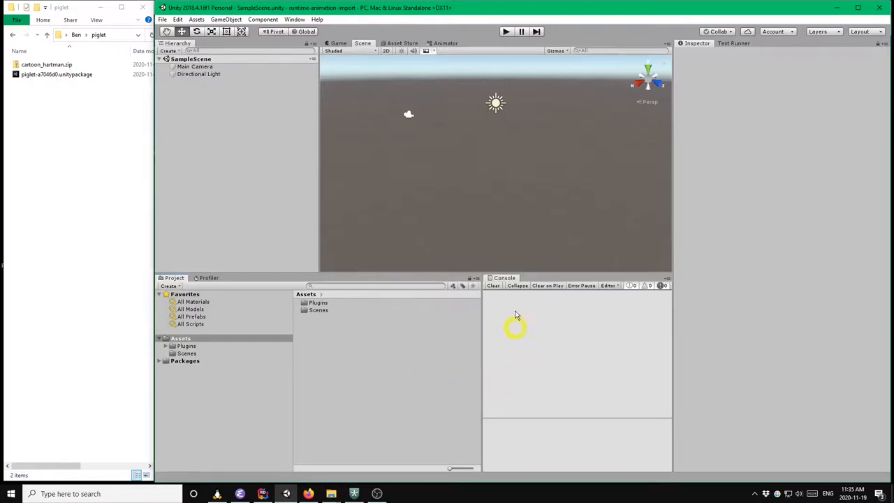
mouse_move(477, 359)
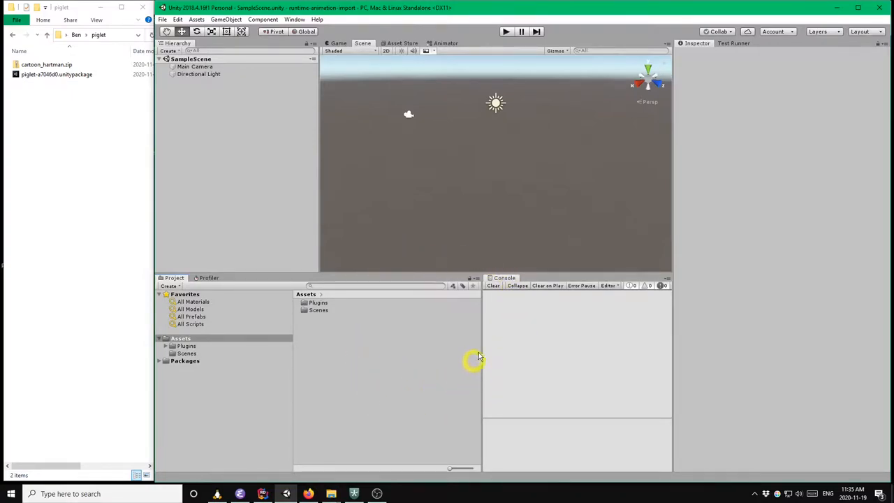
mouse_move(429, 221)
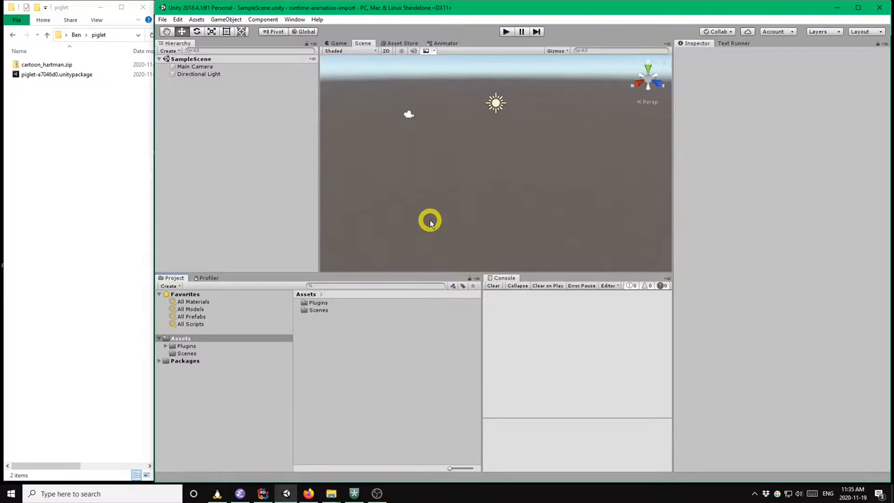
left_click(318, 304)
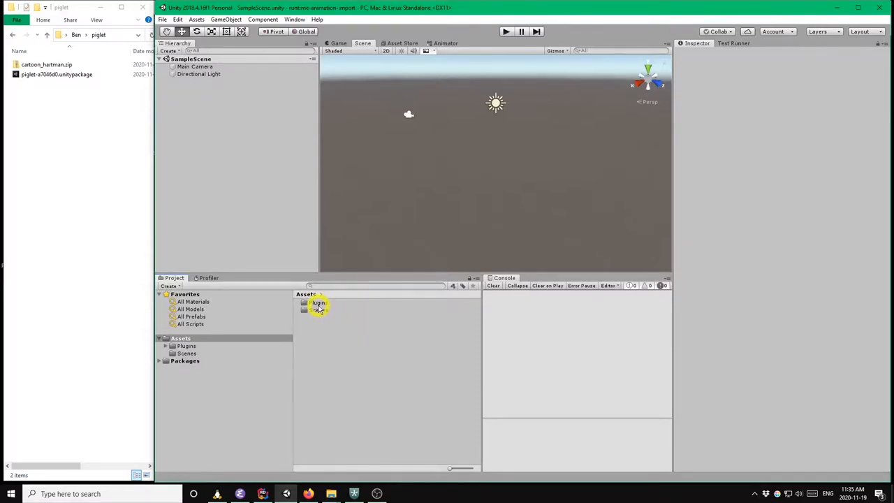
left_click(317, 302)
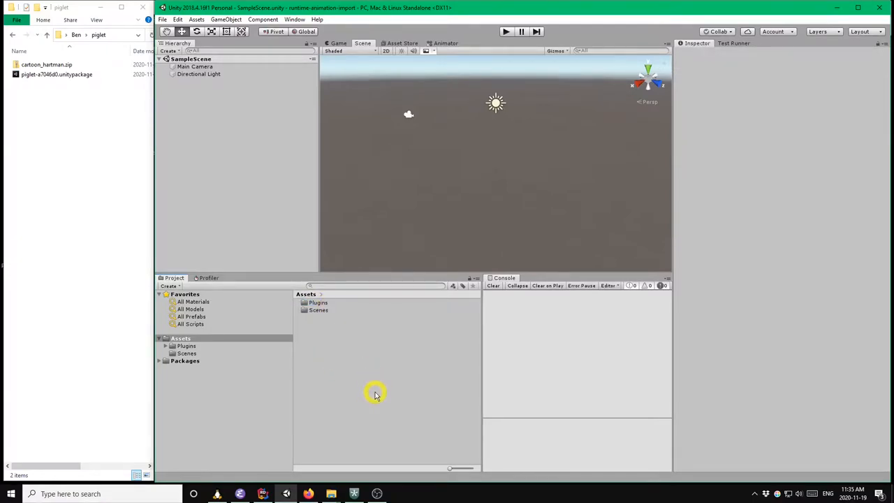
mouse_move(362, 354)
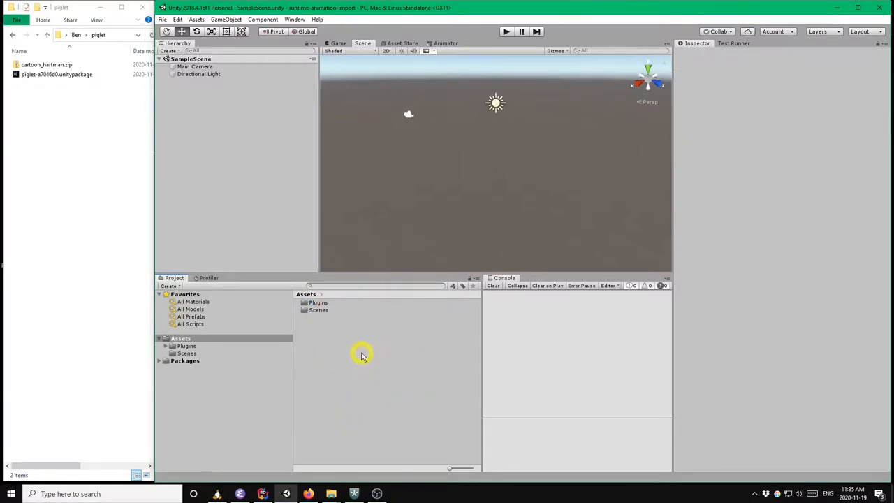
mouse_move(394, 371)
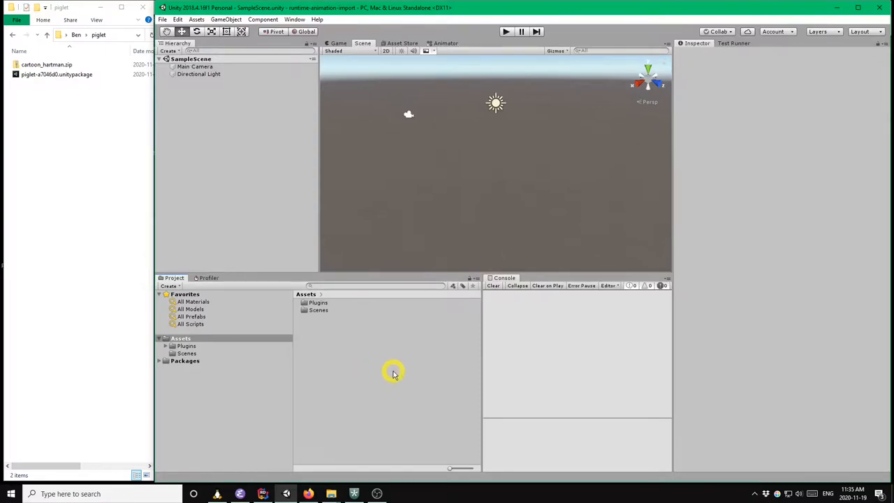
mouse_move(405, 365)
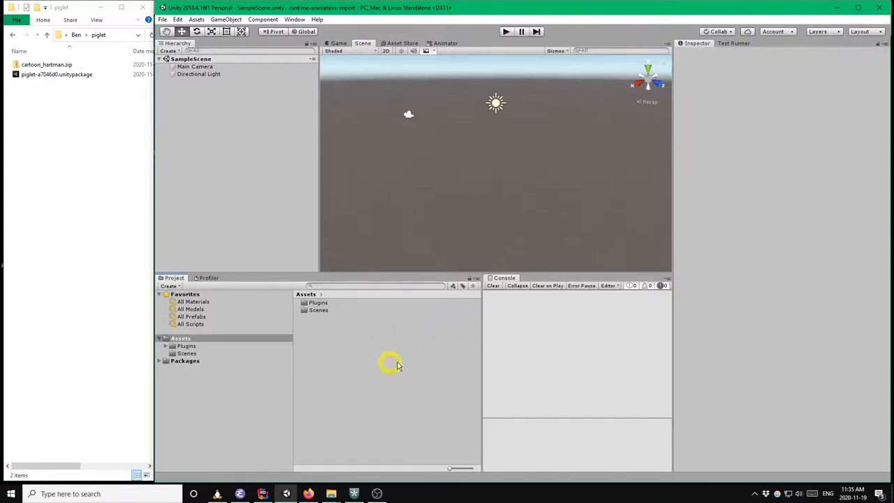
mouse_move(393, 358)
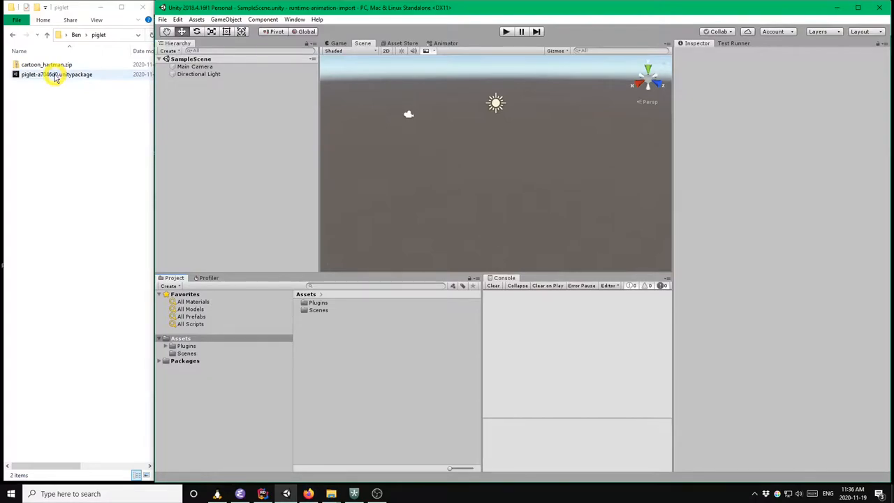
Import all files from piglet-a7046d0.unitypackage into the Unity project.
double_click(56, 74)
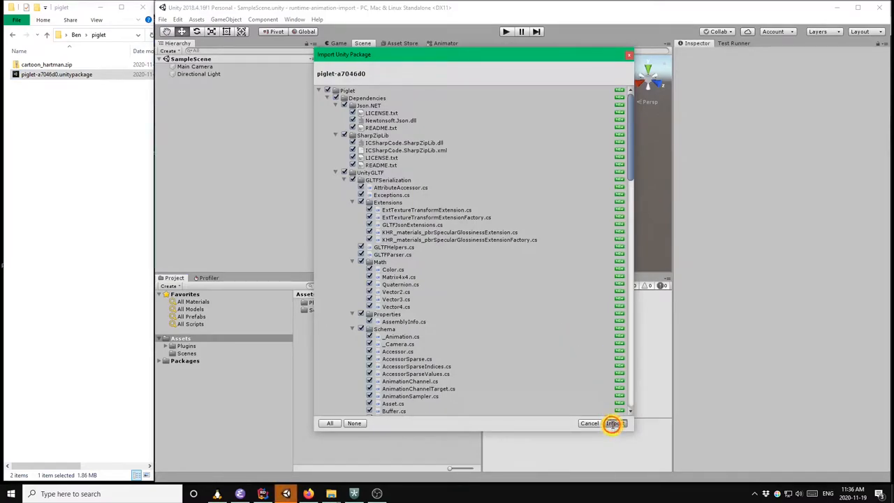
left_click(612, 423)
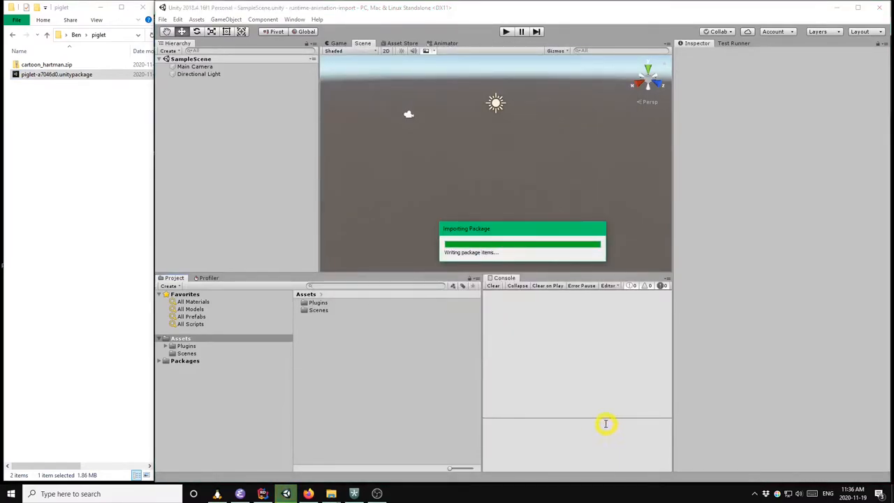
mouse_move(499, 316)
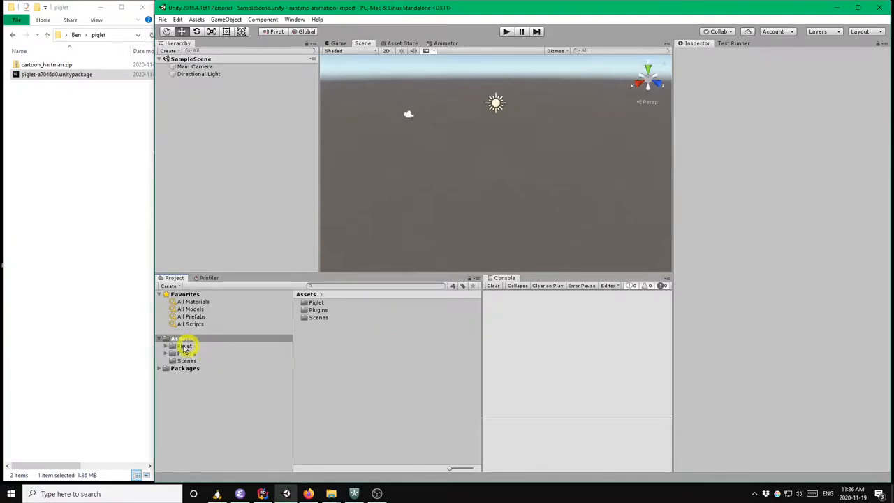
Create a folder named Scripts under Assets.
left_click(182, 338)
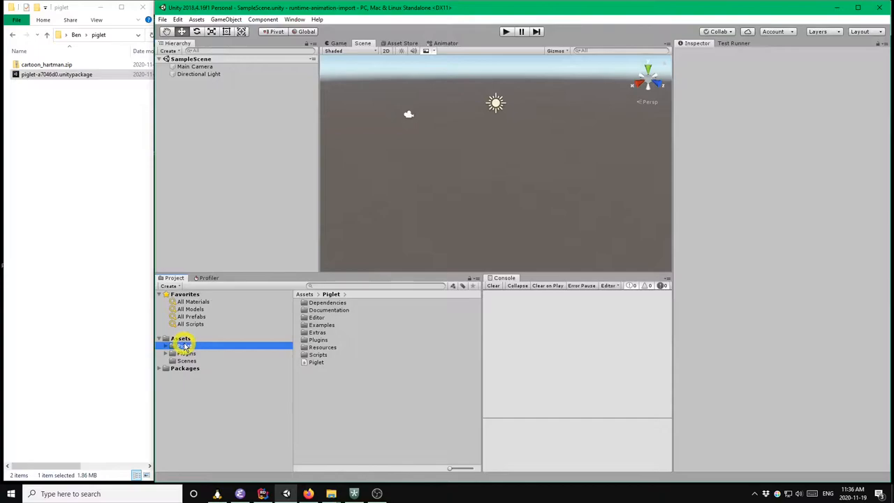
left_click(180, 338)
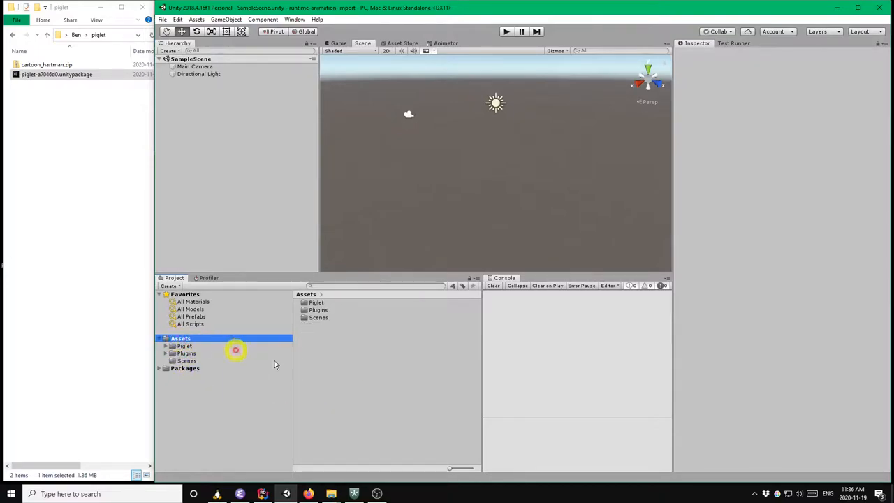
mouse_move(340, 347)
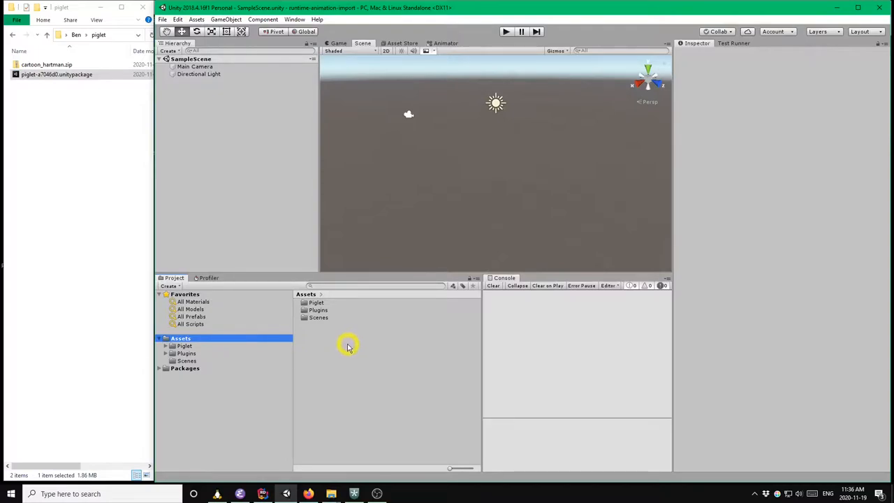
mouse_move(307, 353)
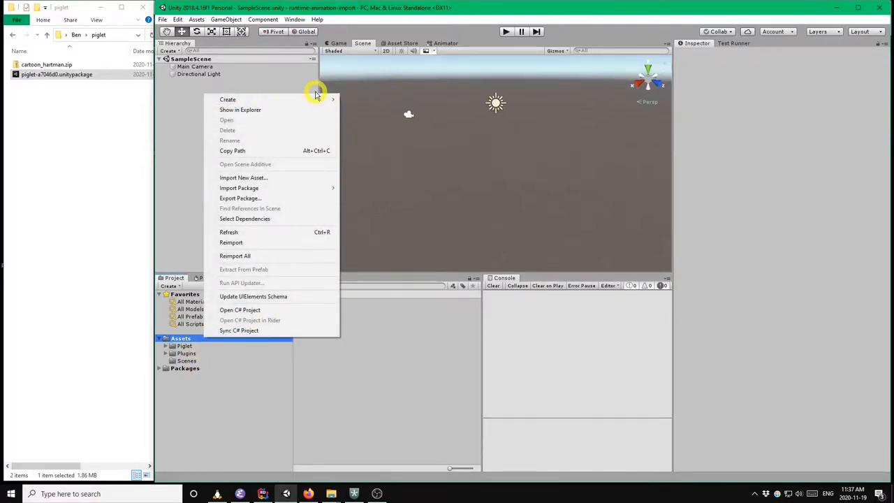
left_click(228, 100)
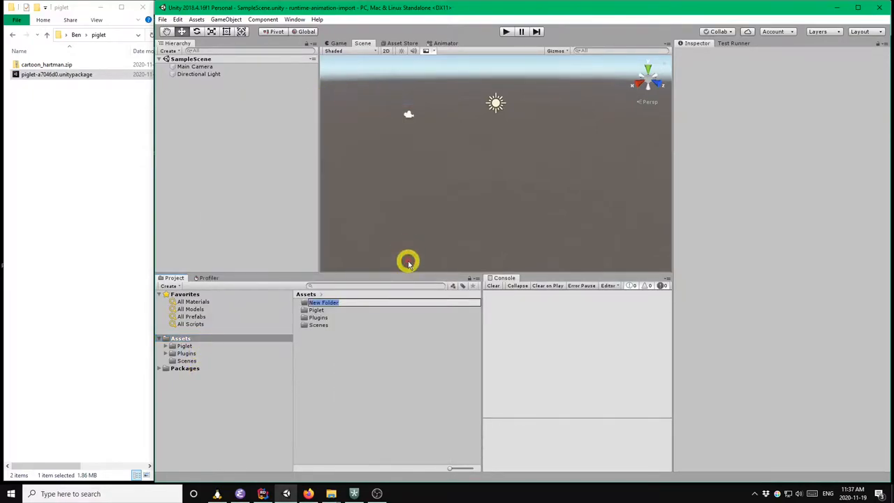
type("Scripts")
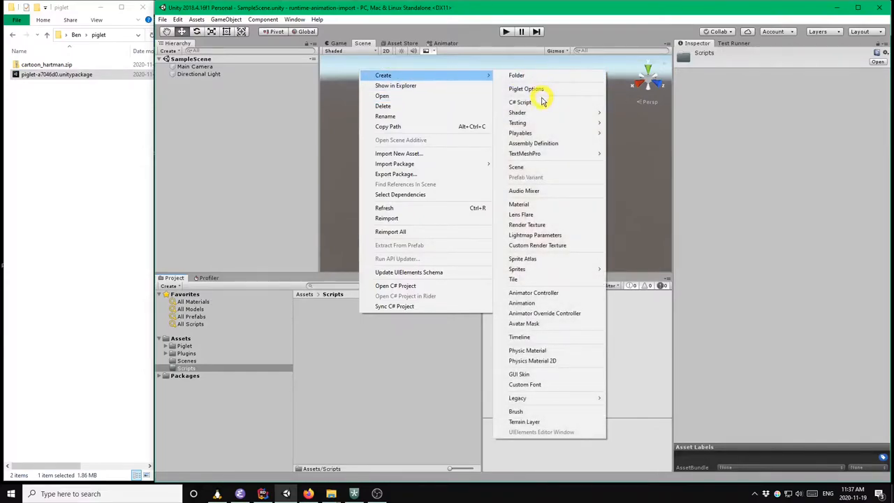
Add a C# script named RuntimeAnimationBehaviour inside the Scripts folder.
left_click(519, 102)
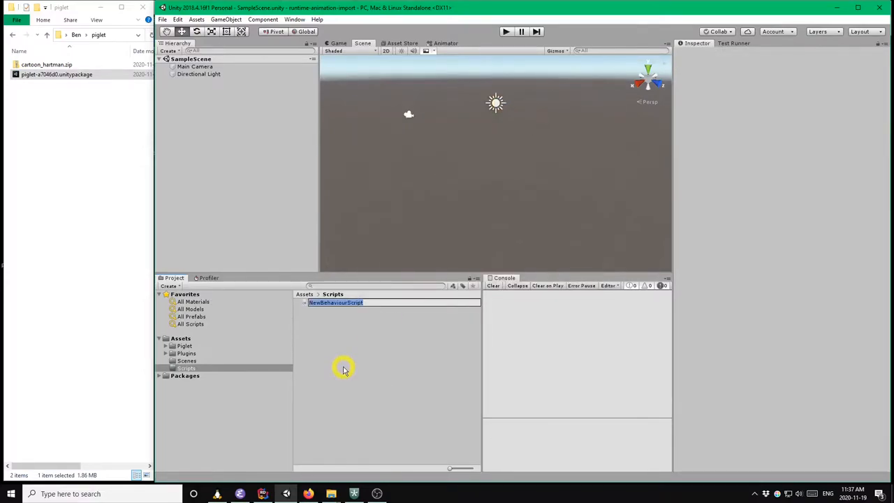
type("RuntimeAni")
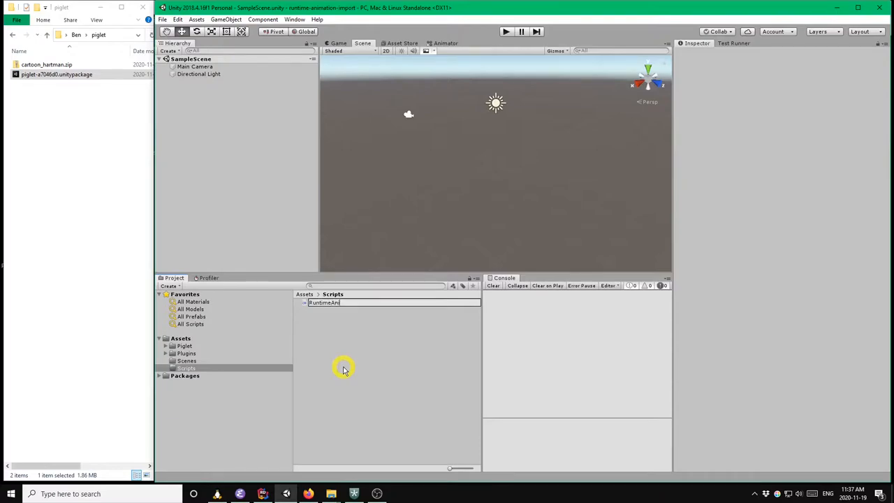
type("matio")
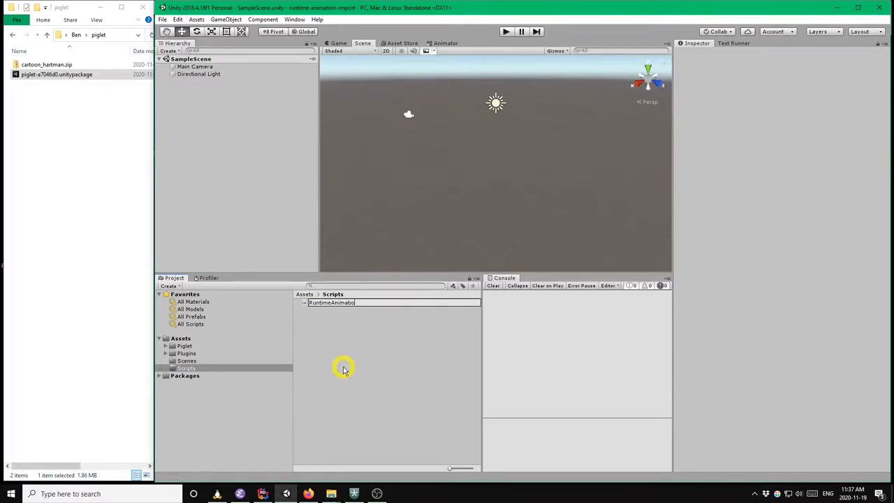
type("nBehaviour")
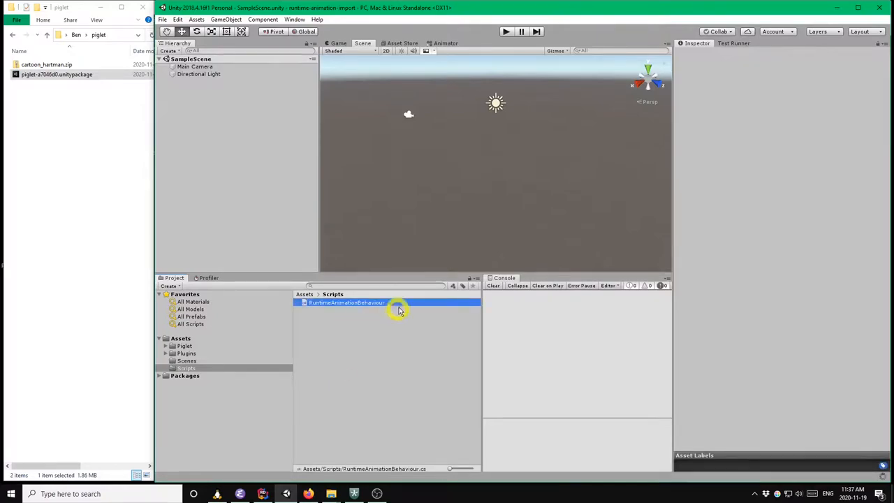
mouse_move(421, 315)
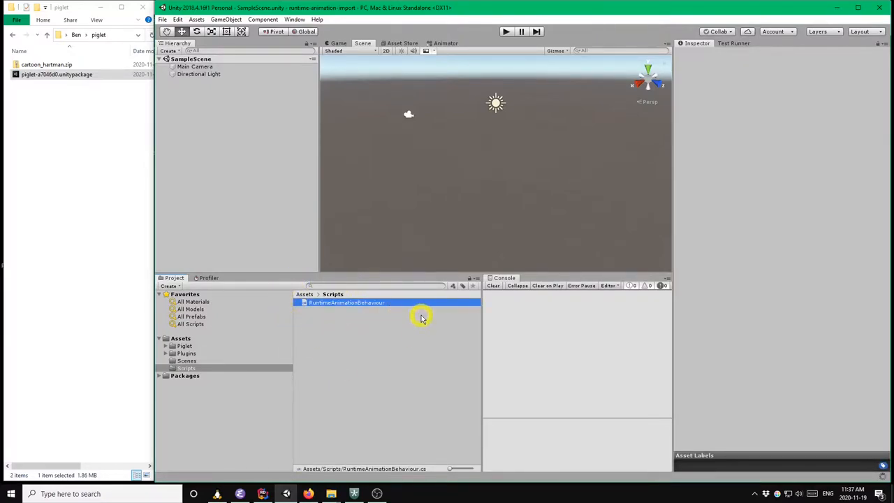
left_click(346, 303)
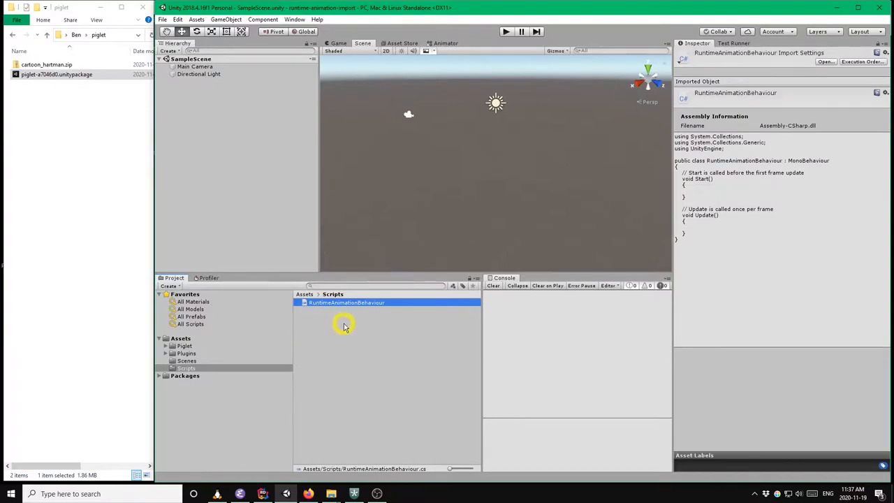
mouse_move(244, 157)
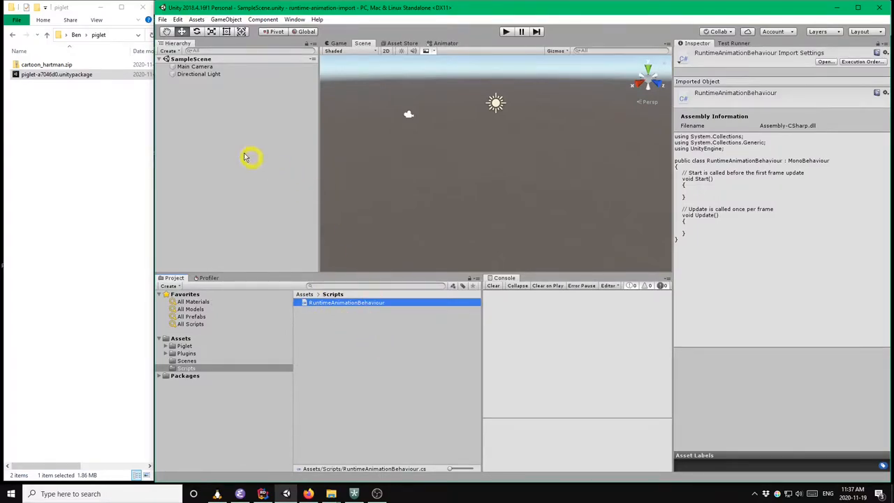
Create an empty Importer object and attach the Runtime Animation Behaviour component.
right_click(203, 94)
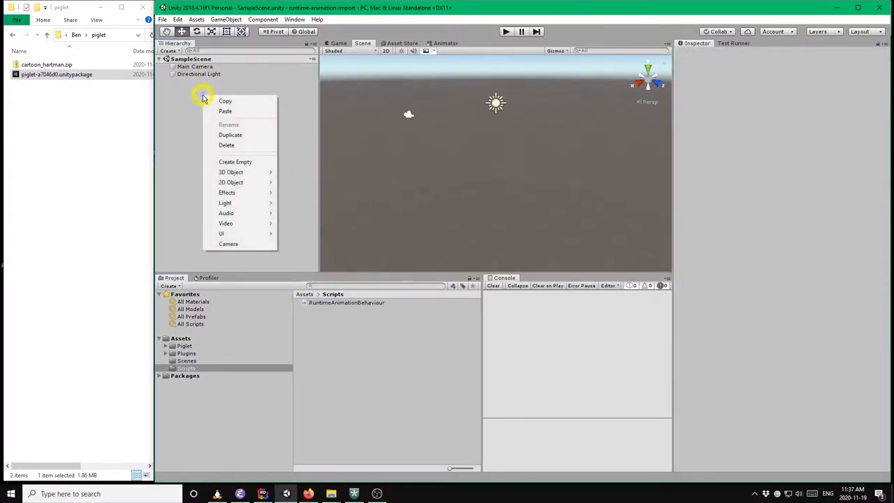
mouse_move(235, 161)
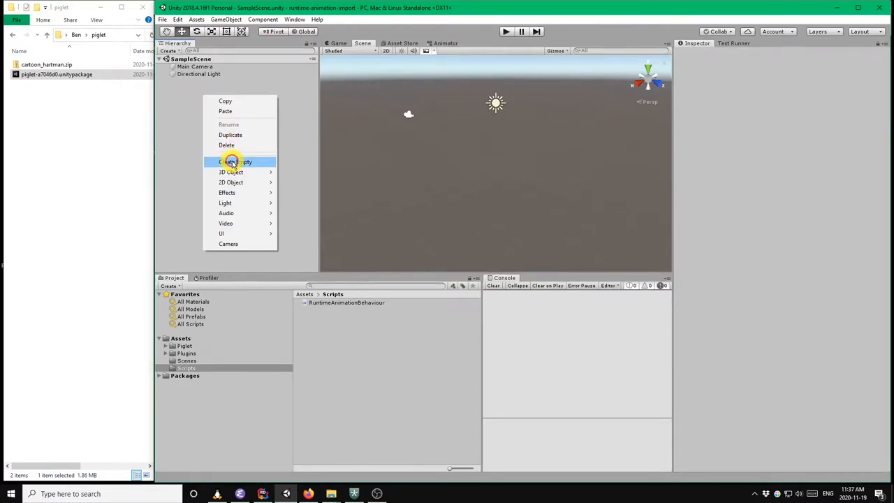
left_click(236, 162)
type("Importer")
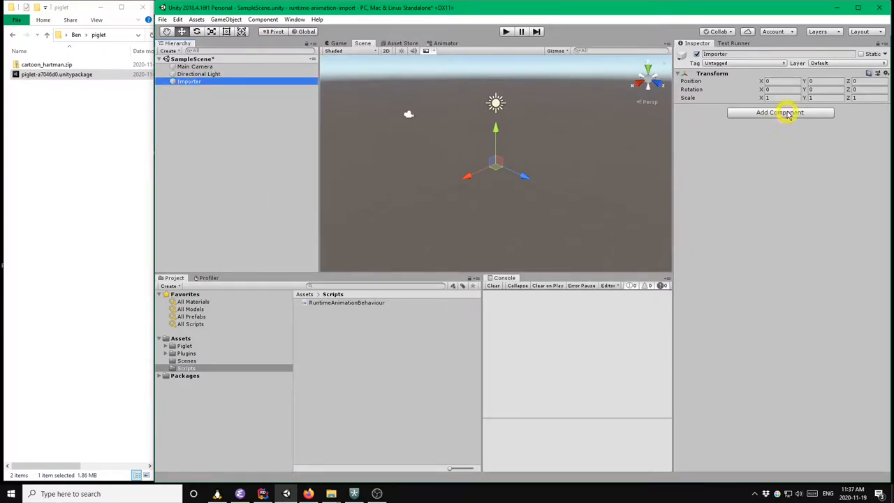
left_click(780, 113)
type("importe")
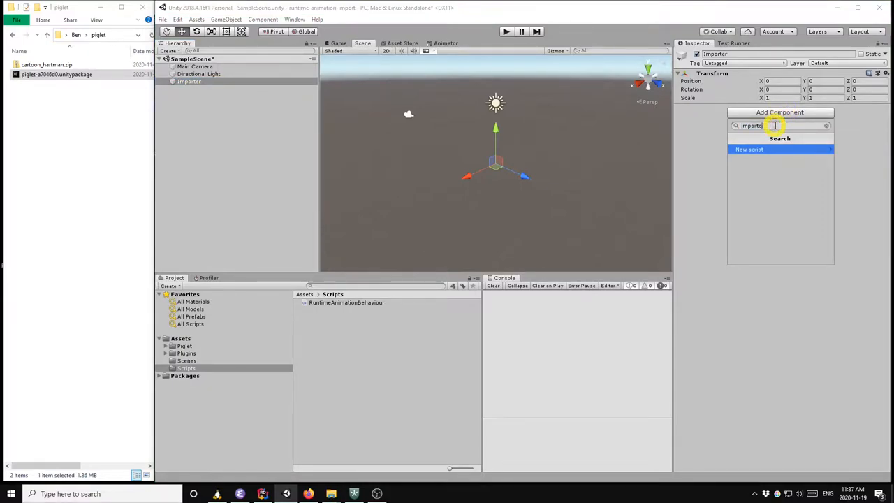
type("Runtime")
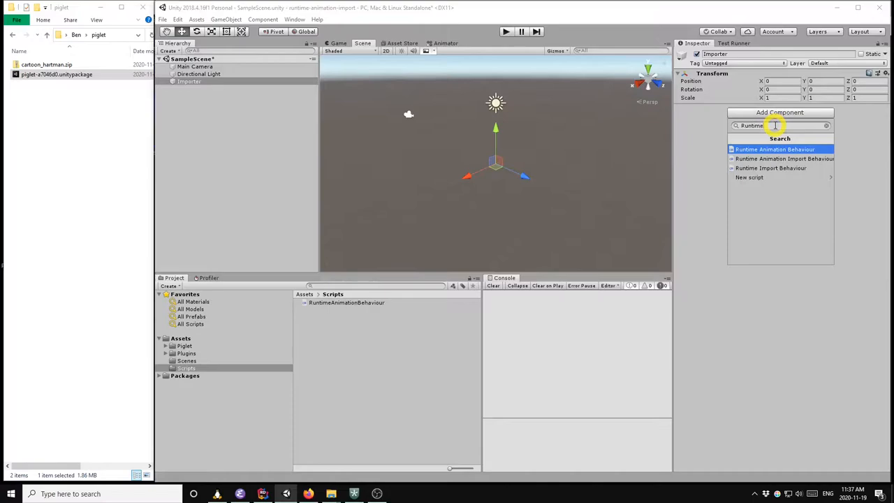
left_click(774, 149)
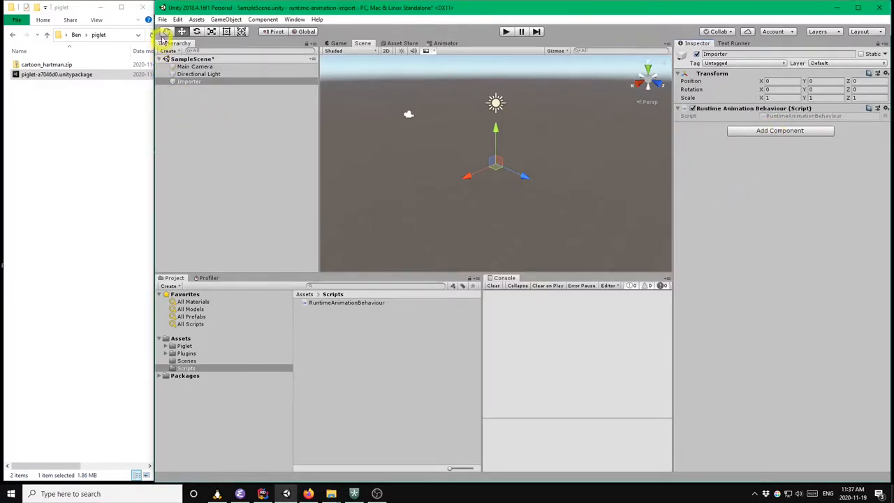
left_click(162, 19)
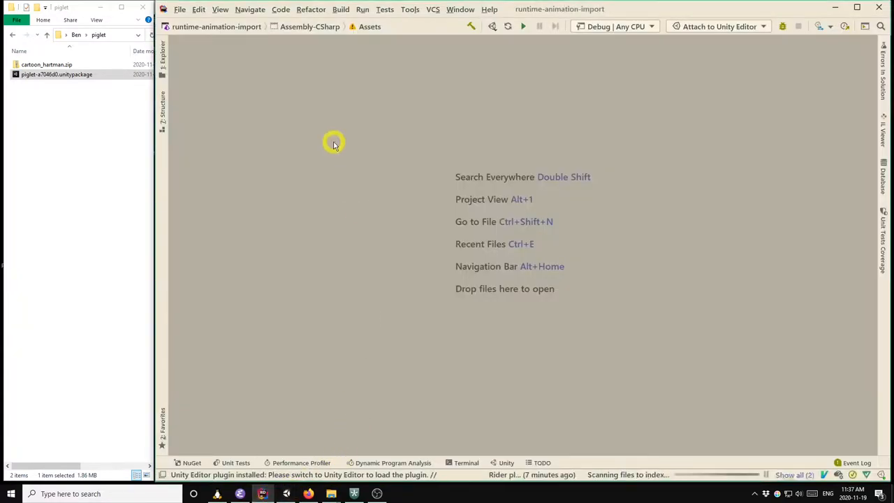
mouse_move(343, 355)
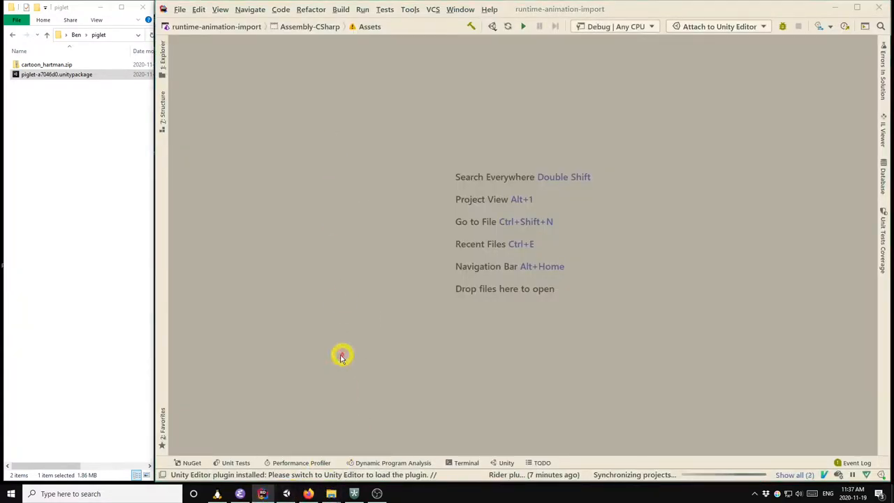
Open RuntimeAnimationBehaviour.cs in Rider and add 'using Piglet;' to the imports.
left_click(261, 494)
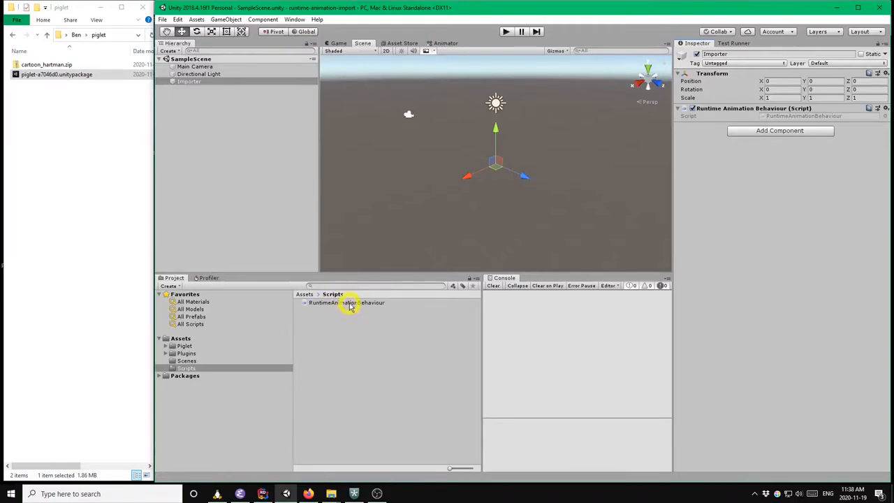
double_click(346, 302)
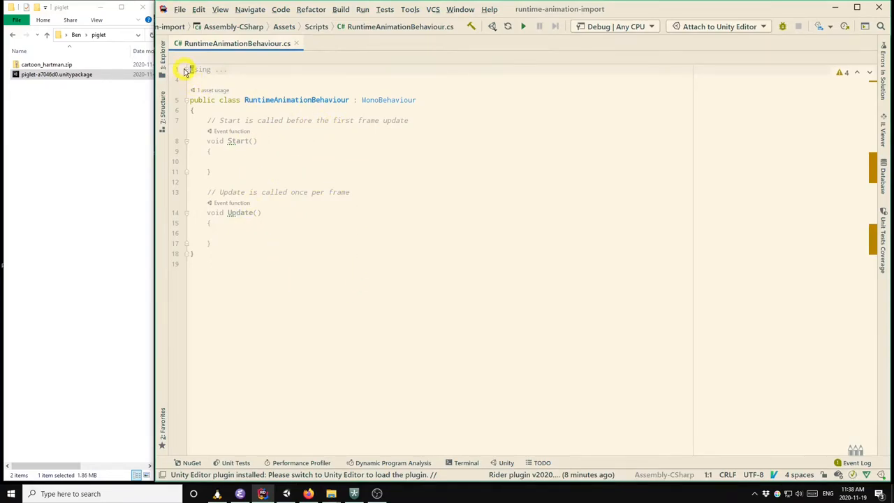
left_click(186, 69)
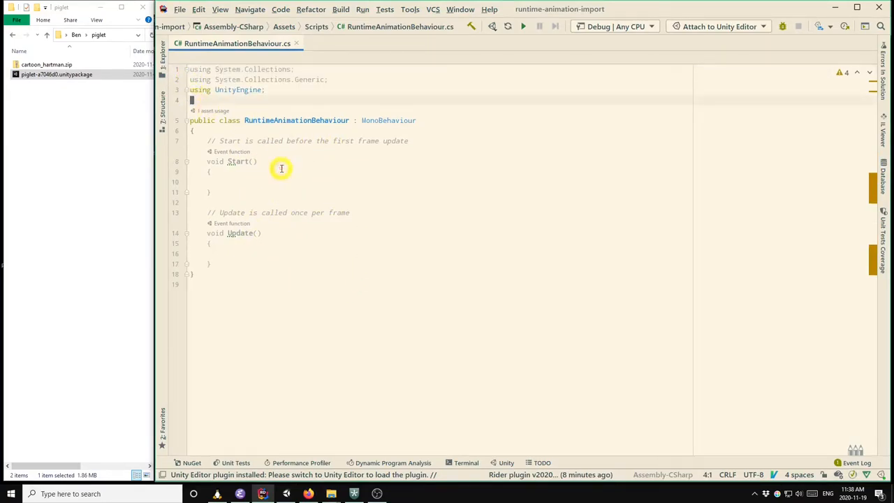
type("using")
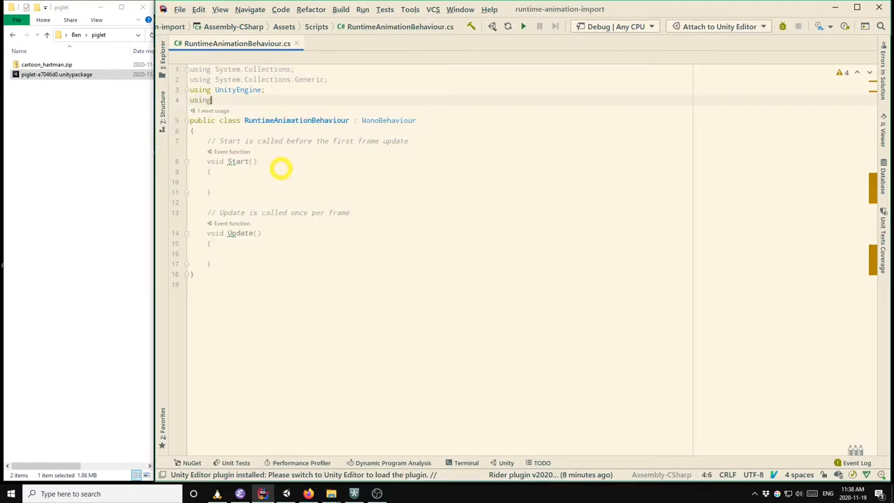
type("Piglet;")
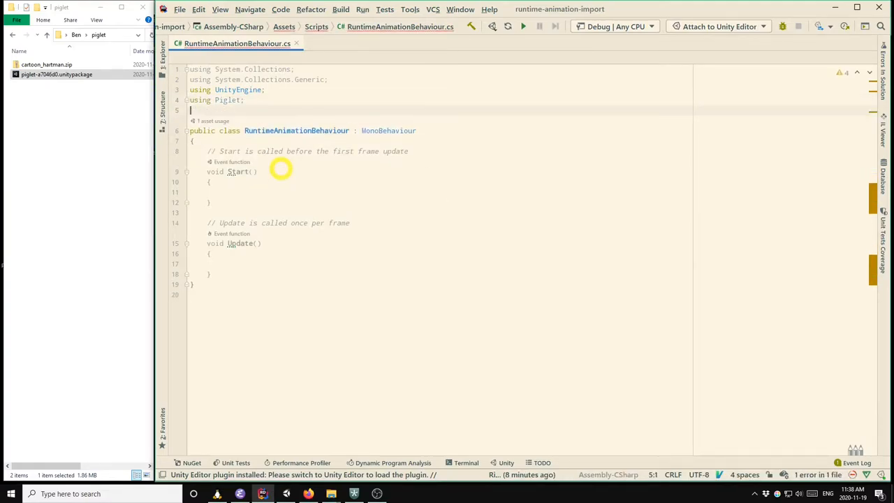
mouse_move(348, 207)
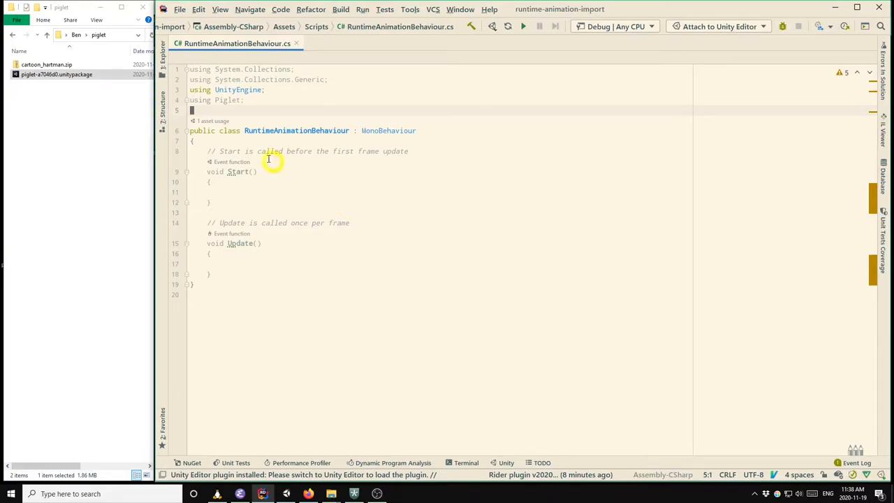
Declare a 'protected GltfImportTask _importTask;' field in the class.
key("enter")
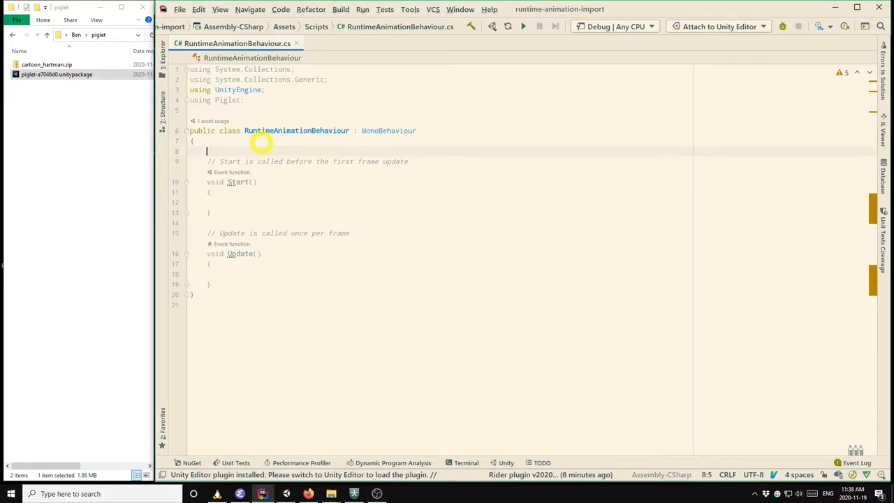
type("protected")
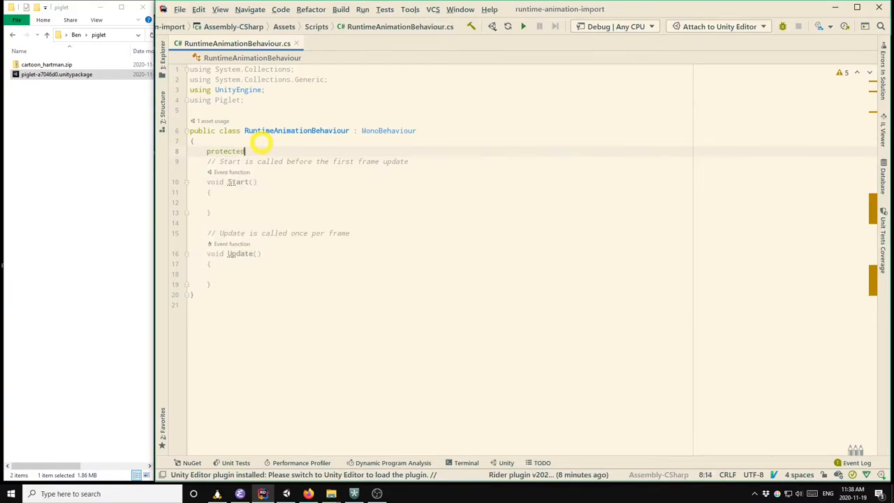
type("GltF")
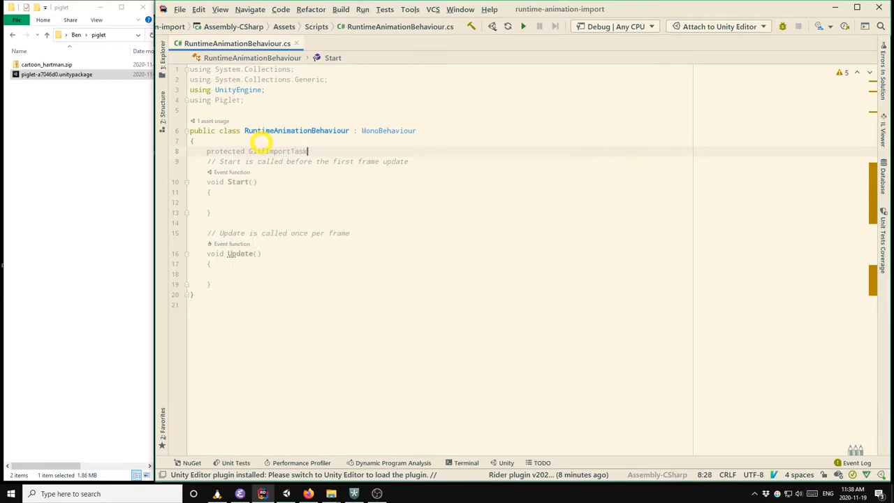
type("_importTask;")
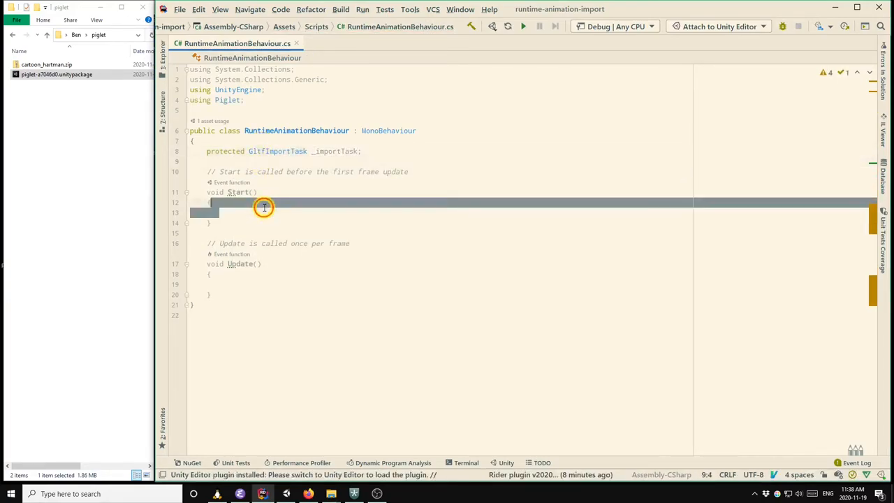
In Start, assign _importTask via RuntimeGltfImporter.GetImportTask on C:/Users/Ben/piglet/cartoon_hartman.zip.
left_click(223, 212)
type("_importT")
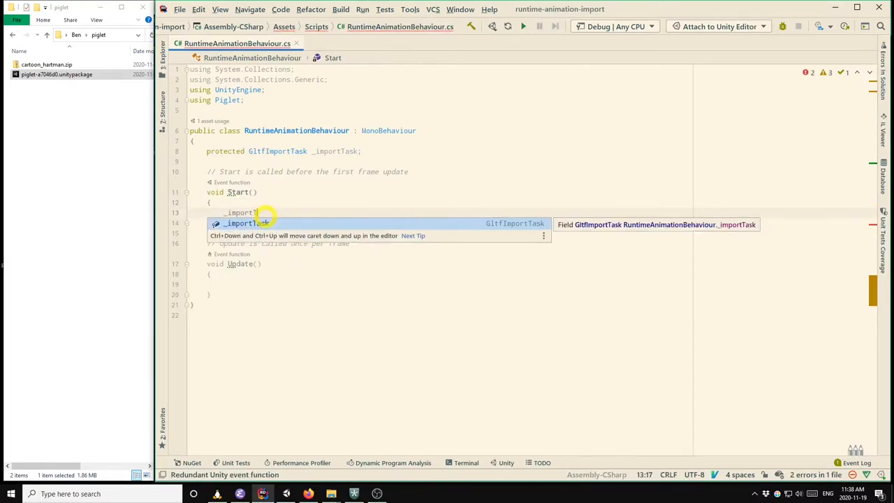
type("RuntimeGltfImporter")
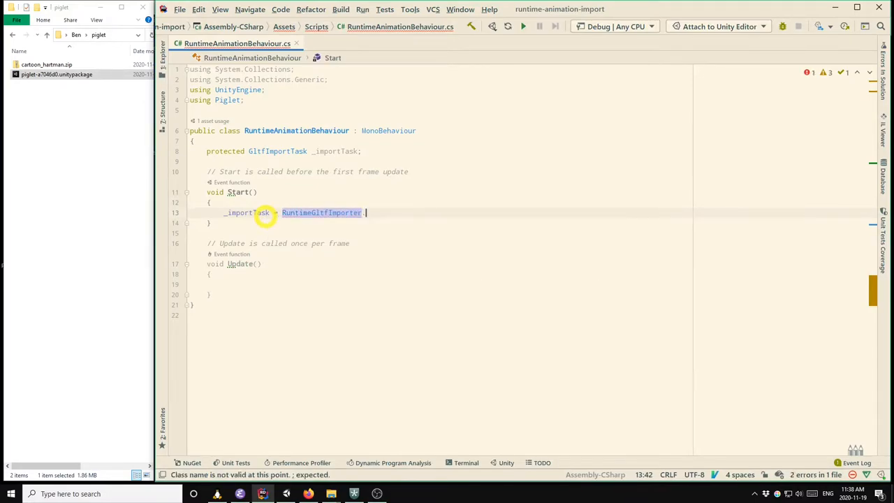
type(".GetImportTask()")
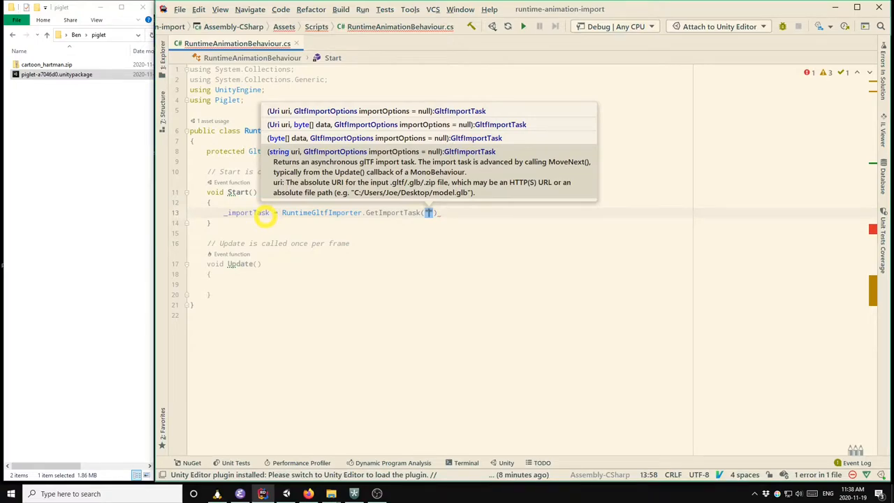
type("\"C:/Users/Ben/")
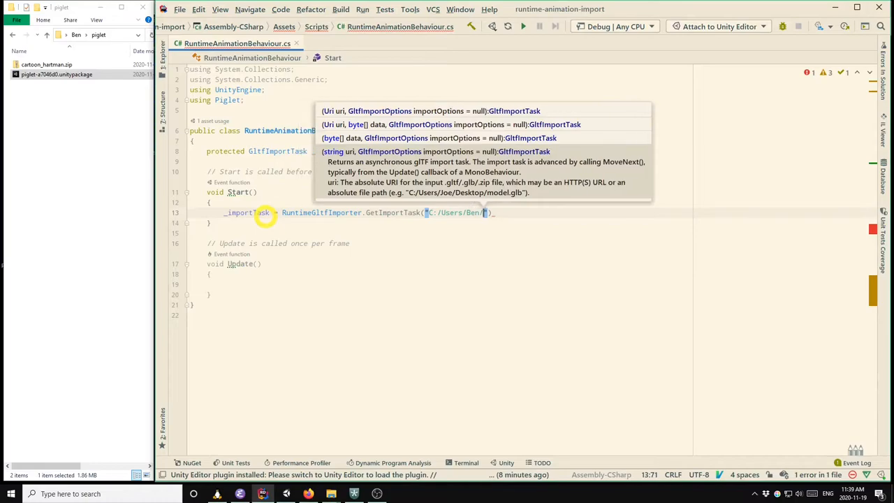
type("piglet/cartoon_hartman.zip")
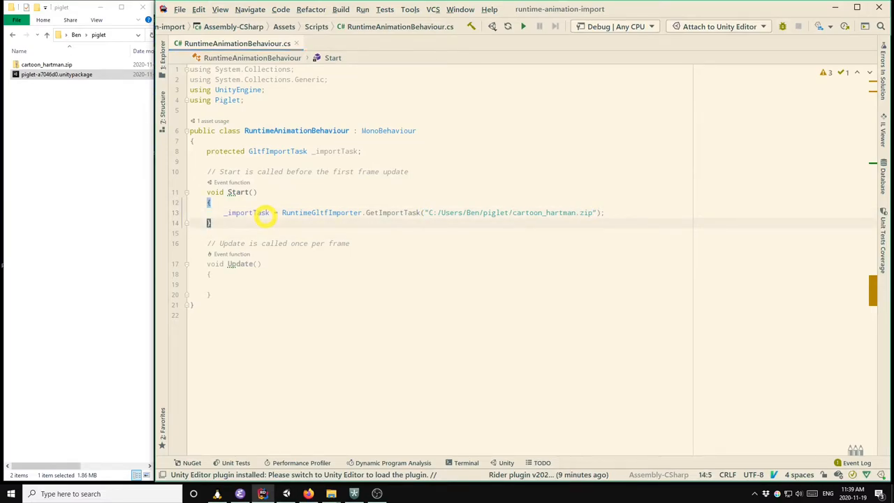
mouse_move(339, 208)
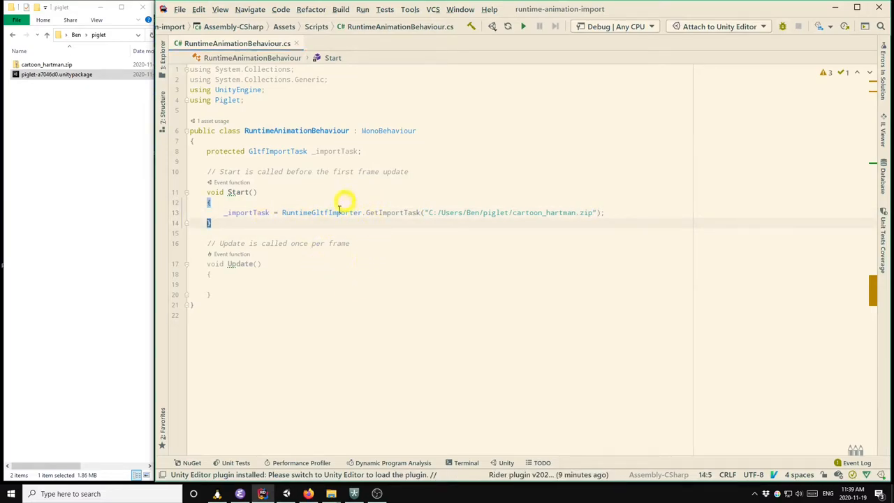
mouse_move(236, 277)
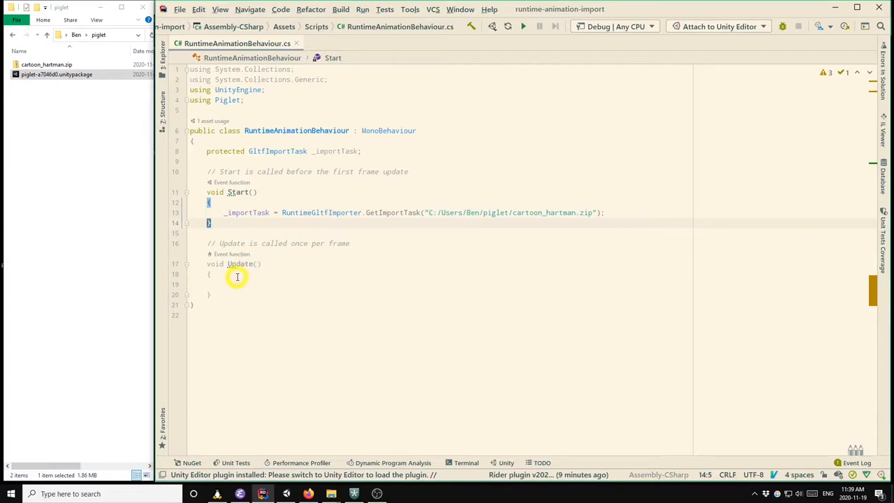
Add '_importTask.MoveNext();' inside the Update method.
left_click(237, 283)
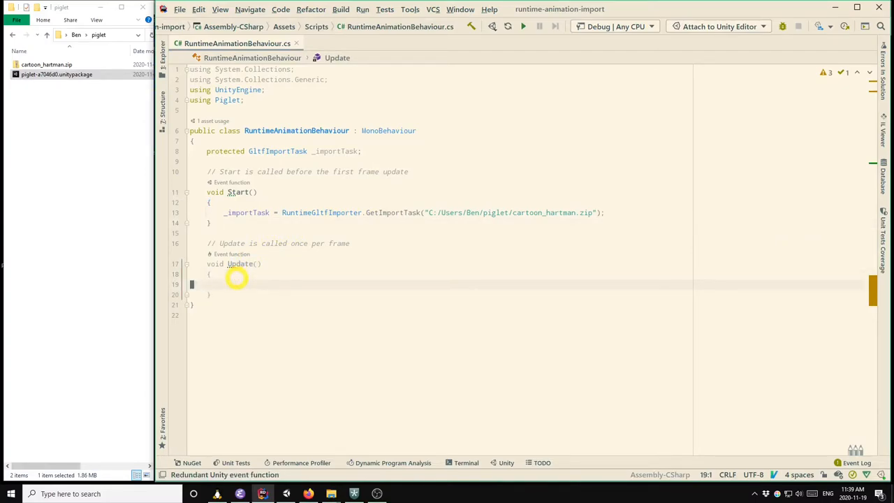
type("_importTask.MoveNext();")
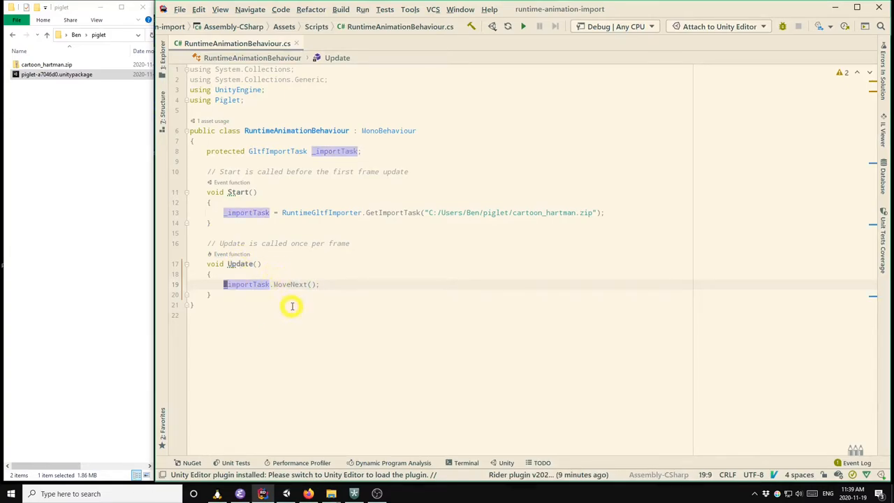
left_click(209, 294)
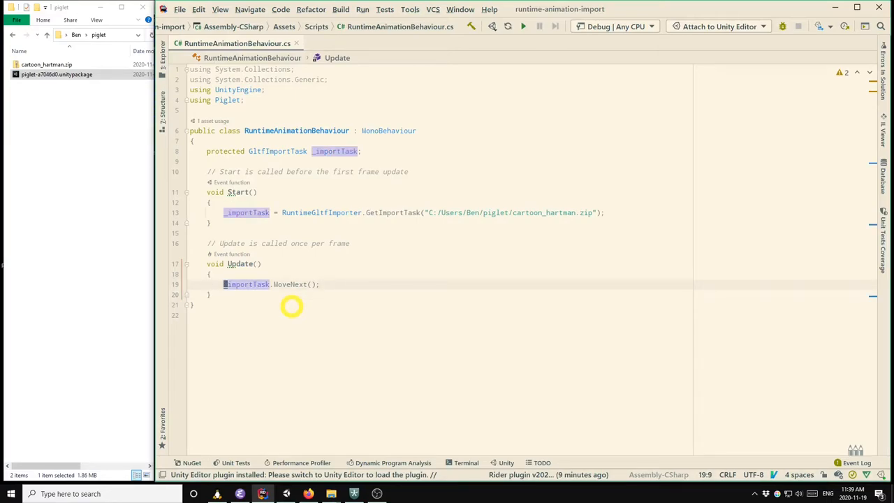
mouse_move(299, 437)
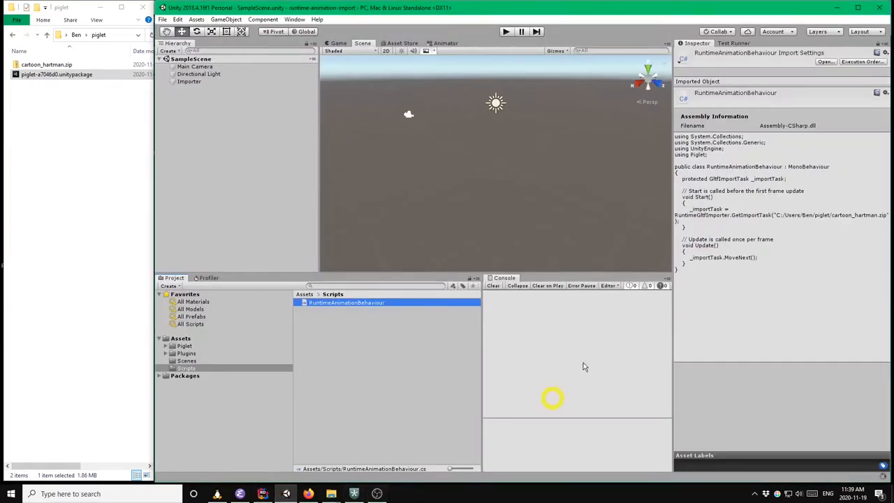
Enter Play mode in Unity so cartoon_hartman is imported and shown.
left_click(506, 32)
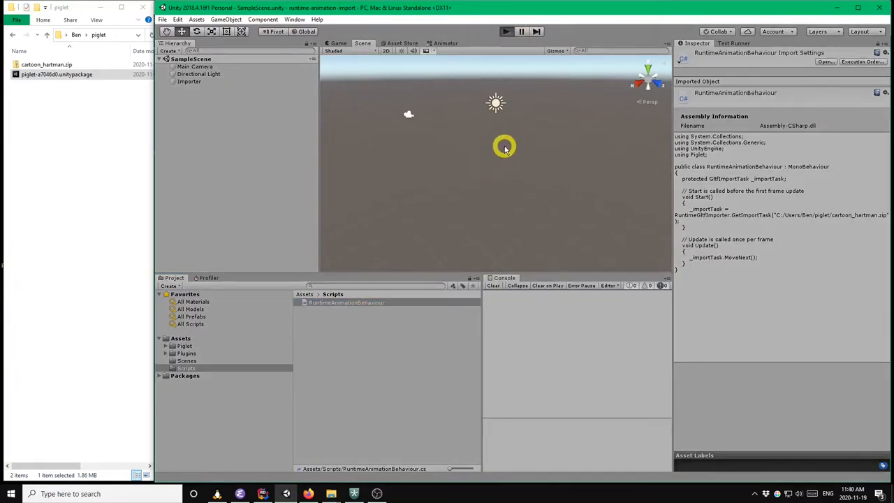
left_click(506, 31)
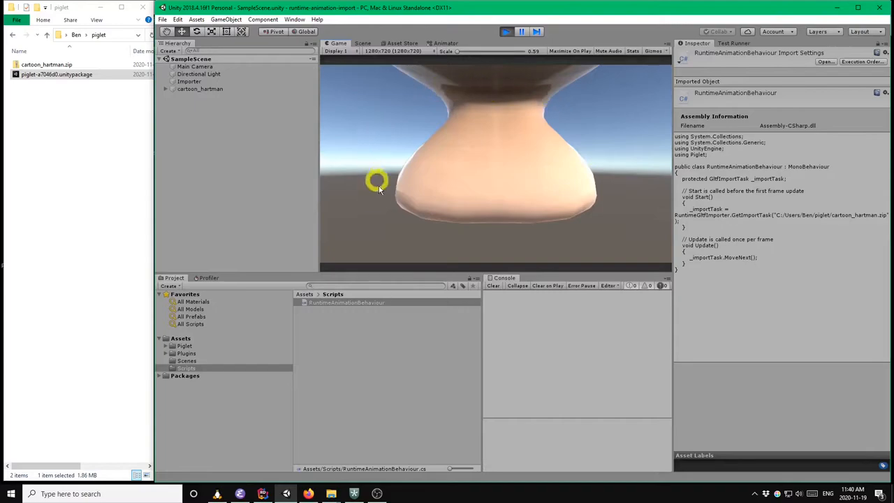
mouse_move(398, 140)
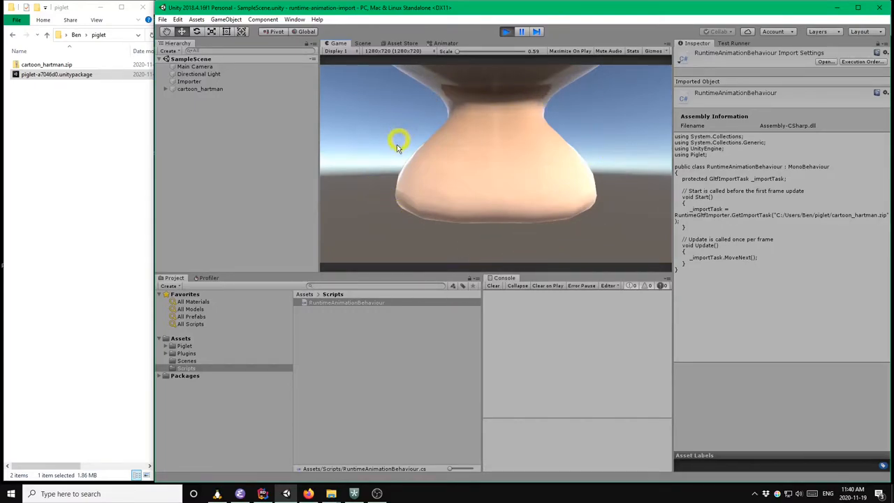
mouse_move(587, 199)
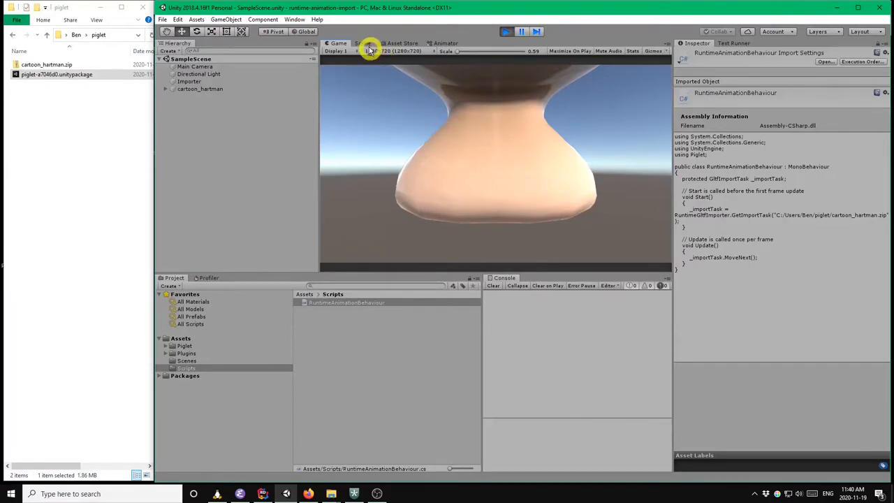
Orbit the Scene view to face the loaded cartoon_hartman head.
left_click(362, 42)
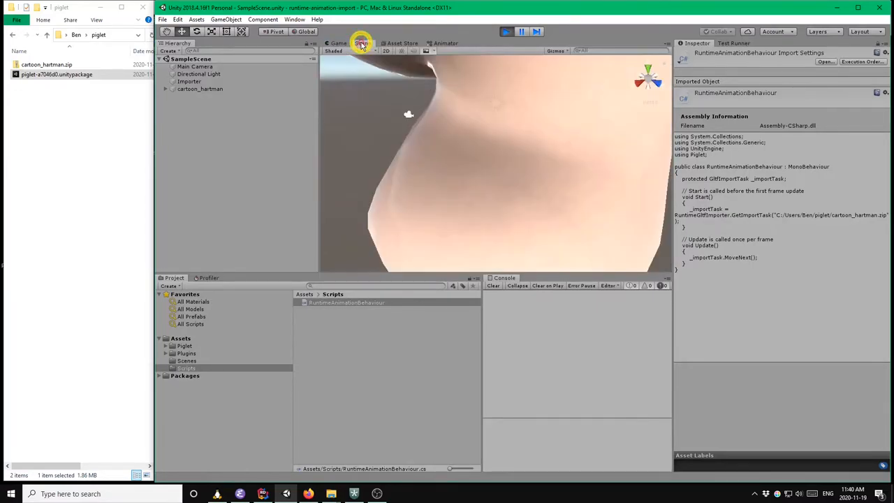
left_click_drag(409, 113, 508, 149)
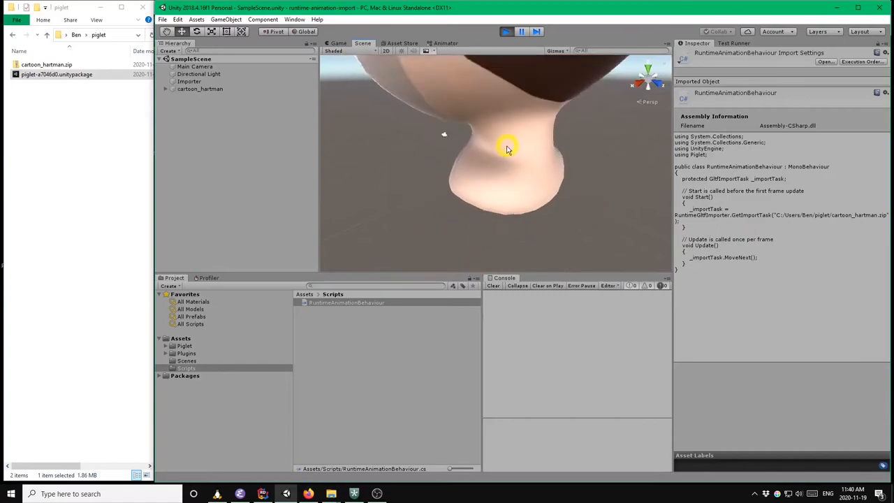
left_click_drag(507, 149, 471, 129)
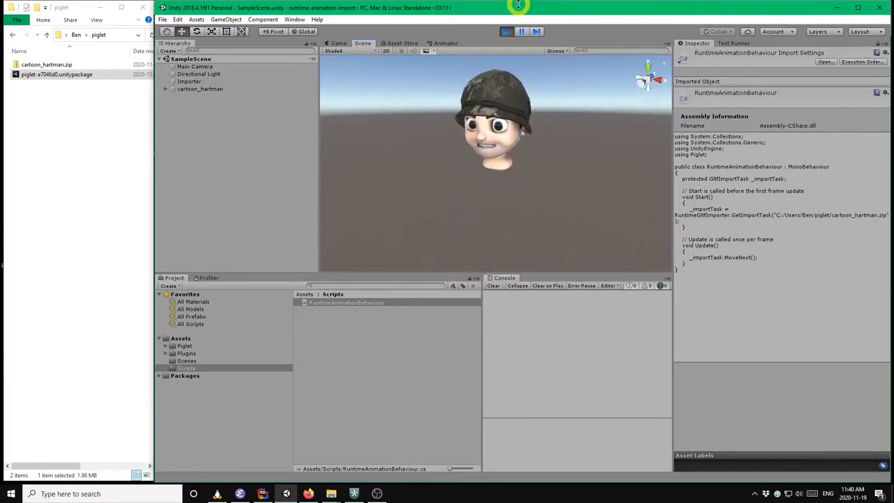
Exit Play mode once the Hartman head has fully displayed.
left_click(506, 31)
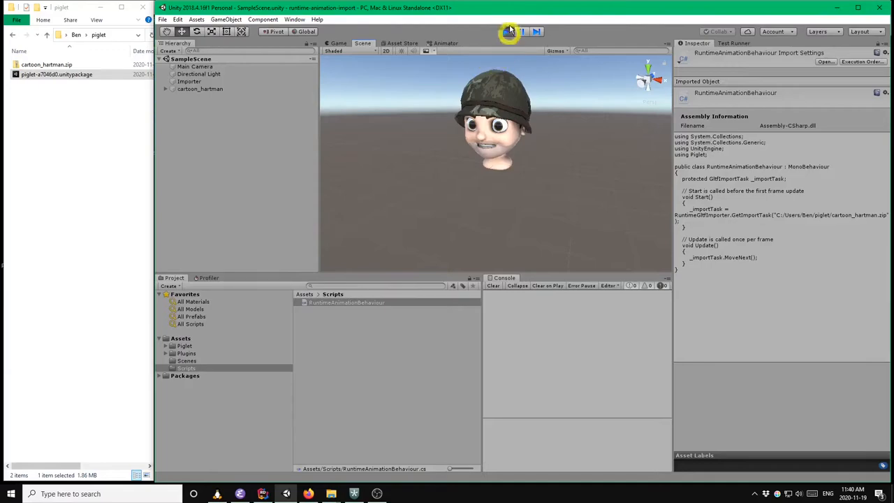
left_click(506, 31)
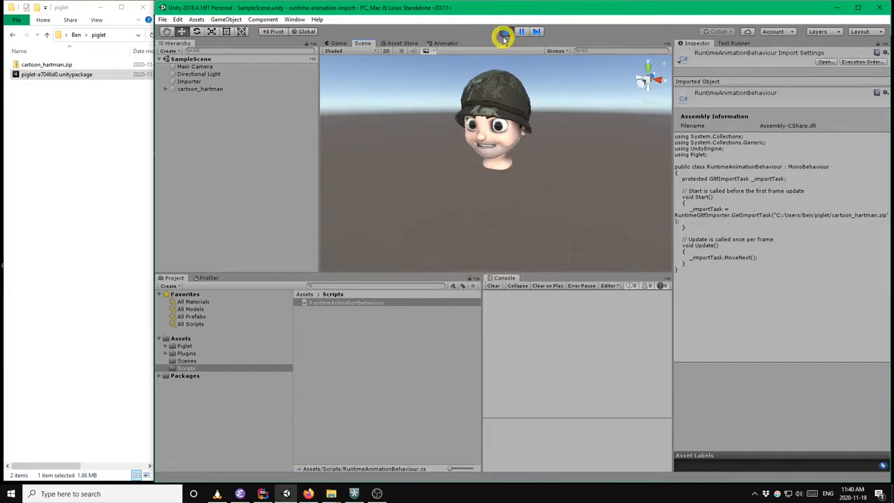
left_click(505, 31)
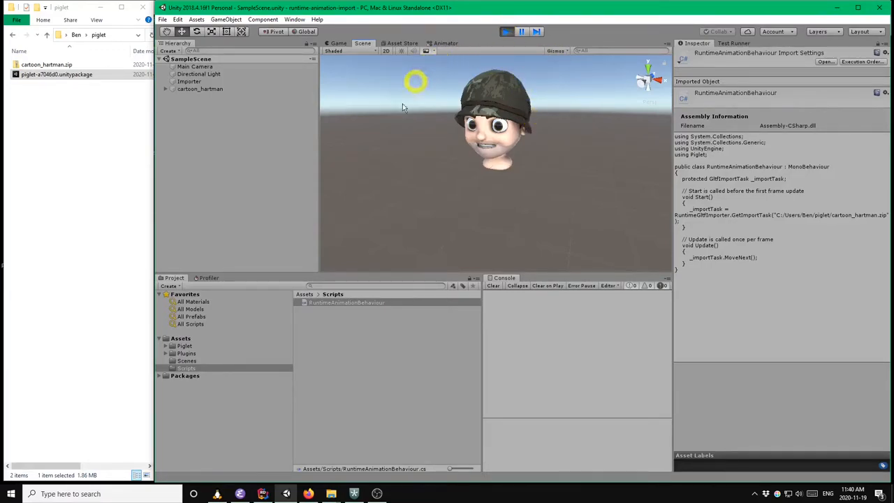
mouse_move(579, 150)
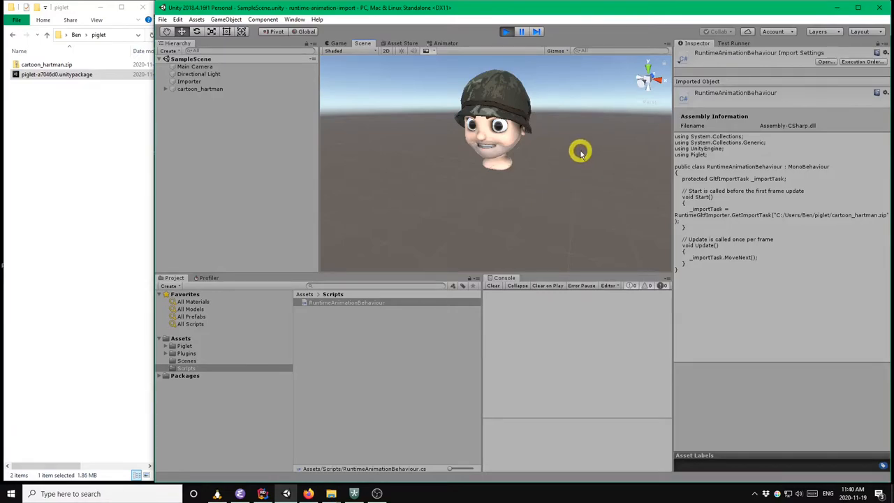
mouse_move(564, 129)
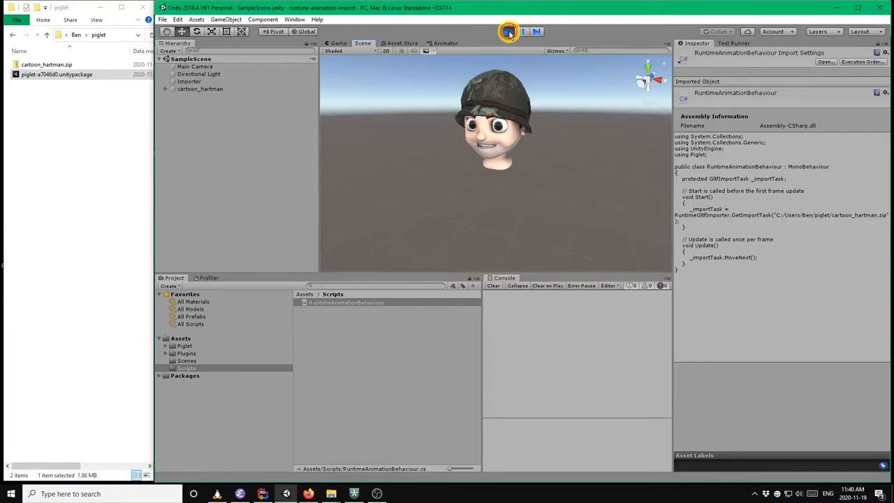
left_click(506, 31)
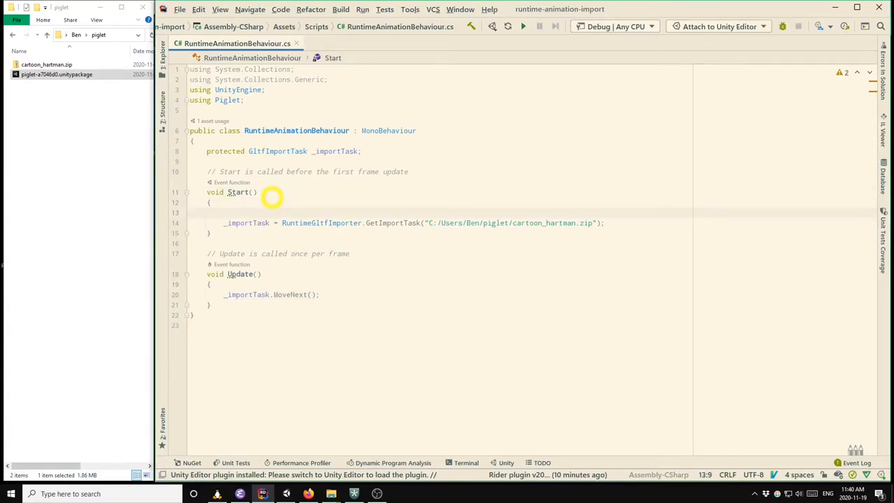
Create a GltfImportOptions object with AutoScale true and AutoScaleSize 4.0f in Start.
type("var importOptions")
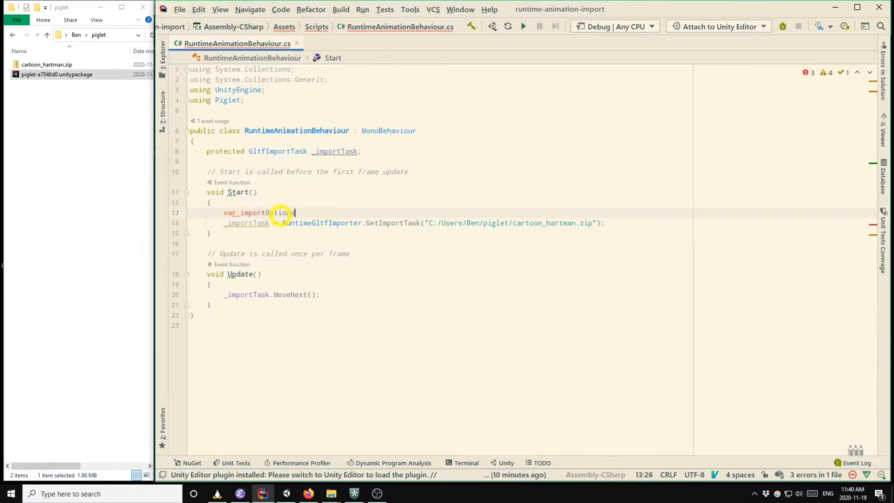
type("= new G")
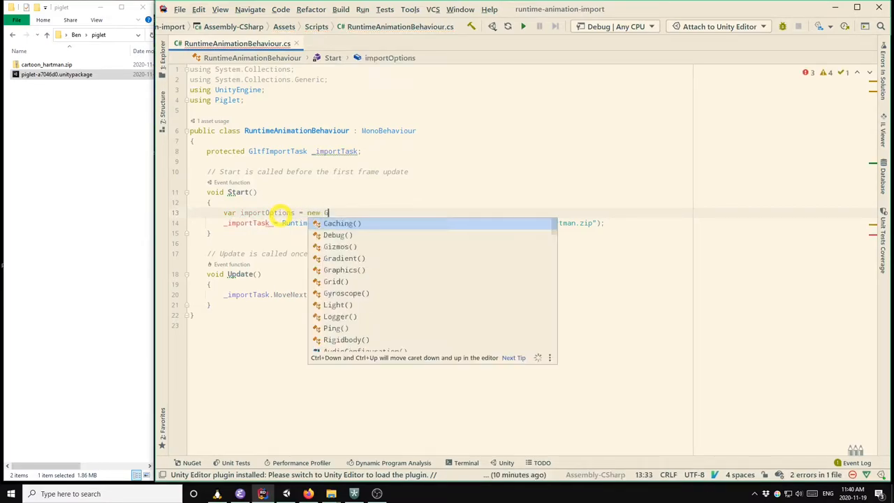
type("ltfImportOptions();")
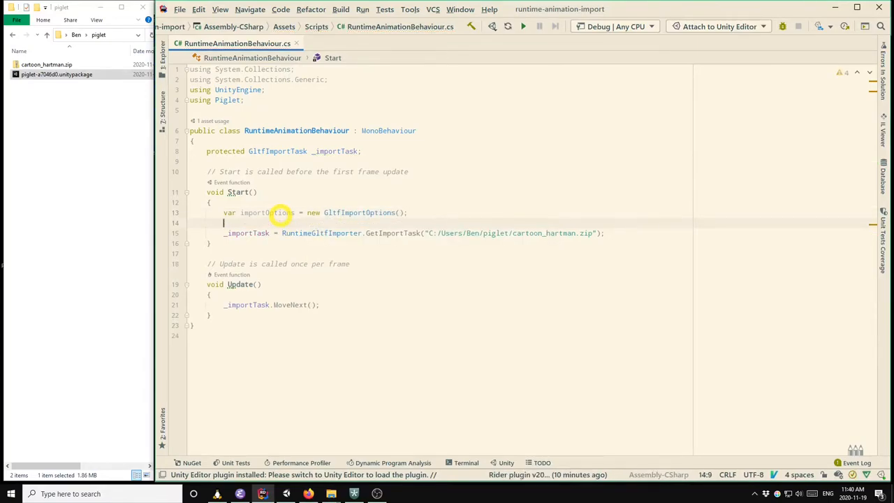
type("importOpt")
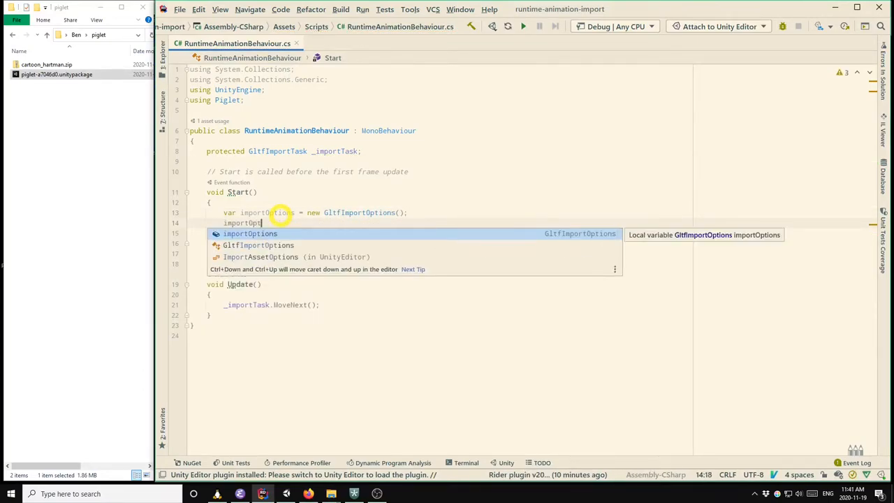
type(".")
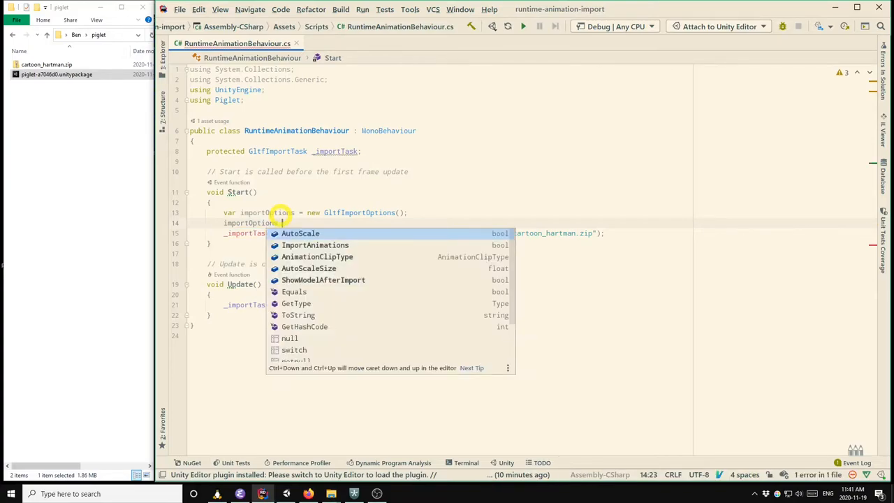
mouse_move(300, 233)
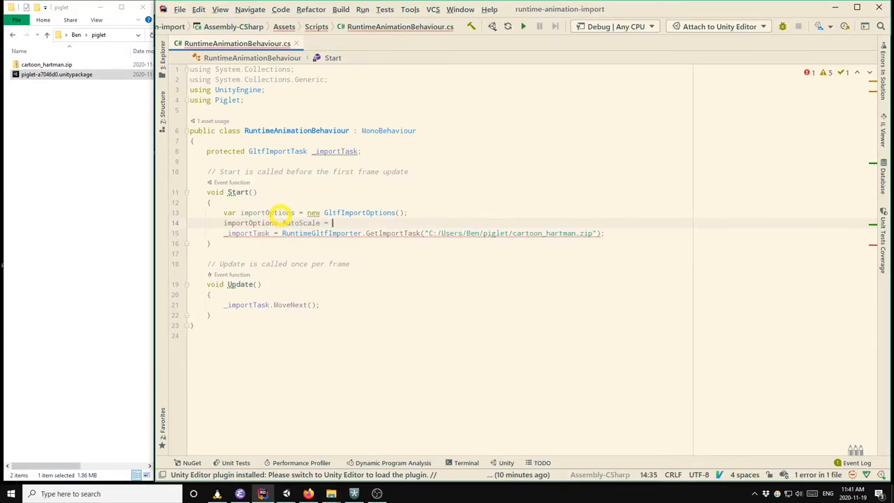
type("true;")
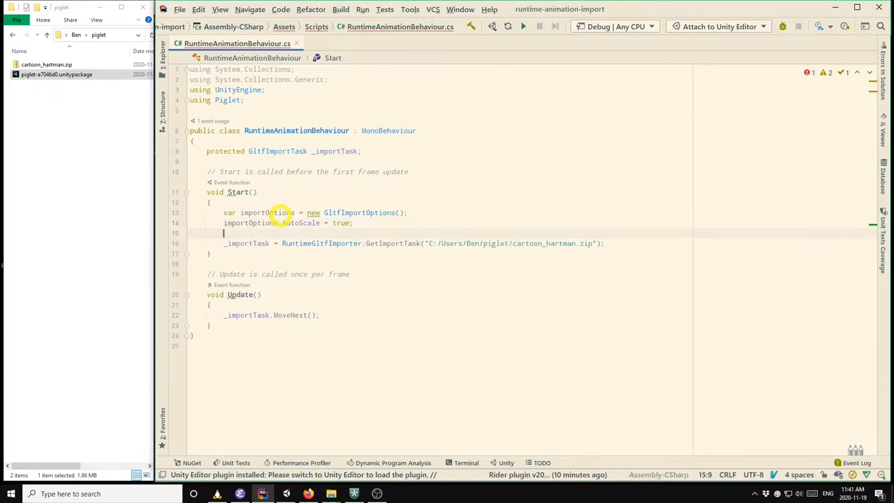
type("importOp")
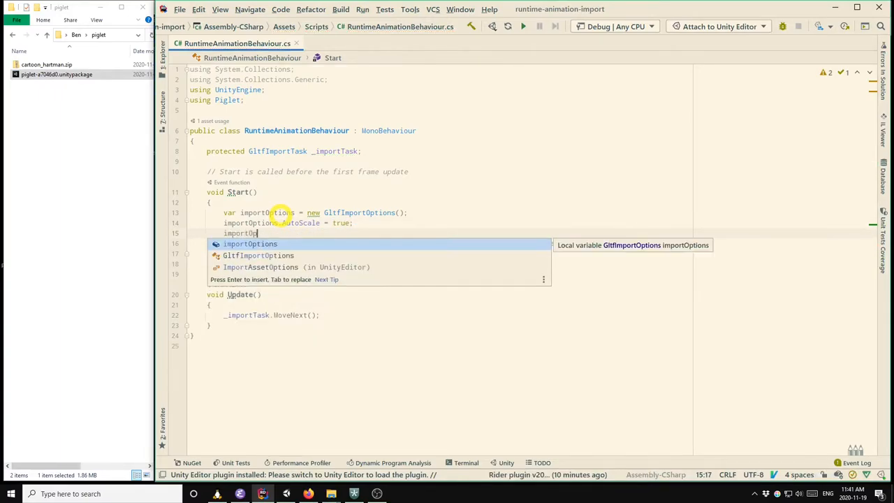
type(".AutoScaleSize")
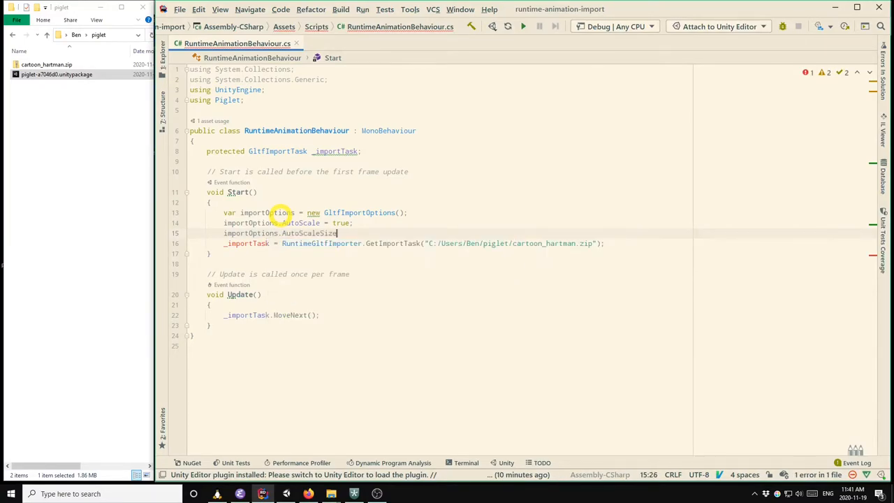
type("= 4")
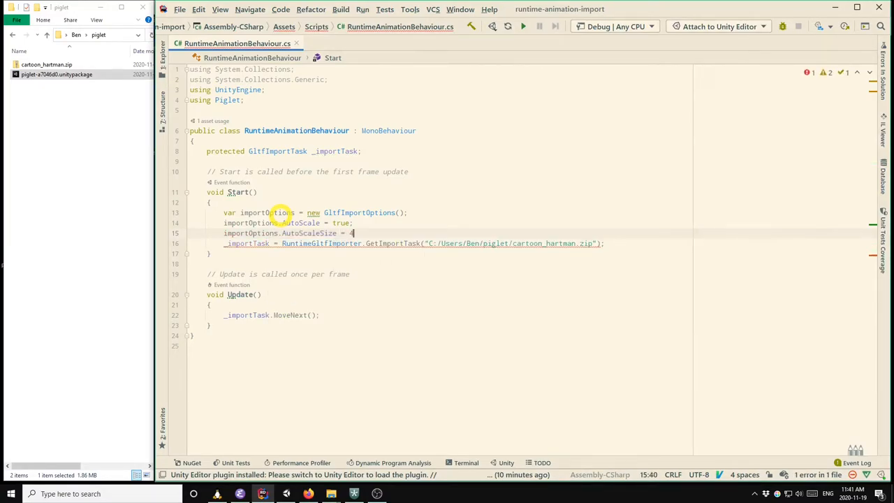
type(".0f;")
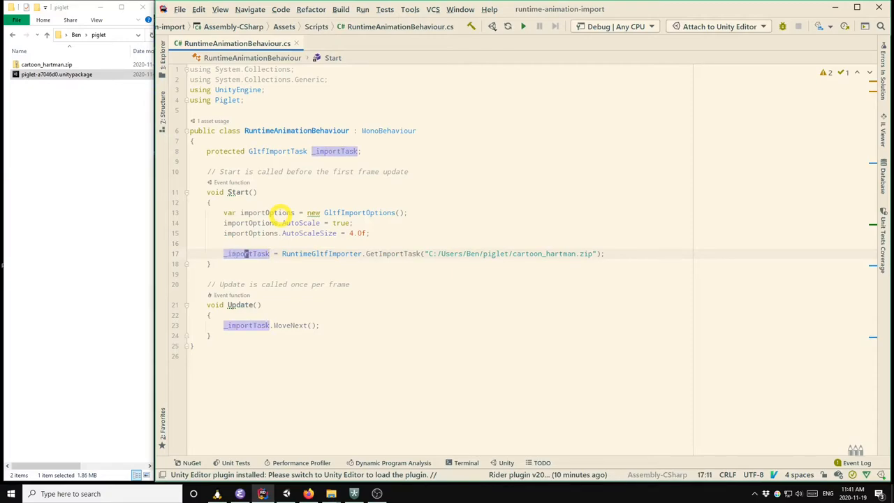
Pass the import options as GetImportTask's second argument, then return to Unity.
left_click(501, 253)
type(",")
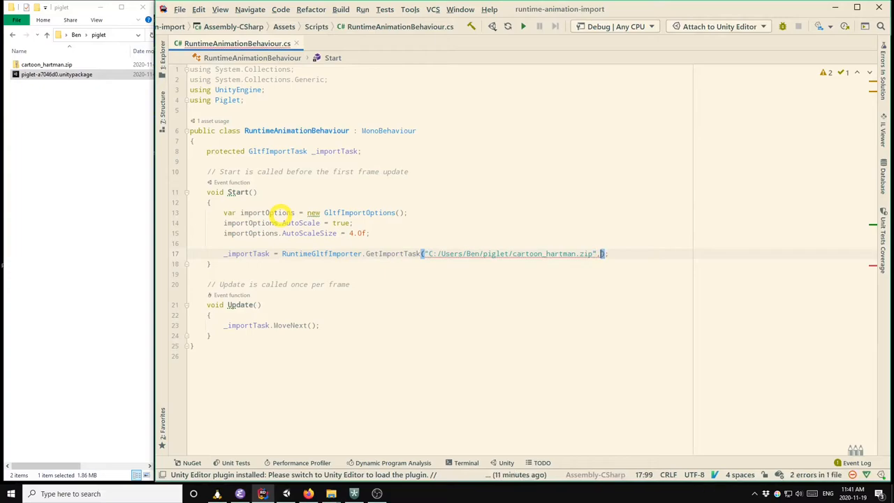
type("importOptions")
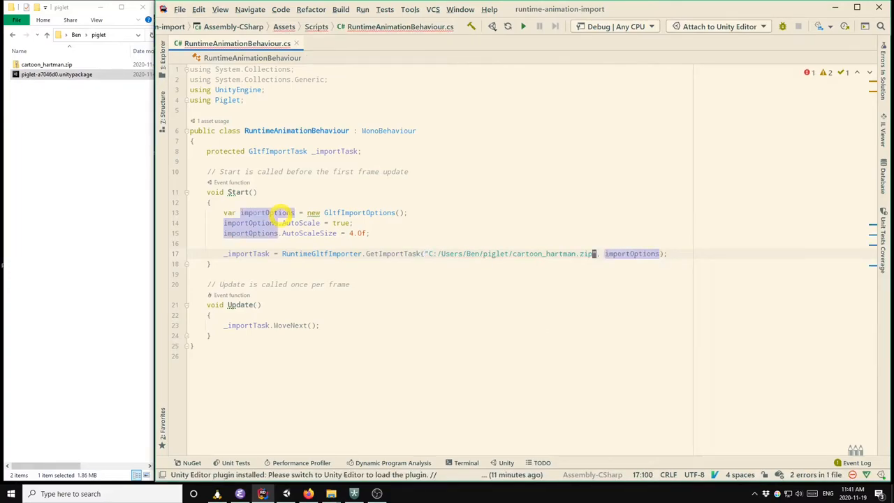
left_click(511, 253)
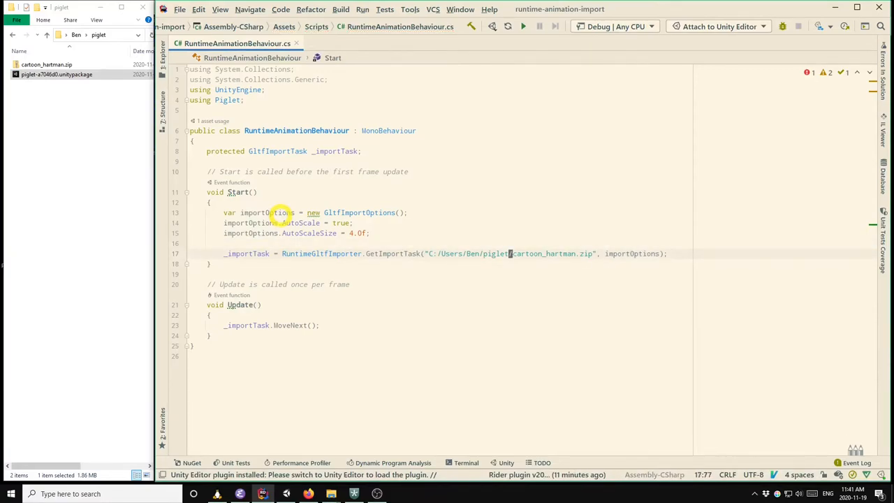
left_click(208, 264)
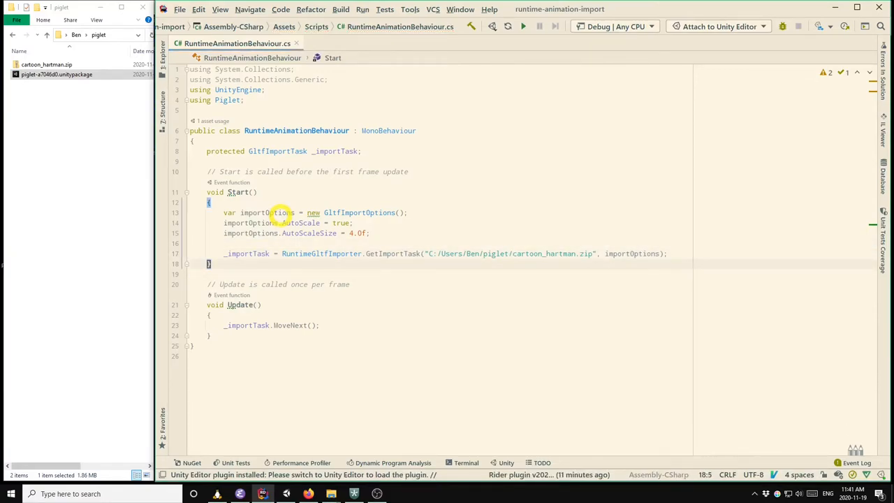
mouse_move(291, 429)
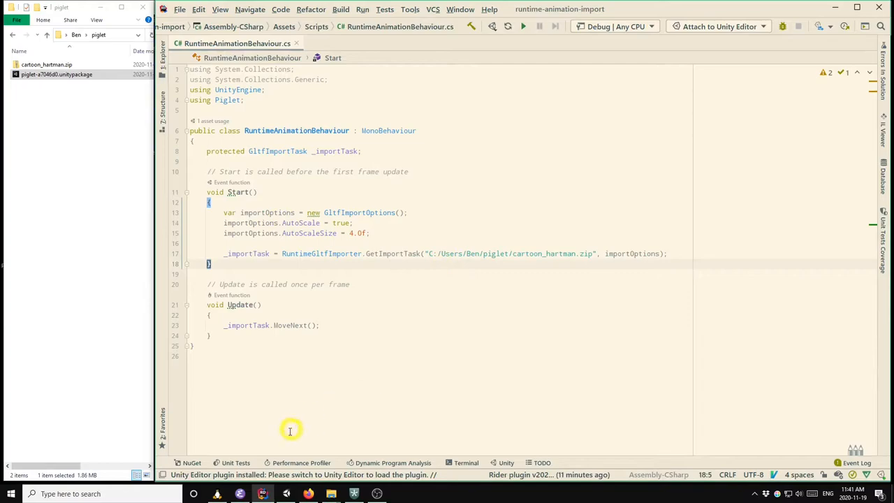
left_click(262, 494)
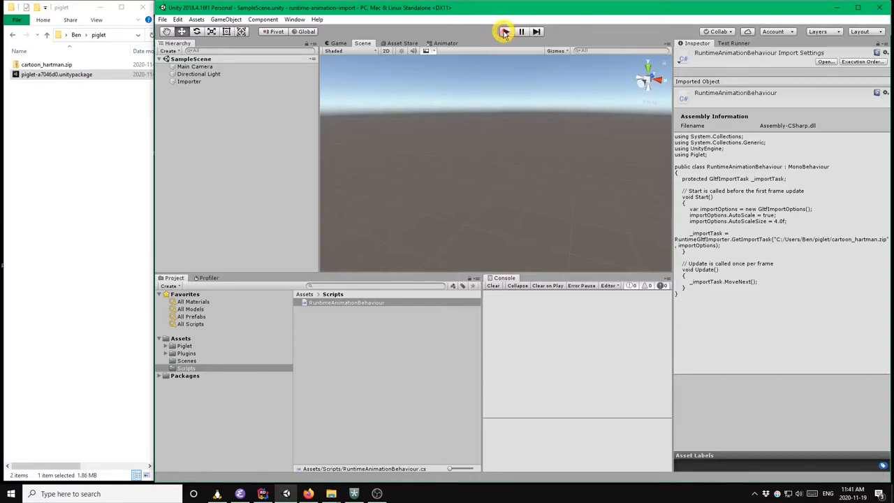
Enter Play mode to load cartoon_hartman at its auto-scaled size.
left_click(504, 31)
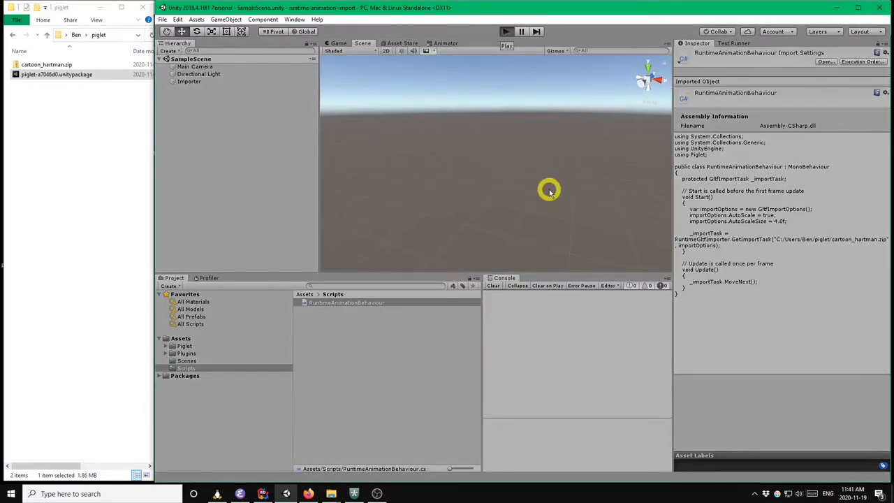
left_click(505, 31)
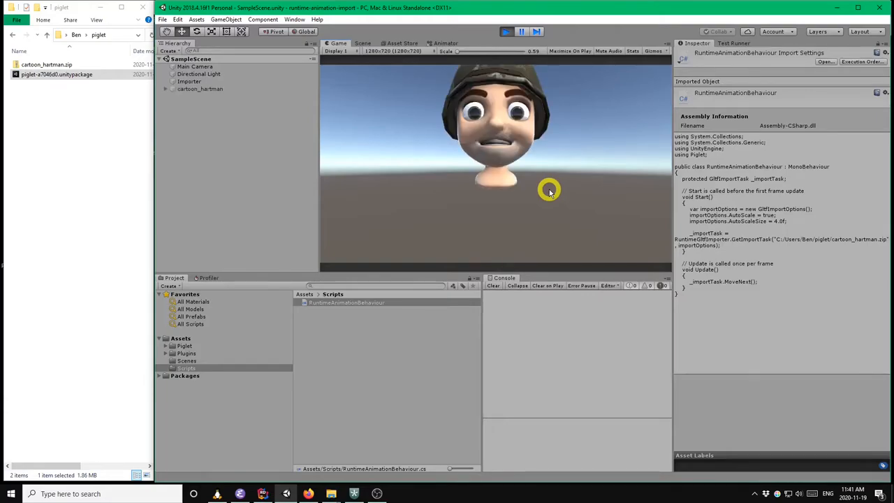
mouse_move(478, 63)
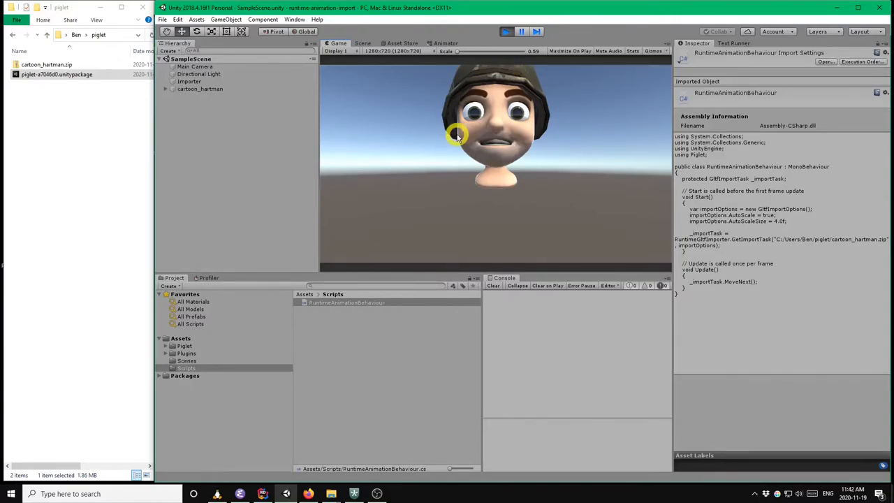
mouse_move(596, 175)
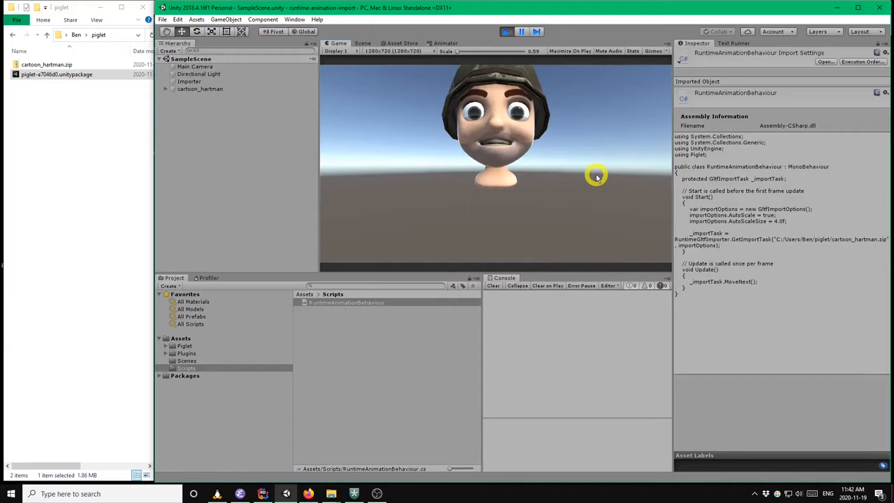
mouse_move(553, 94)
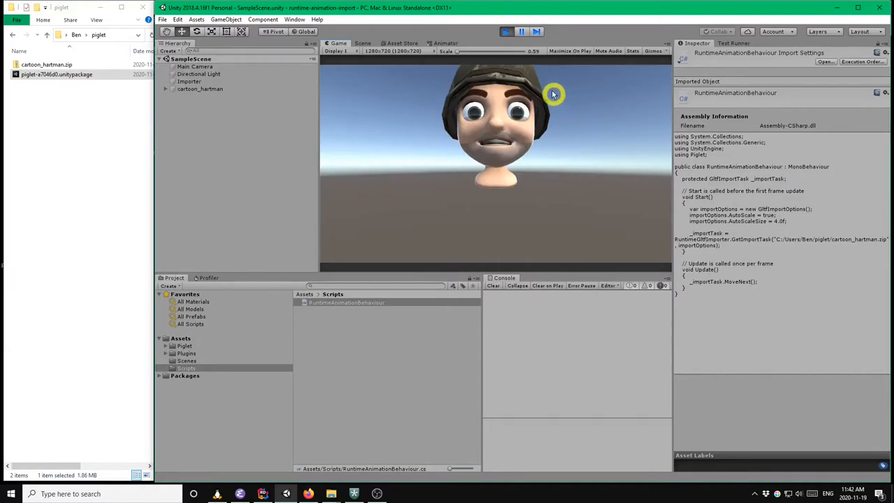
mouse_move(426, 156)
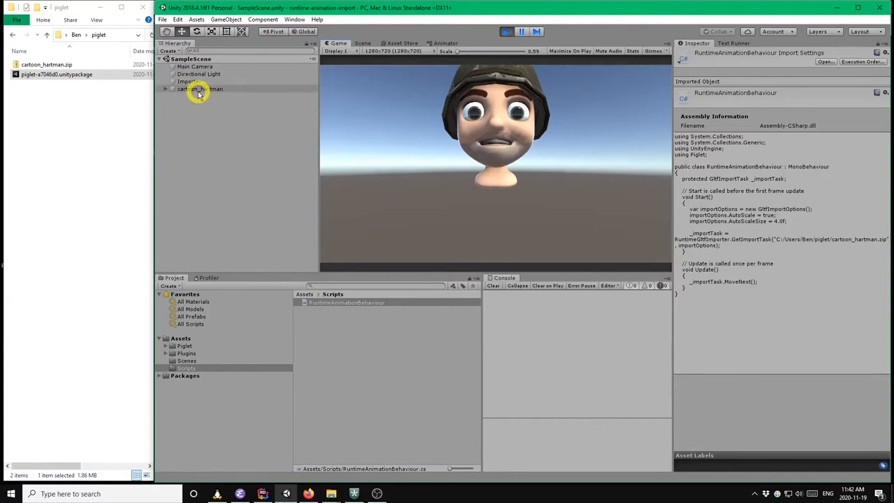
Select cartoon_hartman and expand its Animation clips, showing Static Pose and Take 001.
left_click(202, 89)
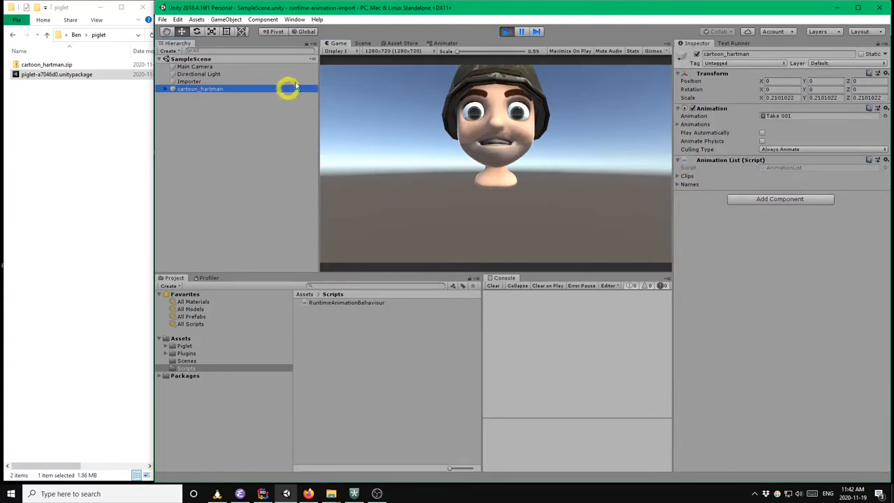
mouse_move(236, 101)
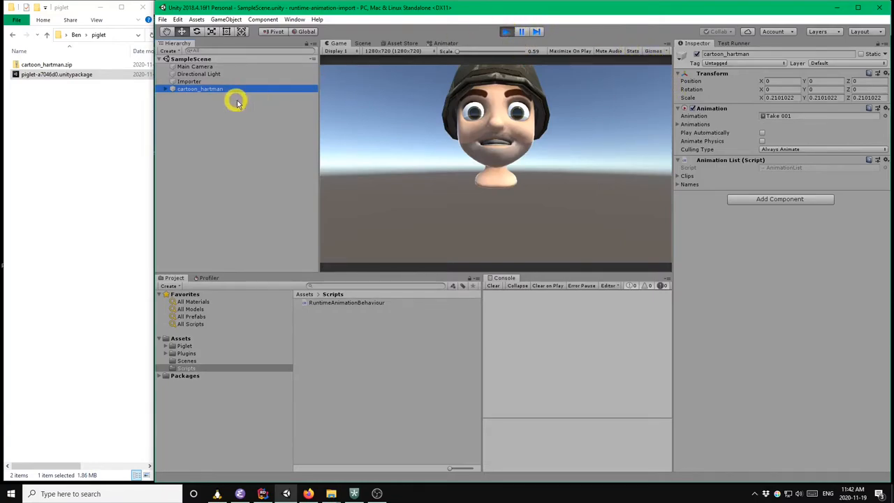
mouse_move(753, 96)
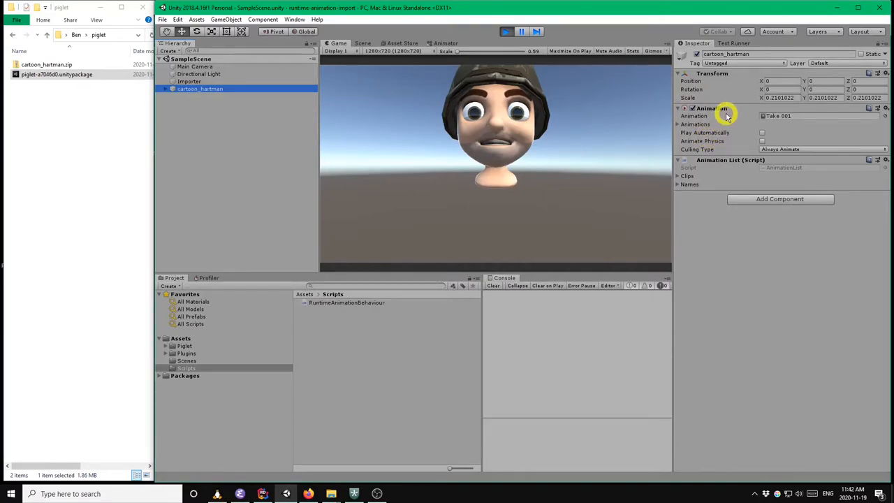
mouse_move(709, 150)
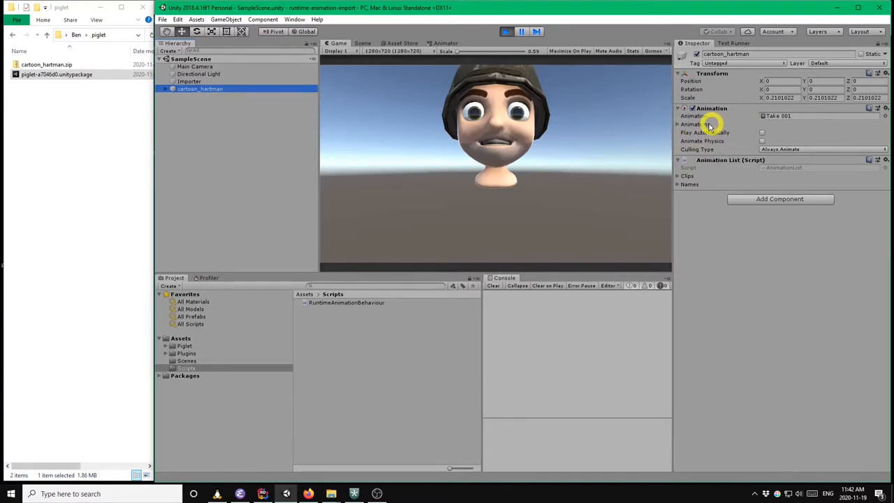
left_click(677, 124)
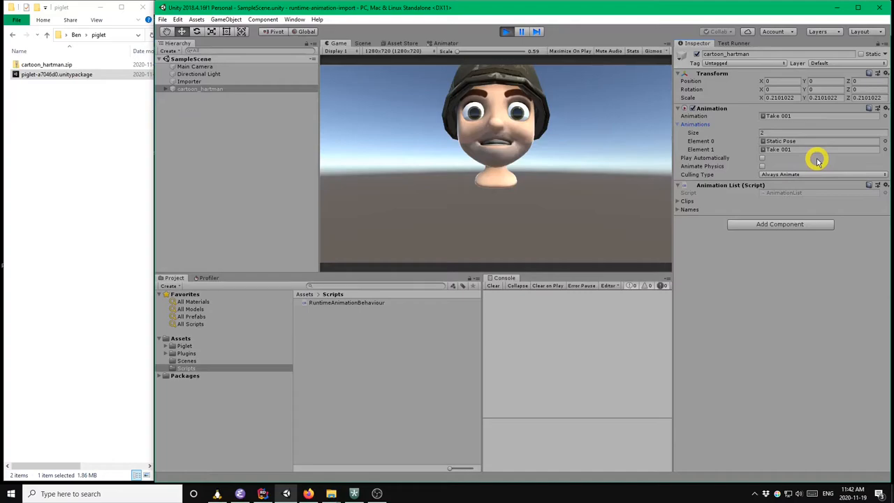
mouse_move(812, 145)
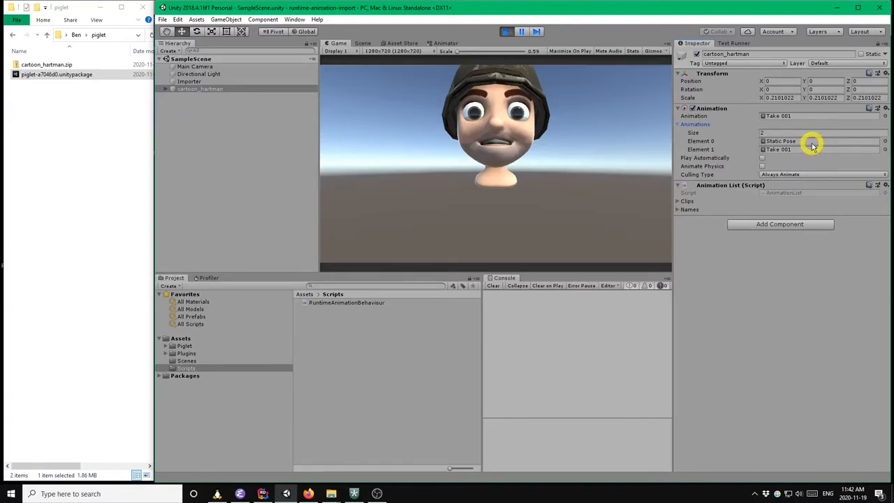
mouse_move(758, 162)
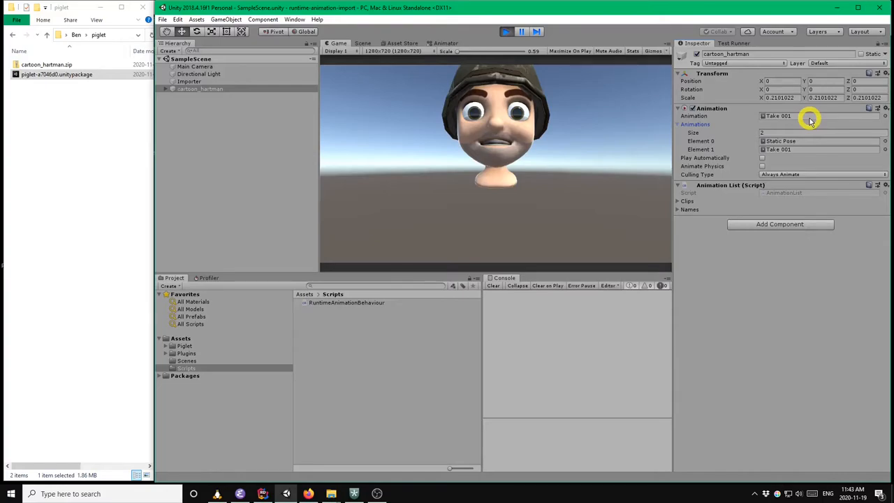
mouse_move(798, 116)
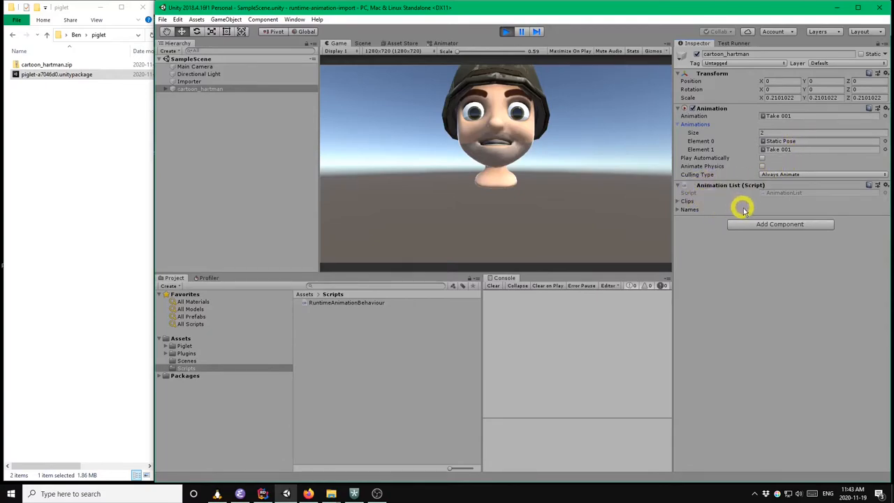
mouse_move(695, 187)
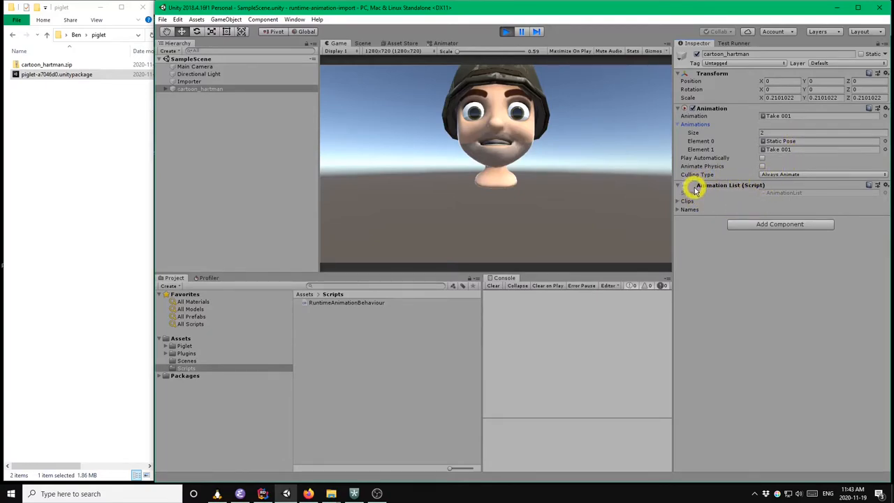
mouse_move(776, 201)
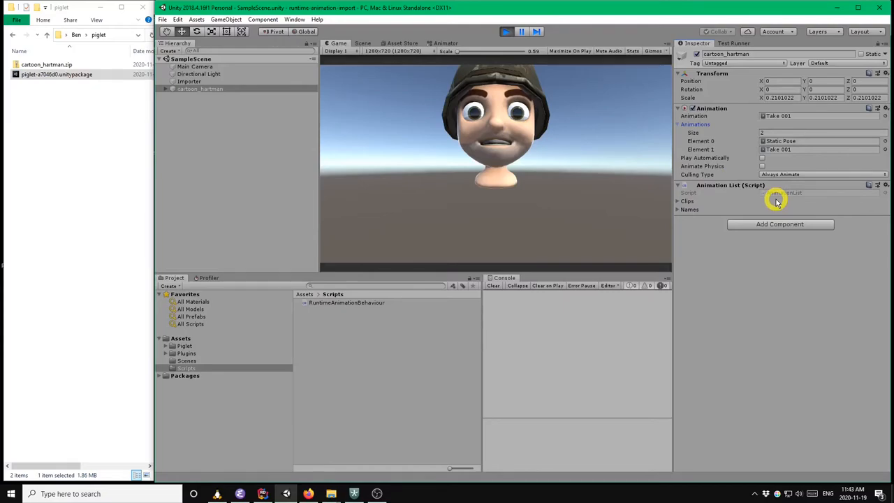
Expand the Animation List Clips and Names arrays, each listing Static Pose and Take 001.
left_click(678, 201)
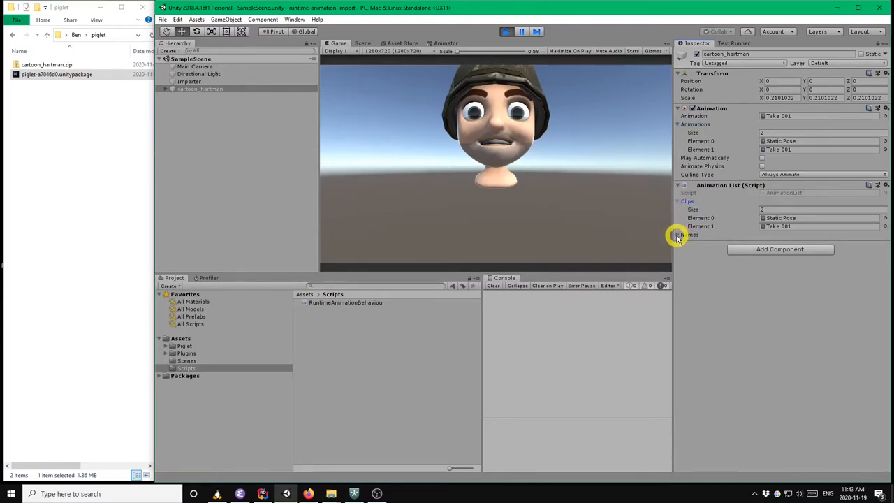
left_click(679, 234)
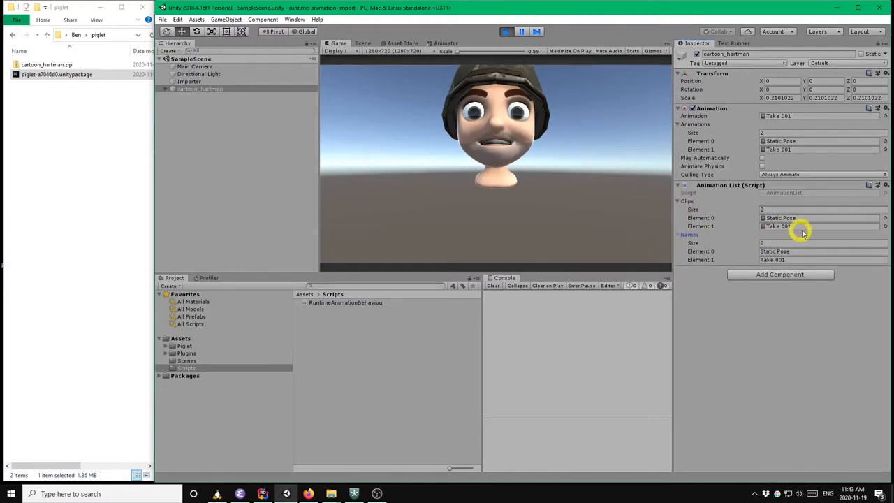
mouse_move(822, 222)
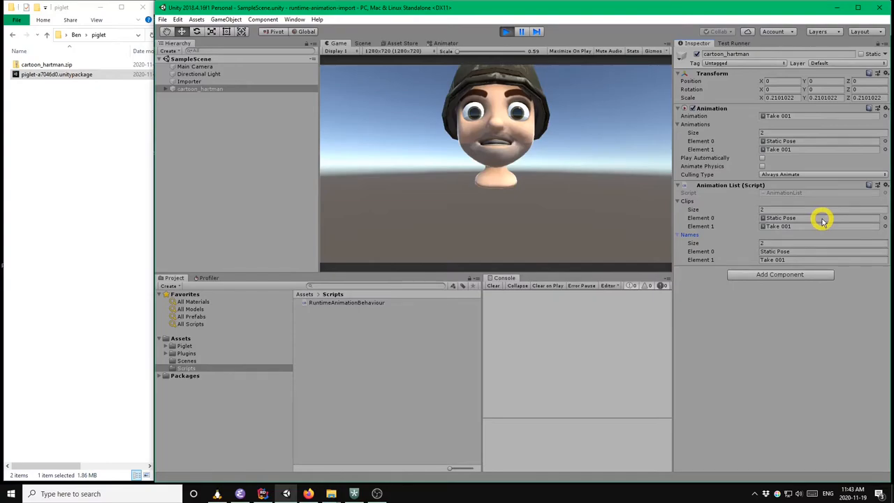
mouse_move(749, 190)
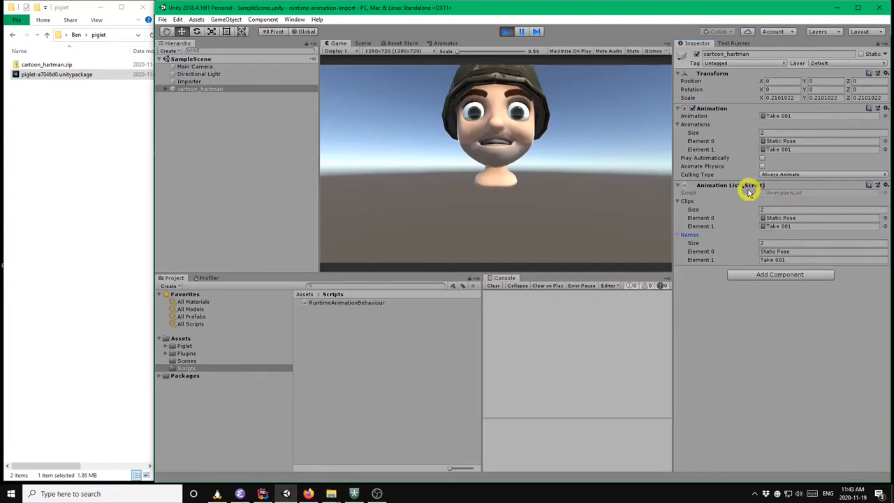
mouse_move(739, 197)
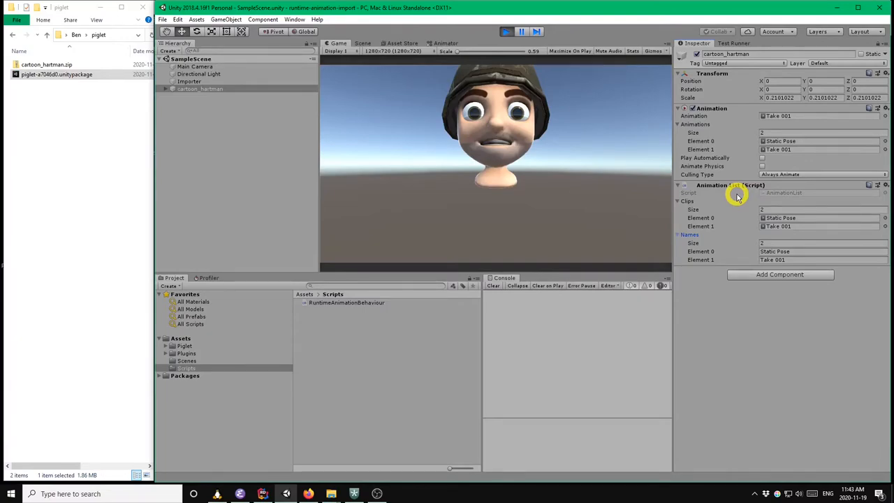
mouse_move(729, 195)
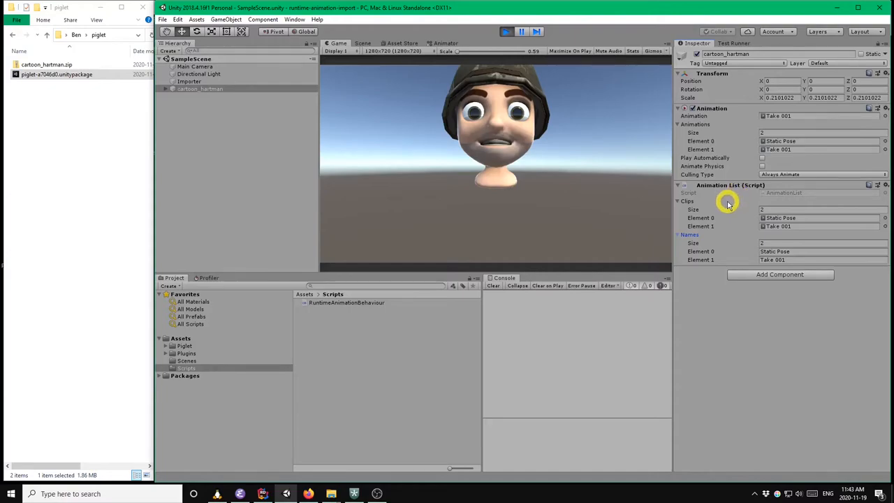
mouse_move(688, 218)
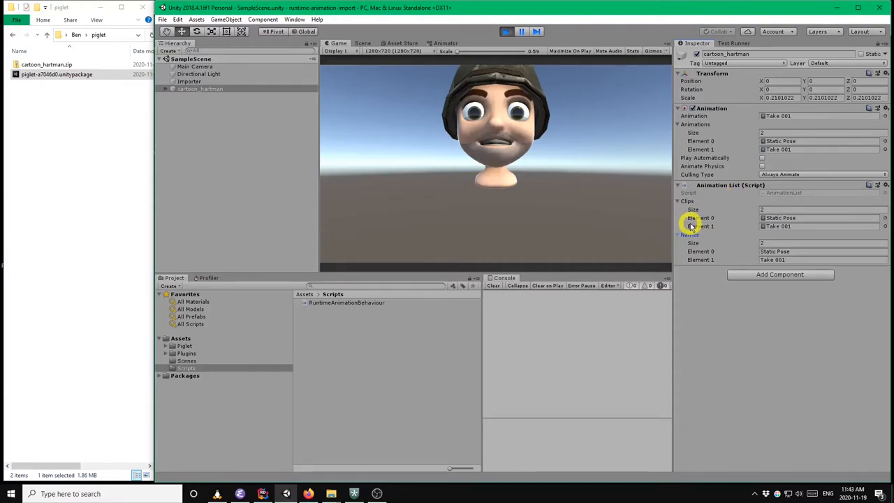
mouse_move(735, 236)
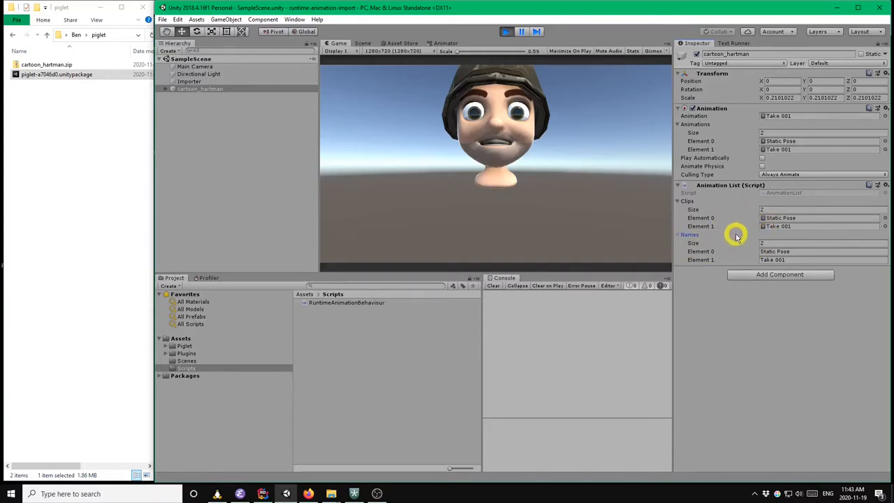
mouse_move(774, 234)
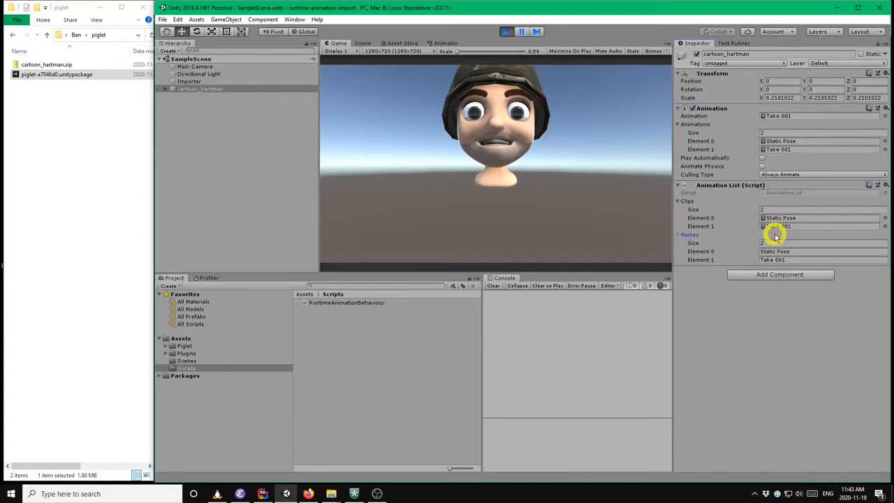
mouse_move(786, 174)
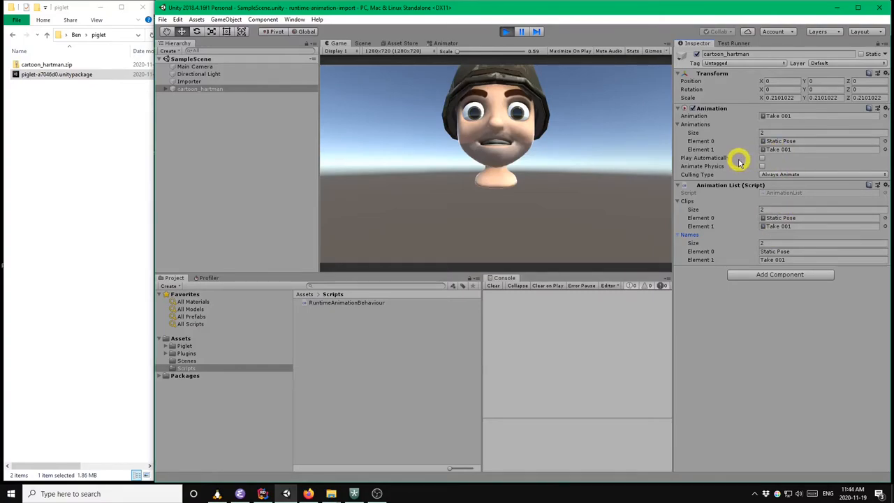
mouse_move(740, 132)
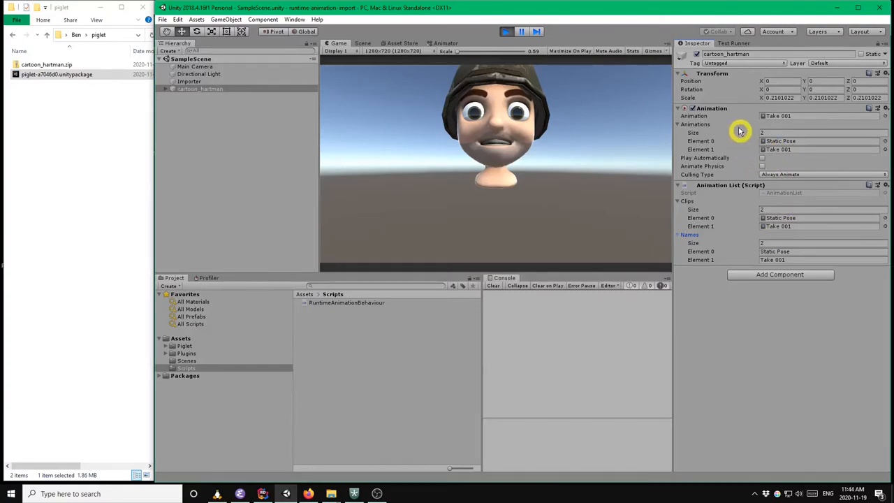
mouse_move(753, 149)
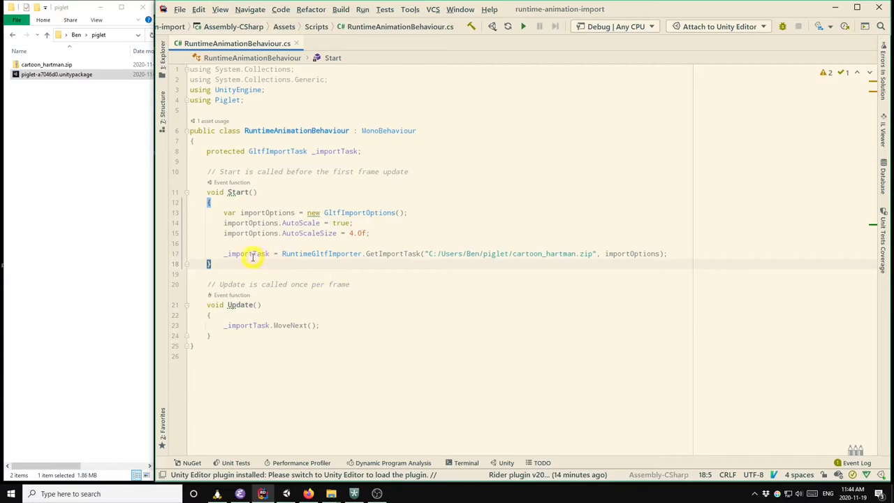
Add '_importTask.OnCompleted = OnCompleted' after GetImportTask using autocomplete.
double_click(241, 253)
type("_importTask")
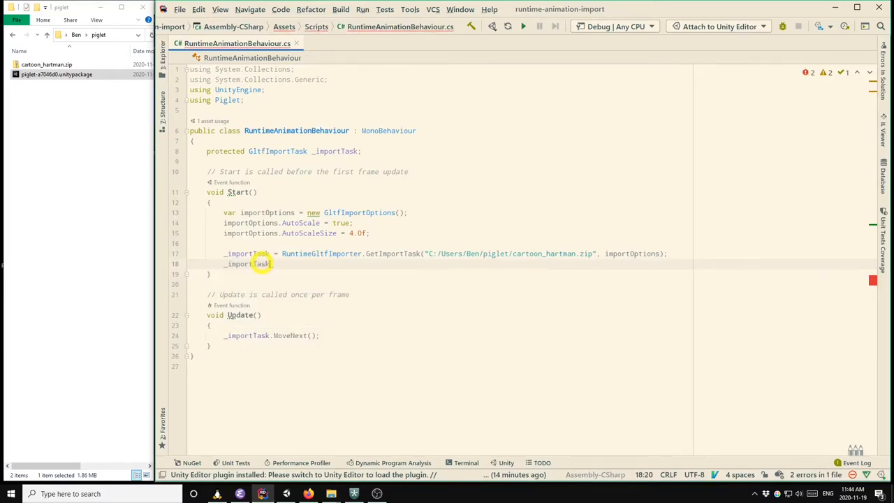
type(".On")
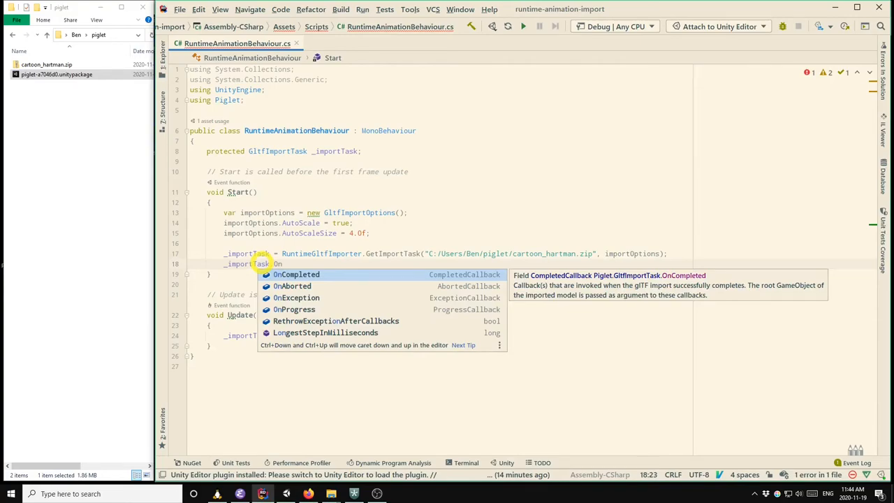
type("C")
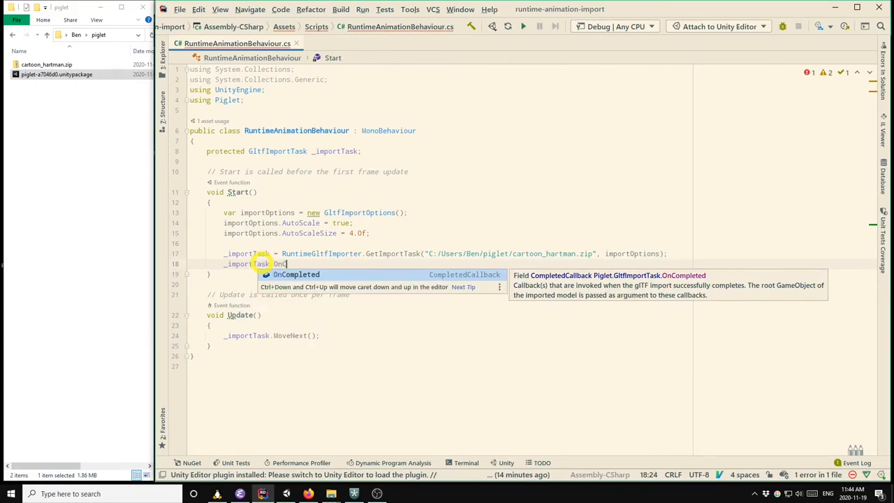
key("backspace")
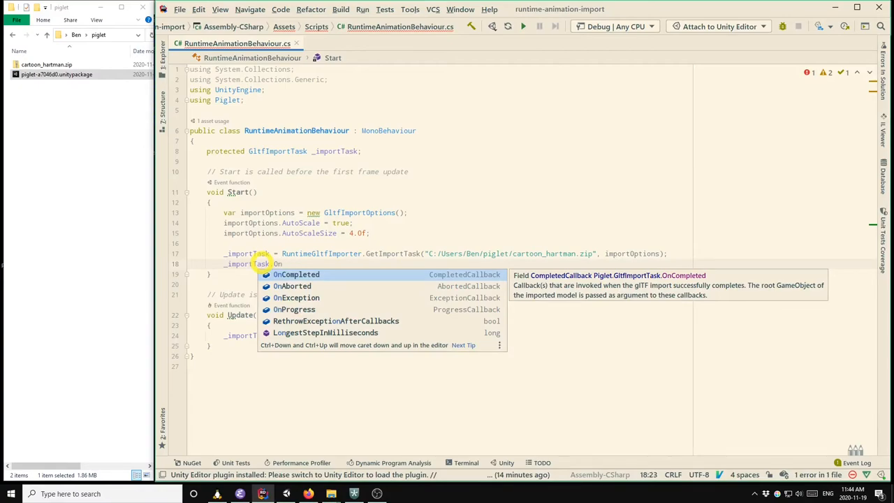
left_click(296, 274)
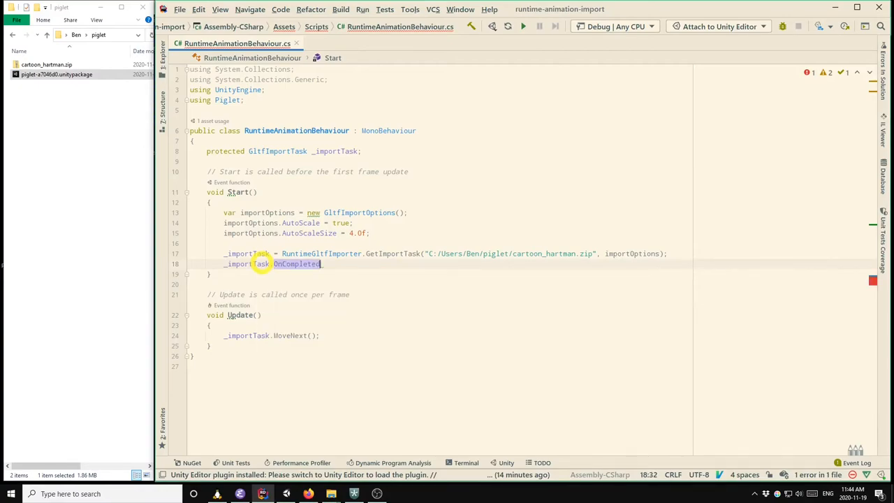
type("= On")
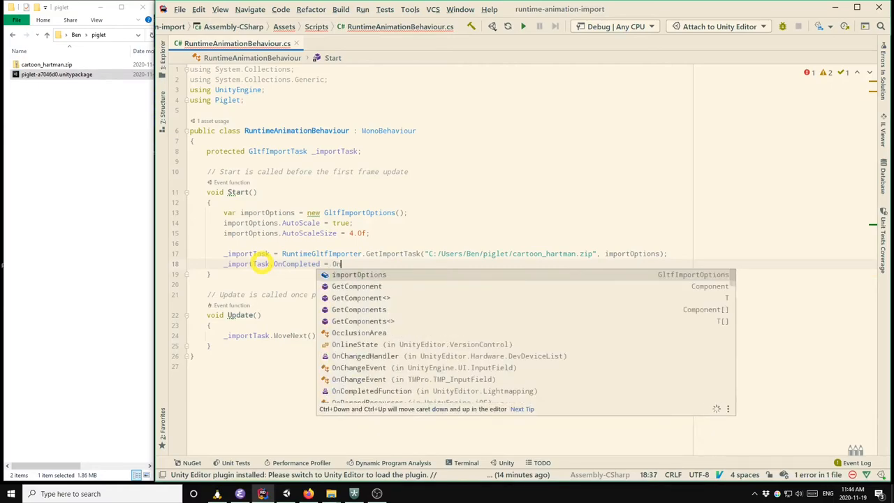
type("Completed;")
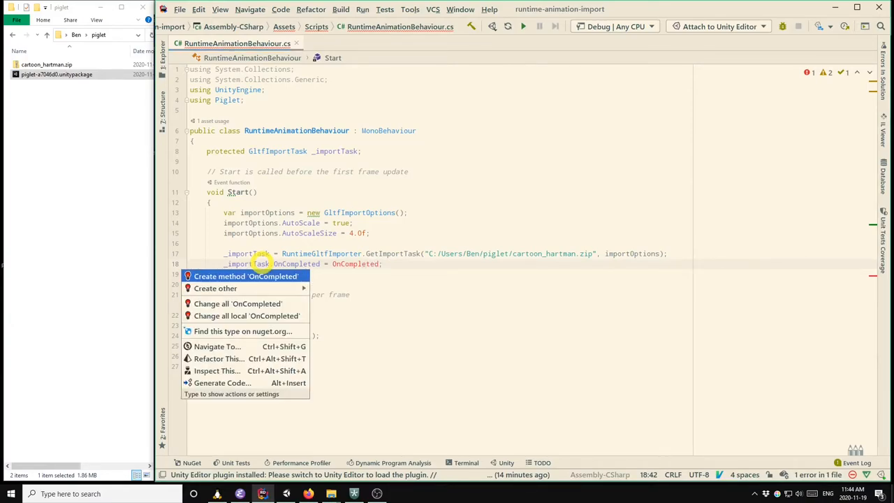
Generate the OnCompleted handler and fetch the model's Animation component into anim.
left_click(246, 276)
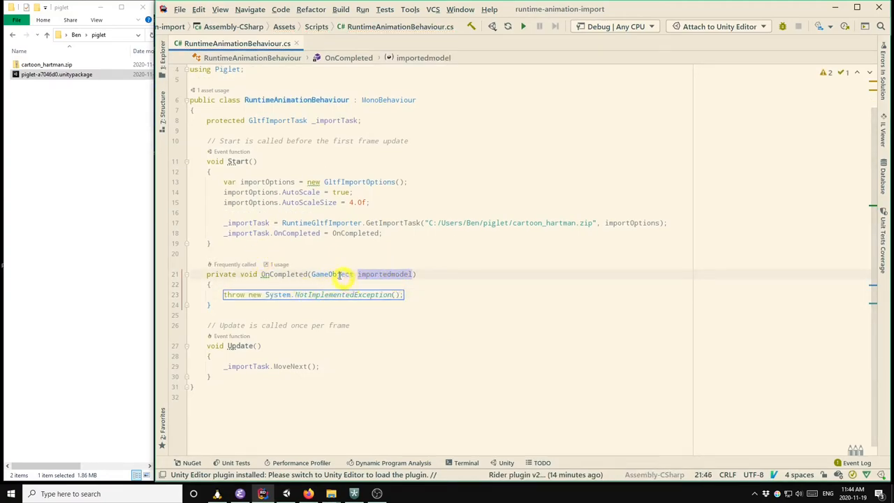
mouse_move(386, 268)
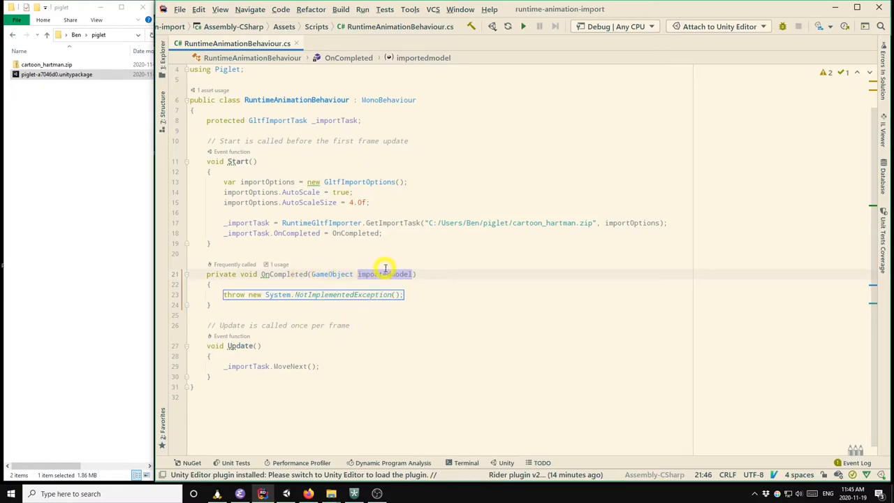
mouse_move(399, 274)
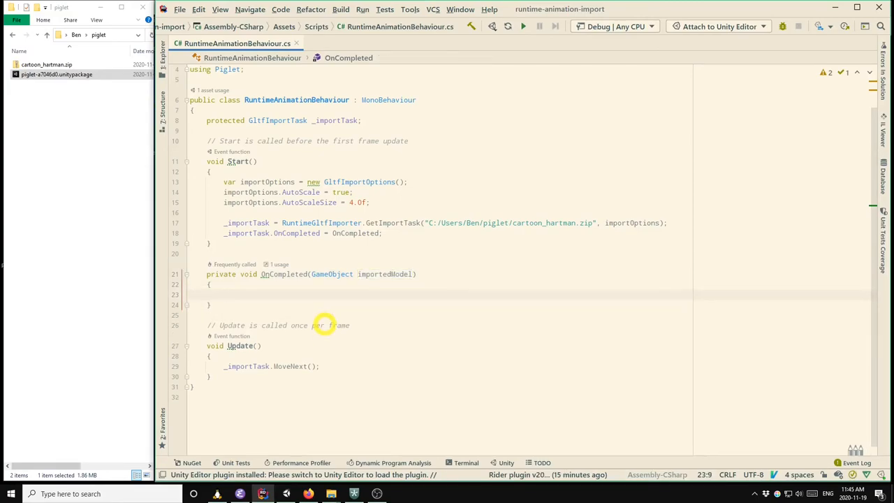
type("var_anim = importedModel.GetComponent(")
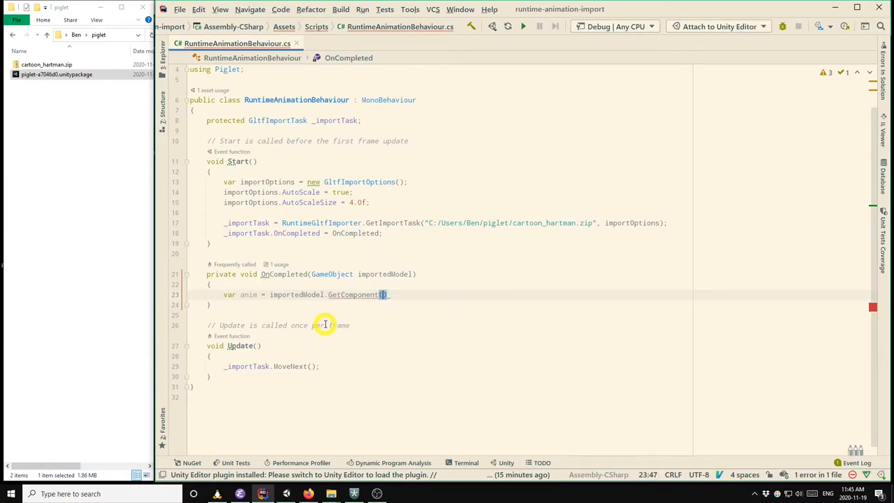
type("<Animation>")
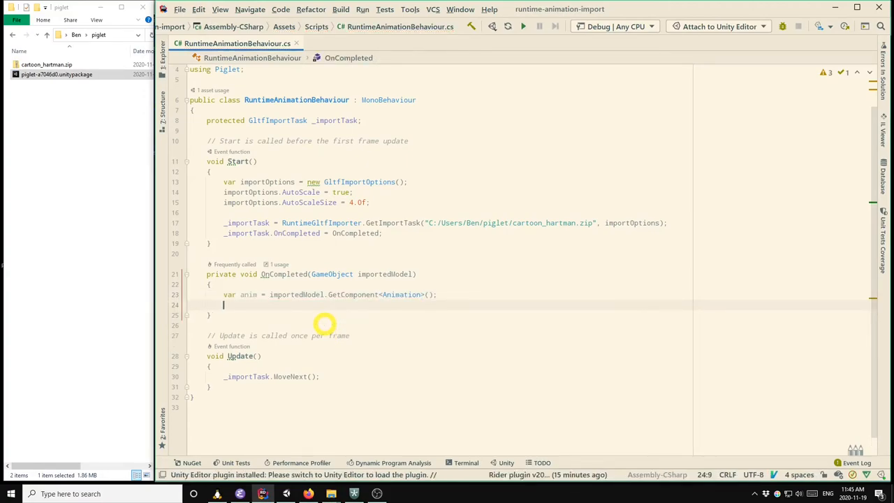
Add anim.Play(clipKey) to OnCompleted and select the undefined clipKey.
type("anim")
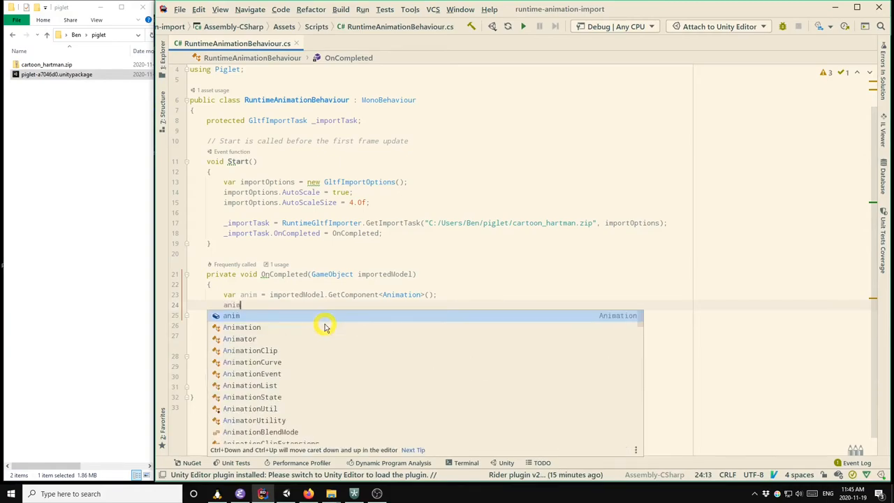
type(".Play(clipKe);")
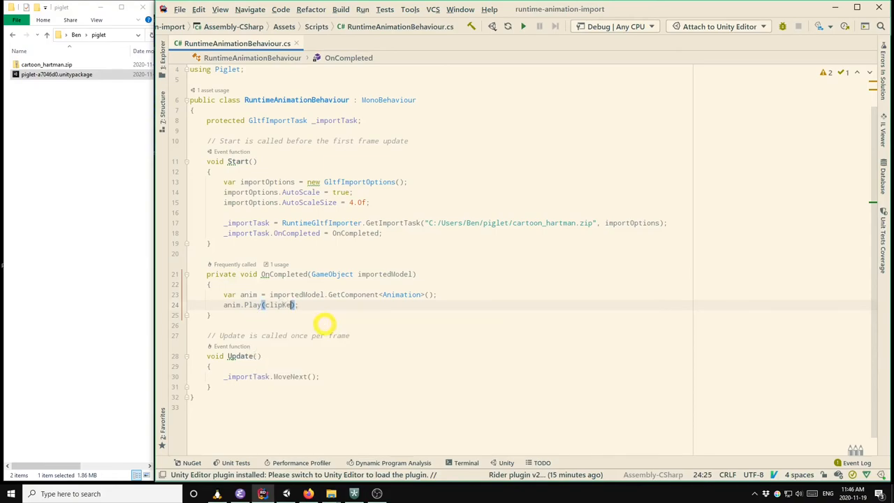
type("y")
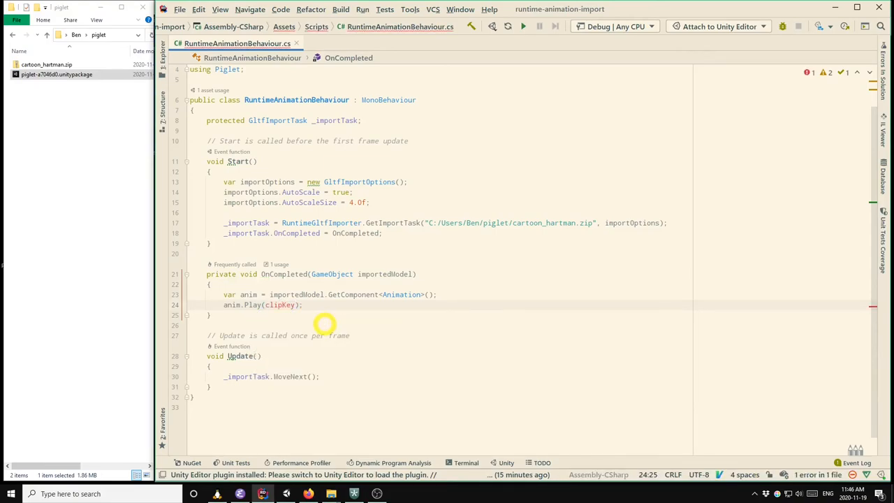
double_click(280, 305)
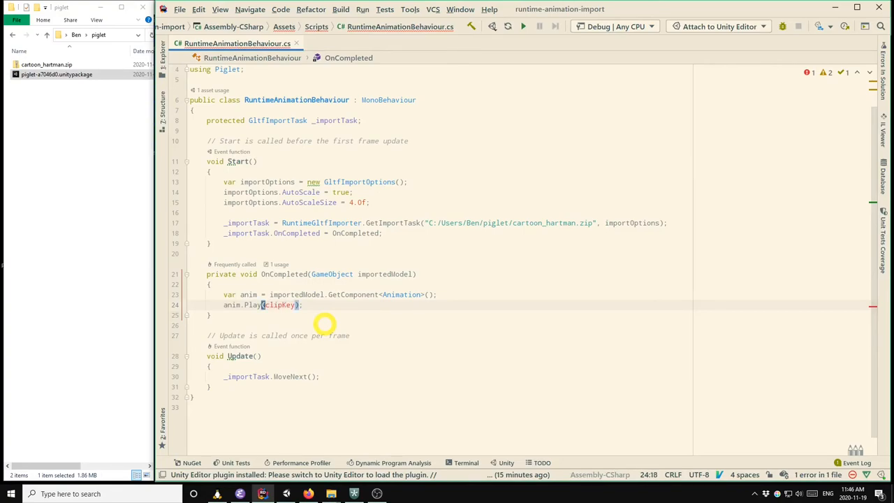
Insert 'var animList = importedModel.GetComponent<AnimationList>()' above the Play call.
key("Return")
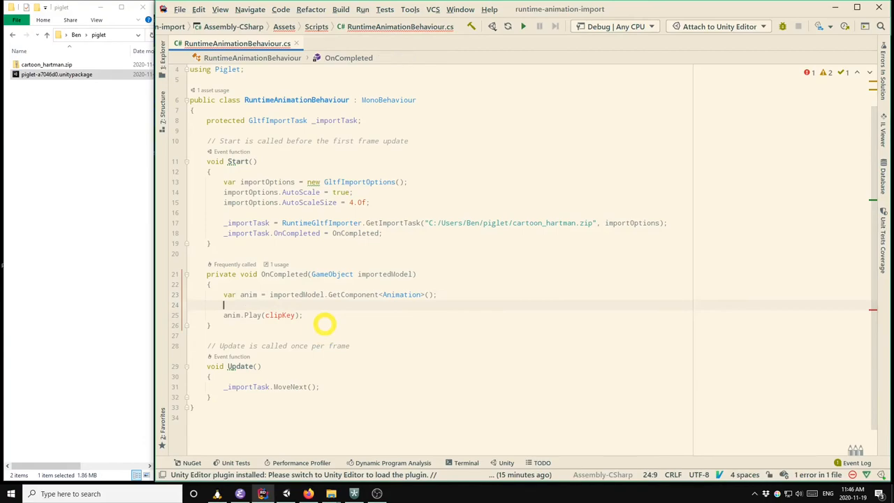
type("var_animList = importe")
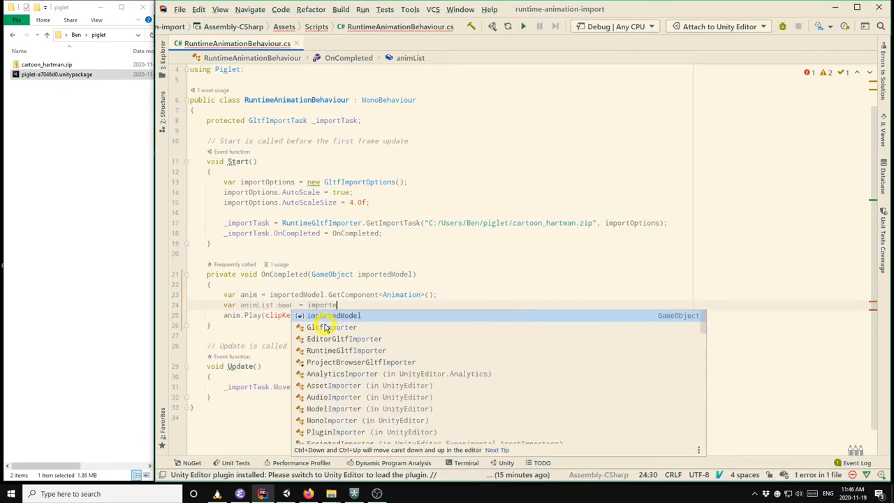
type(".Get")
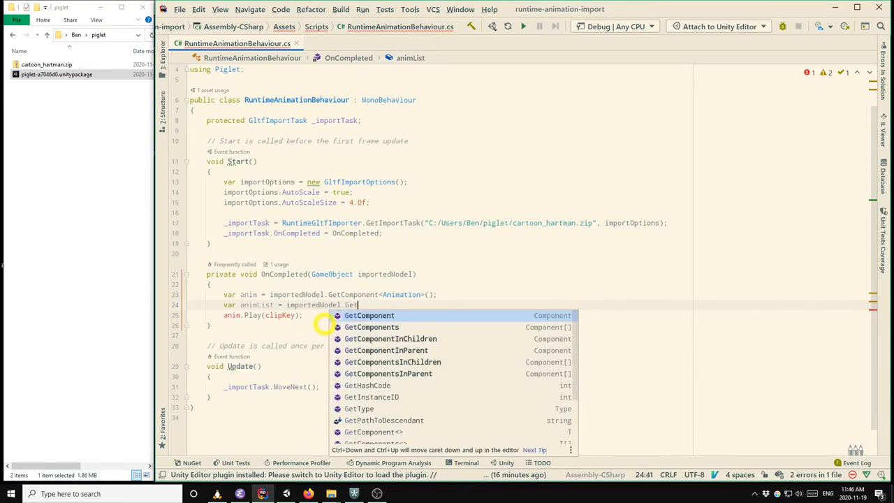
left_click(369, 315)
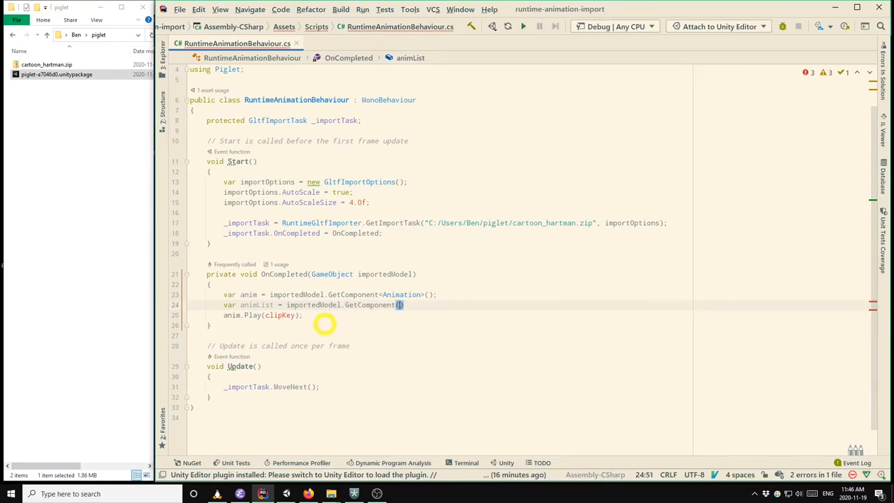
type("AnimationList>")
type("var")
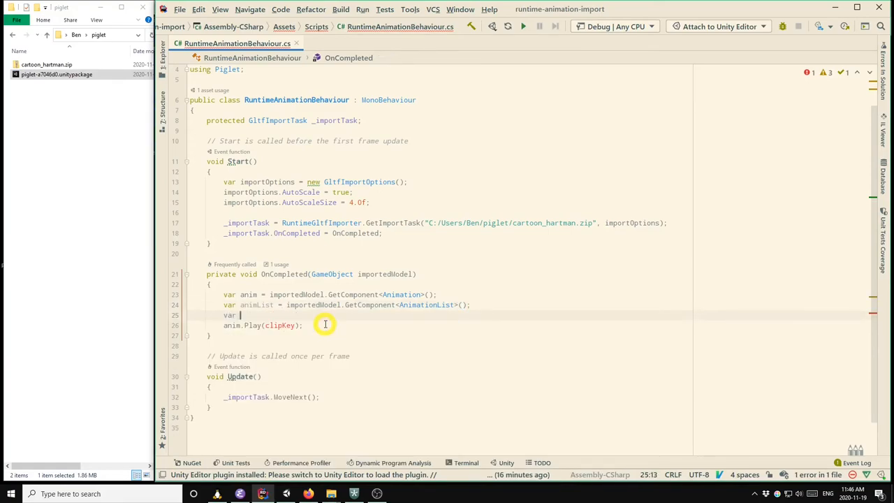
Define clipKey as animList.Clips[1].name.
type("clipKey = animList.Clips")
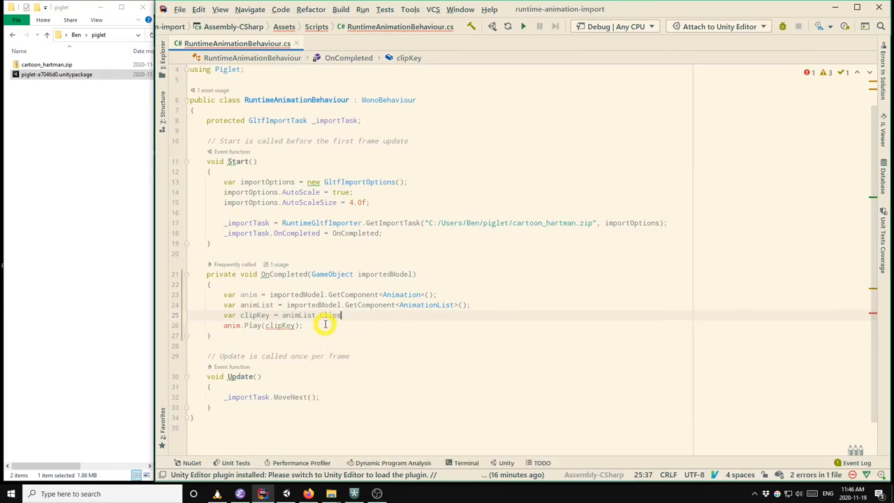
type("[")
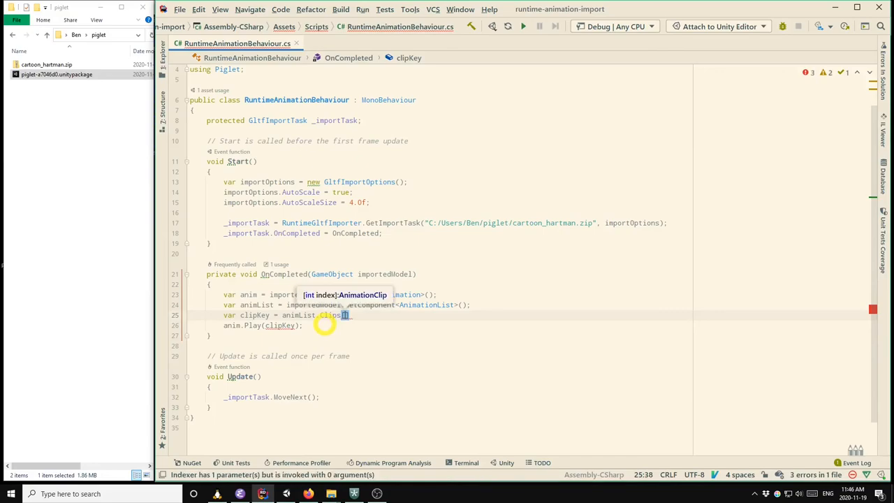
type("0")
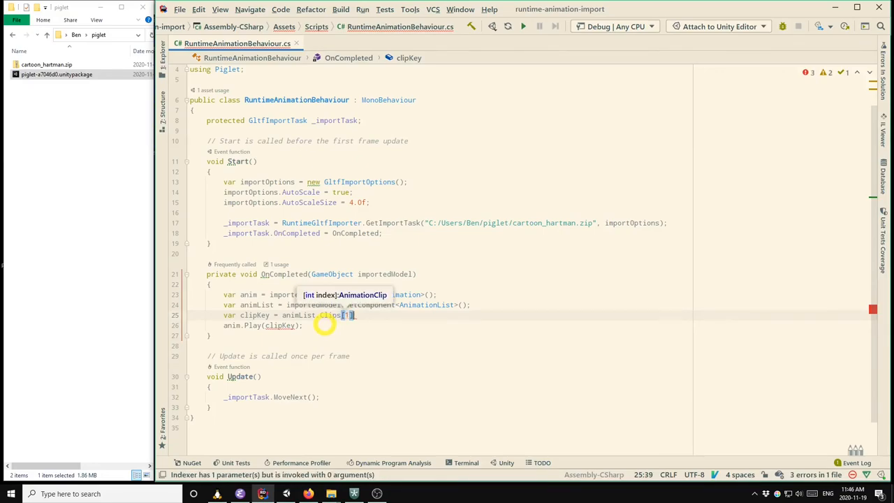
type(".name;")
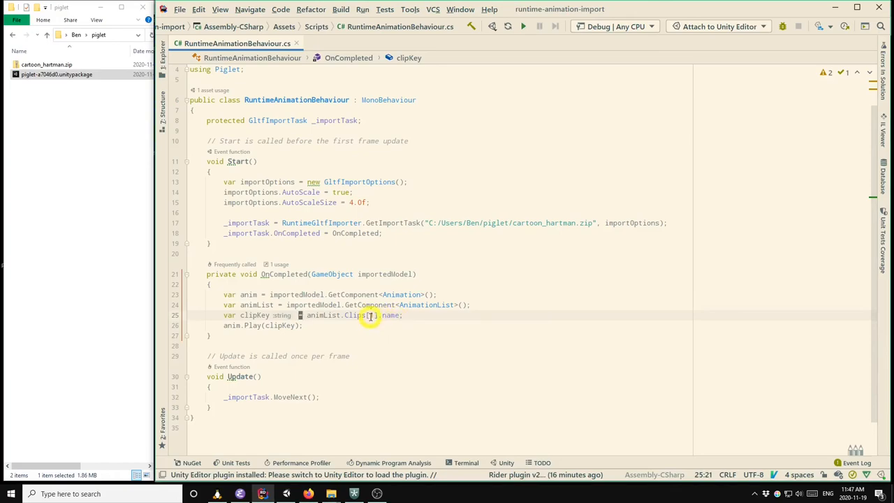
mouse_move(368, 322)
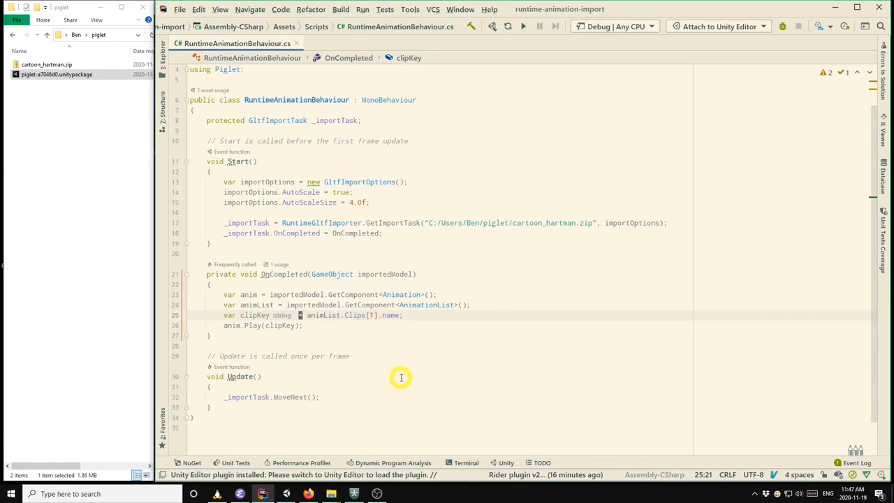
left_click(253, 324)
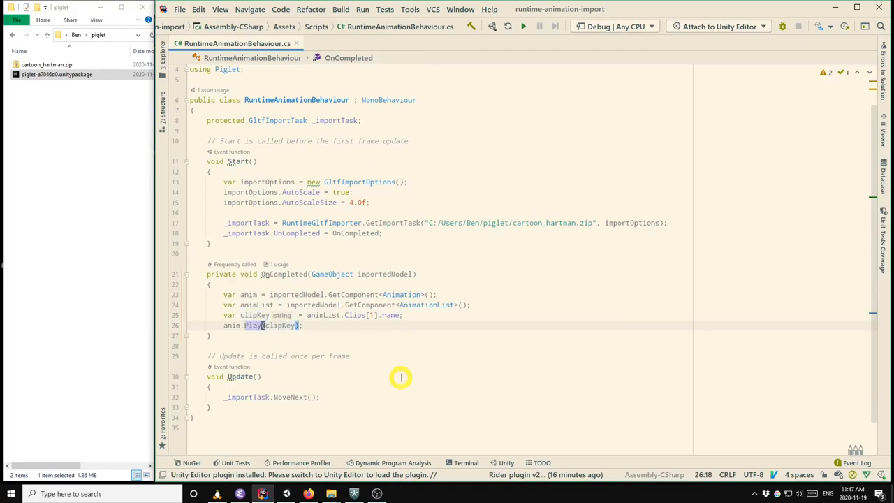
mouse_move(415, 367)
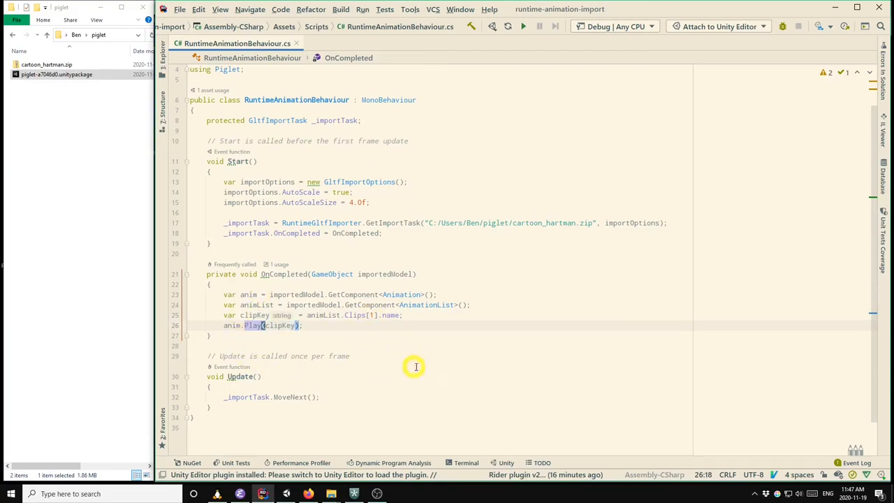
mouse_move(421, 367)
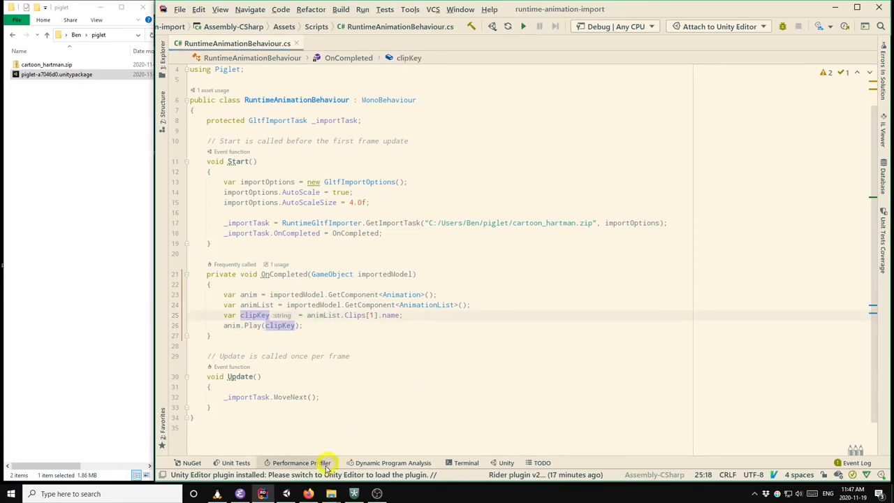
Switch to Unity and enter Play mode with the updated OnCompleted code.
left_click(285, 493)
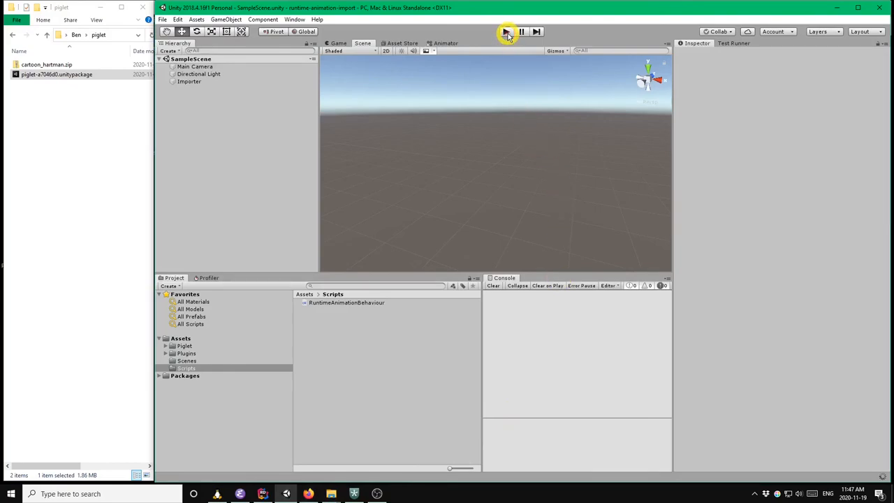
left_click(505, 31)
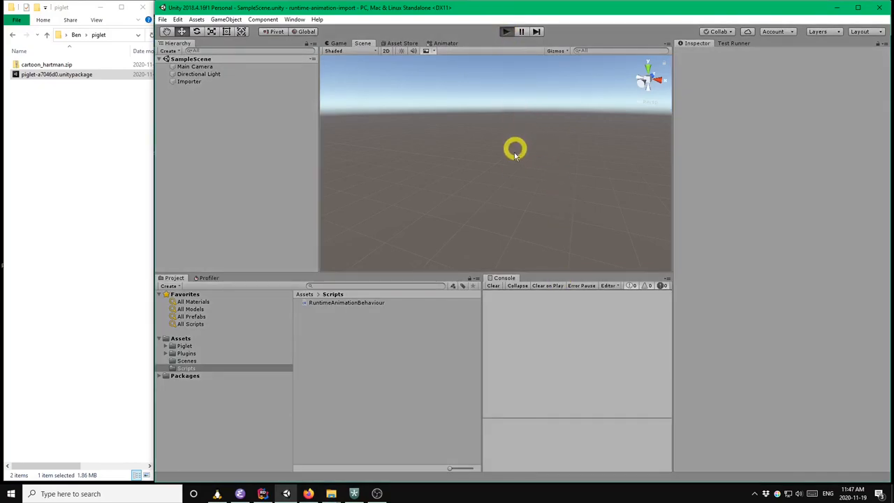
left_click(338, 42)
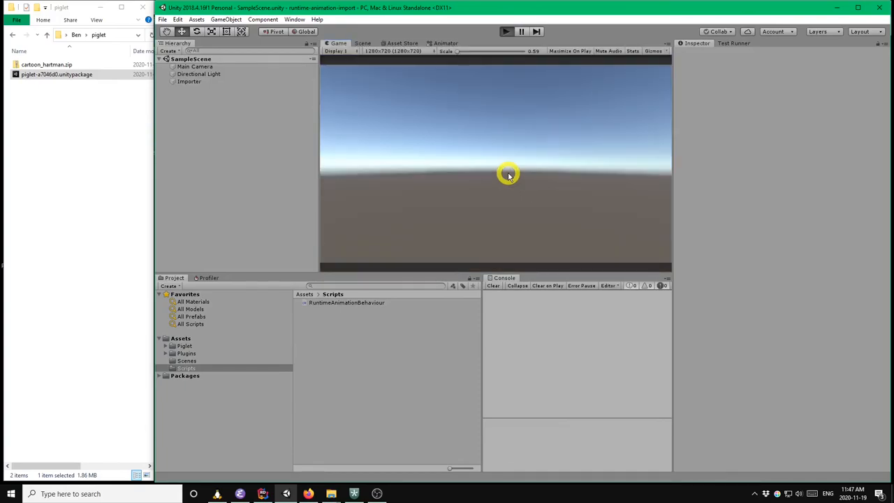
left_click(505, 31)
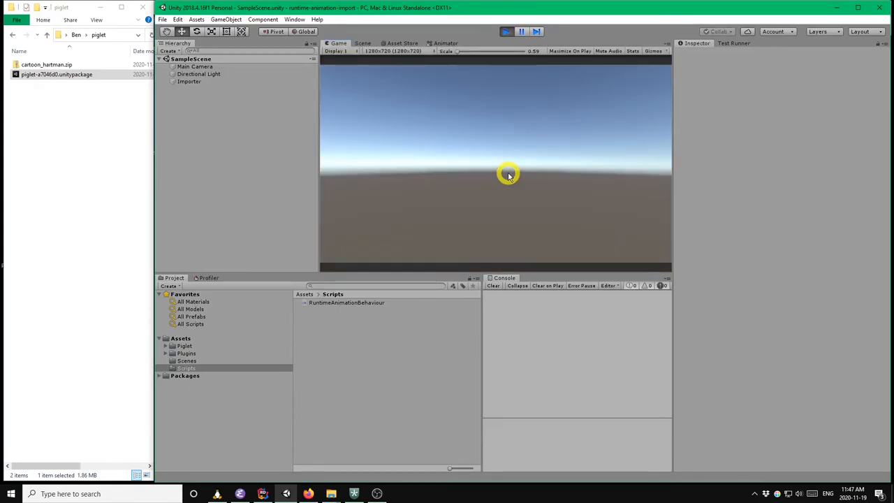